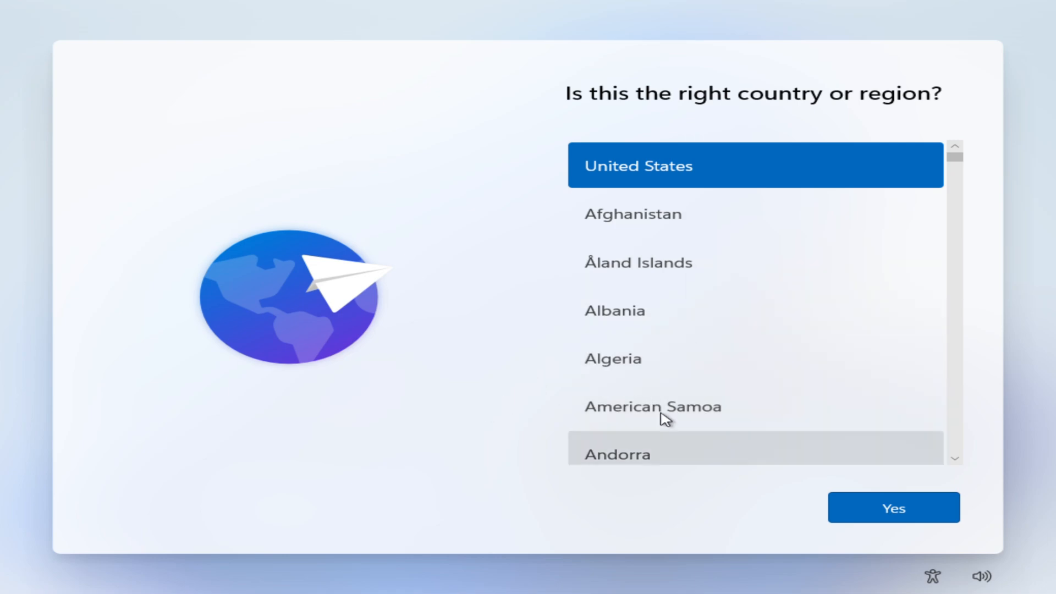
# - Confirm United States, skip the second keyboard layout, and retry the network connection pages
pyautogui.click(893, 507)
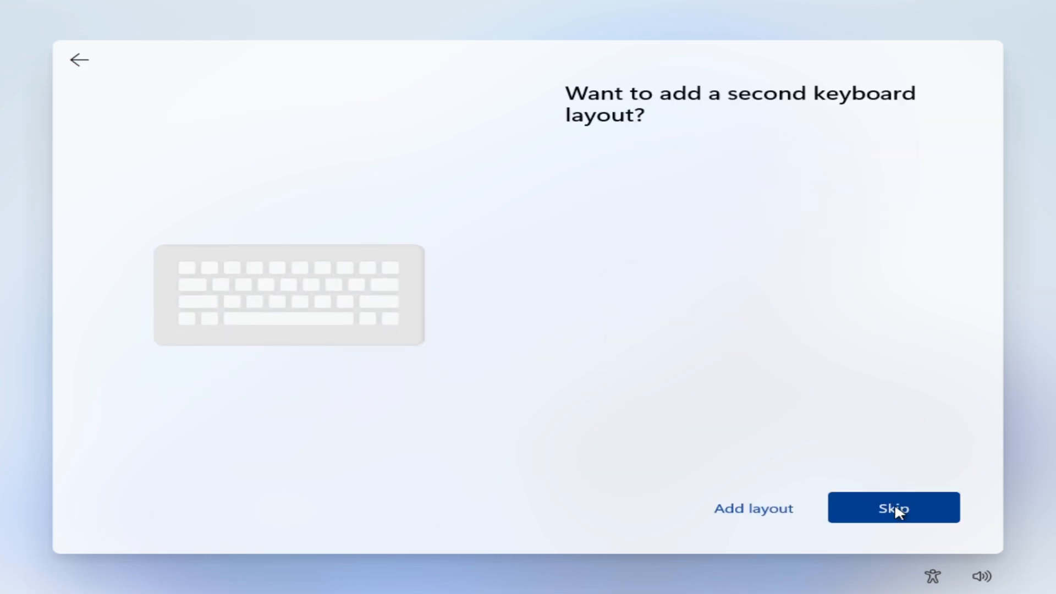
pyautogui.click(894, 507)
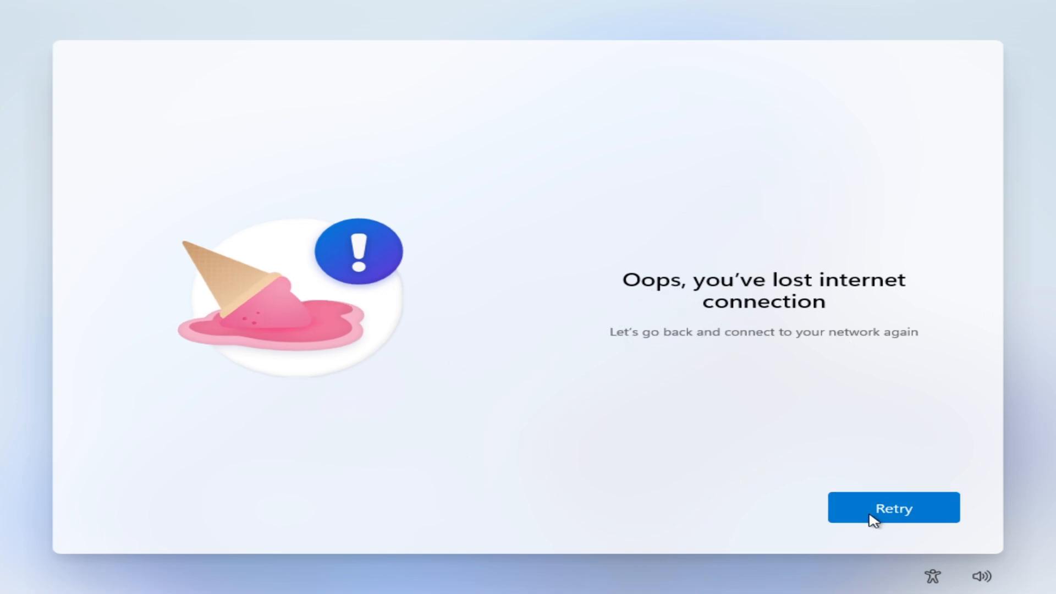
pyautogui.click(894, 508)
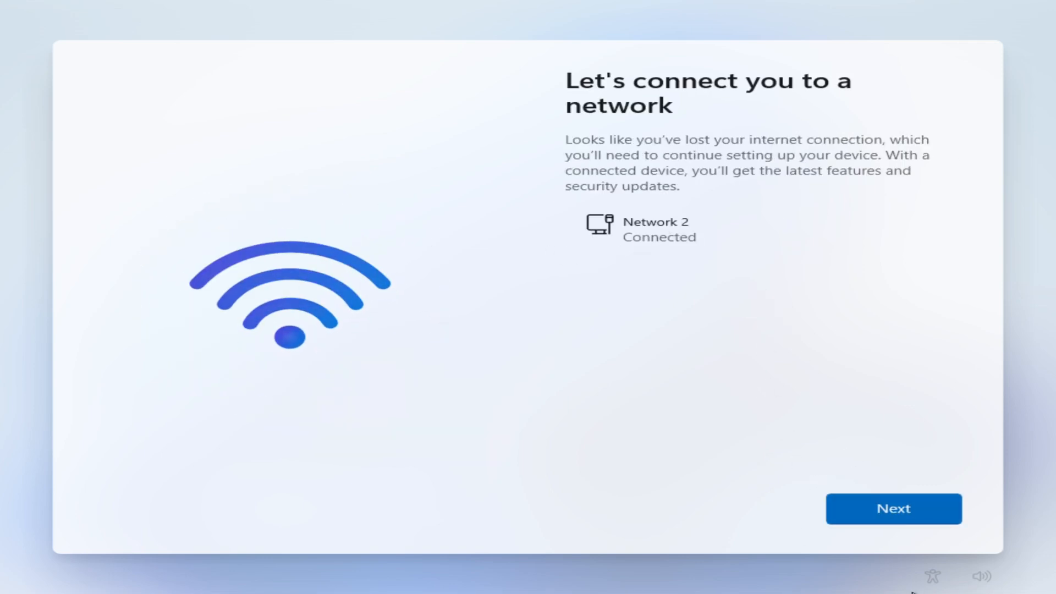
pyautogui.click(894, 508)
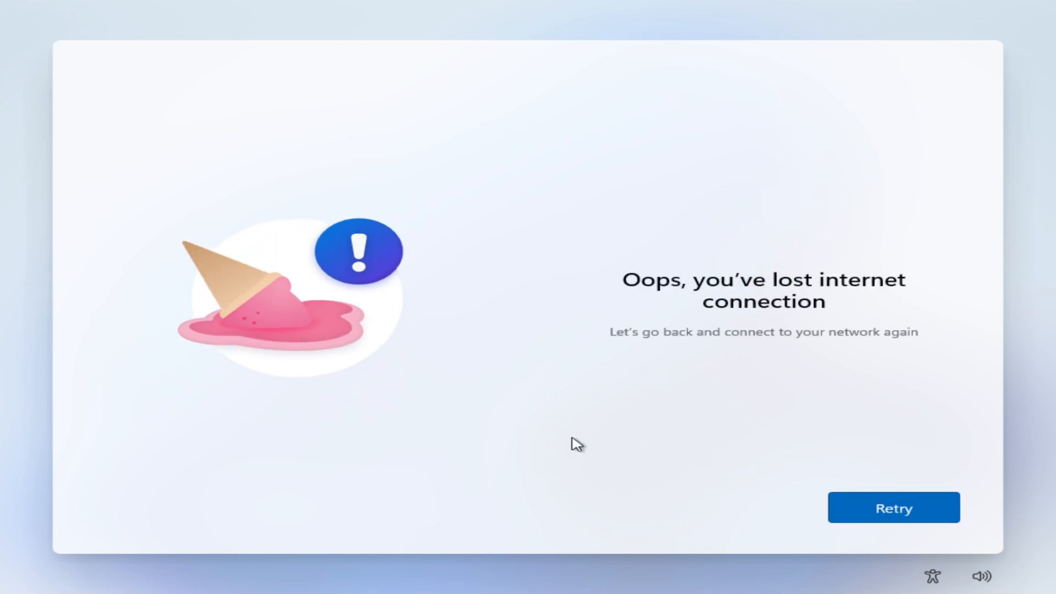
pyautogui.click(894, 508)
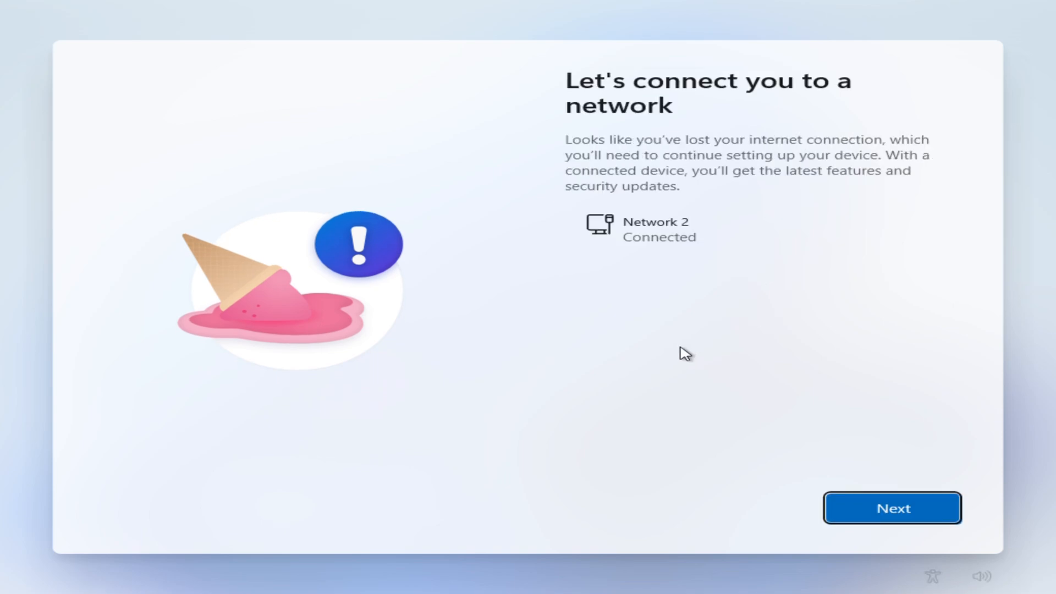
# - Open Command Prompt, keep the current date, and run shutdown -r to restart
pyautogui.press('Shift+F10')
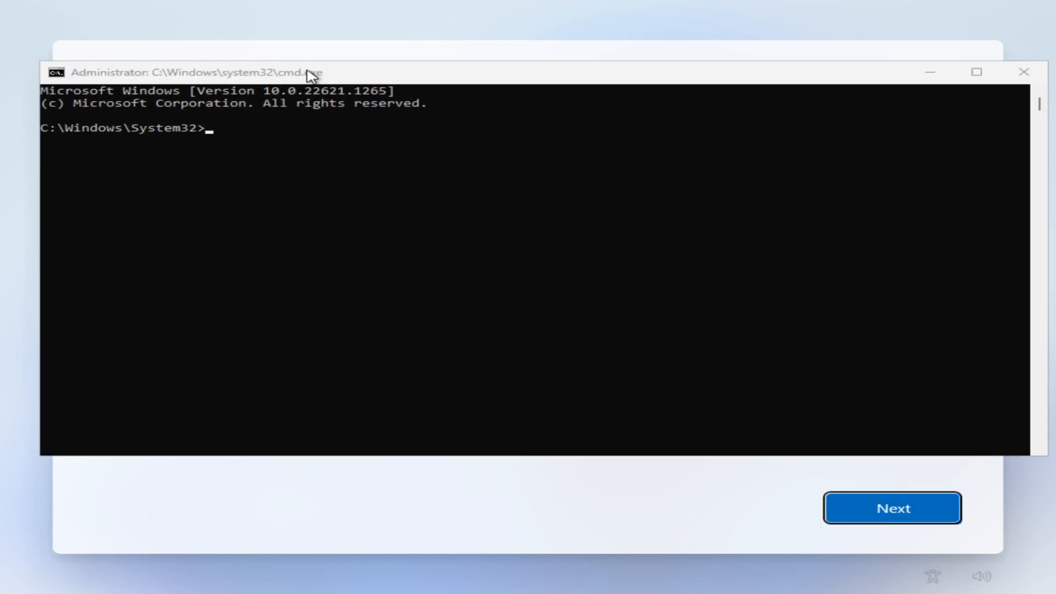
pyautogui.write('shutd')
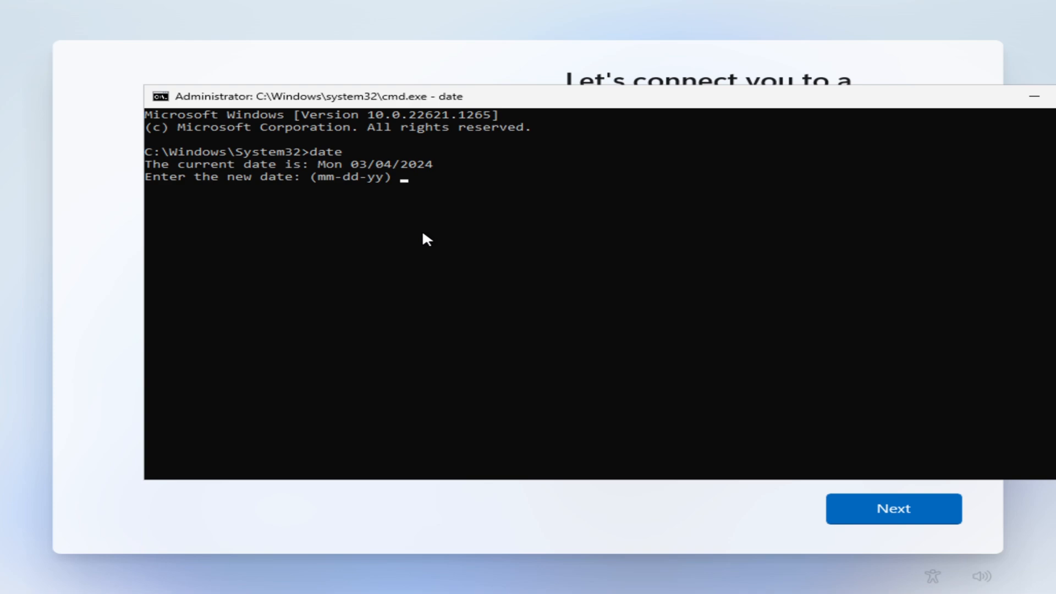
pyautogui.press('Enter')
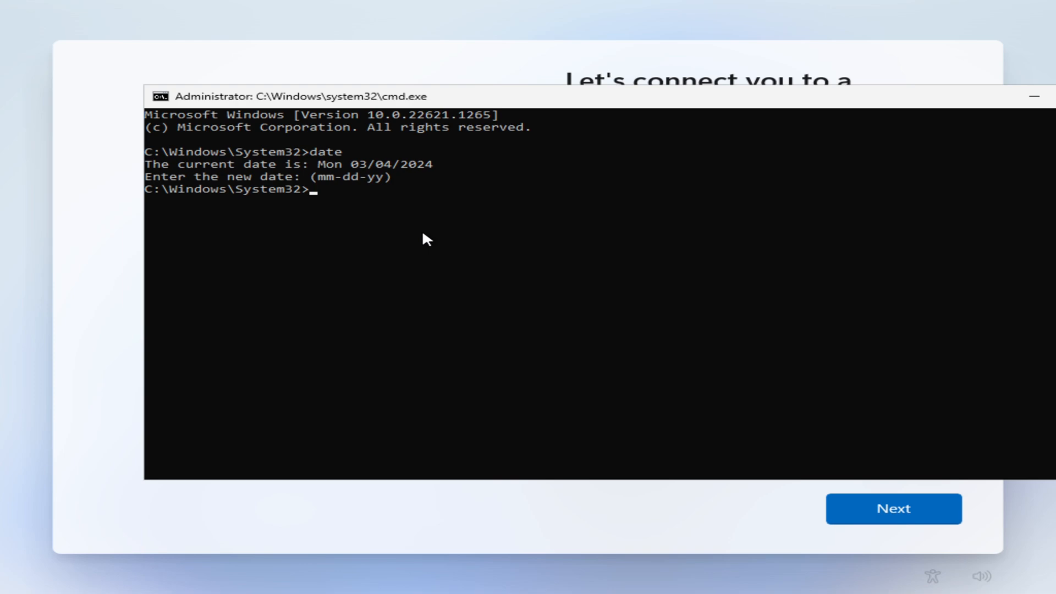
pyautogui.write('shutdown -r -')
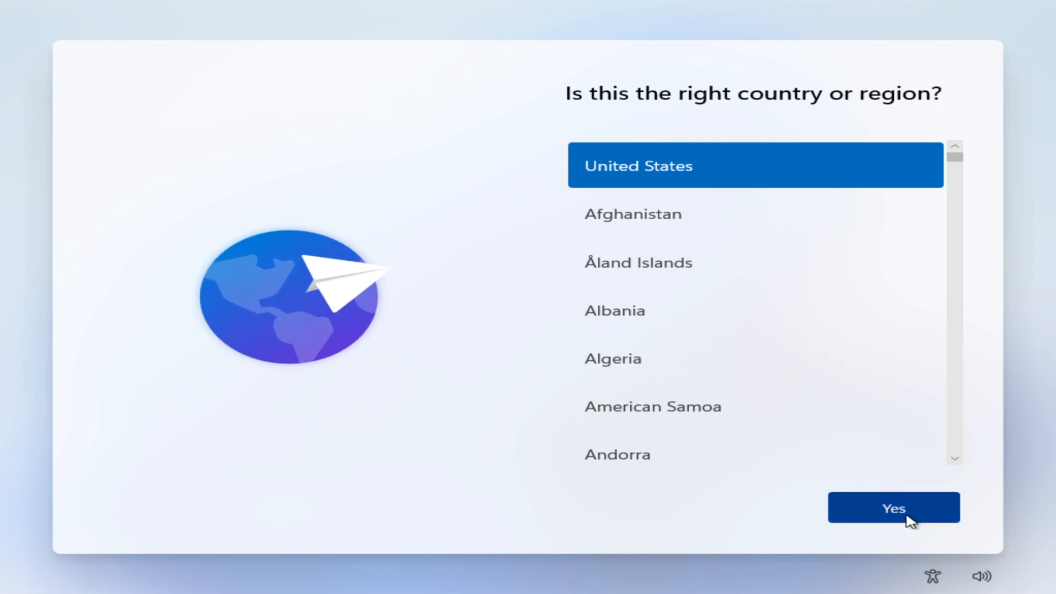
# - Confirm United States and the US keyboard, and skip the second layout
pyautogui.click(890, 508)
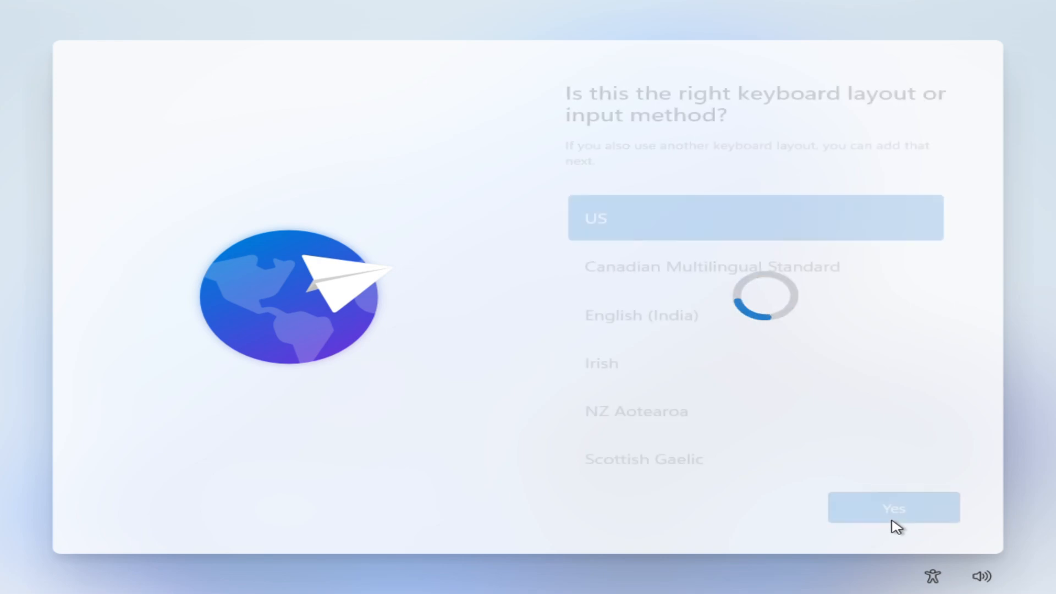
pyautogui.click(894, 507)
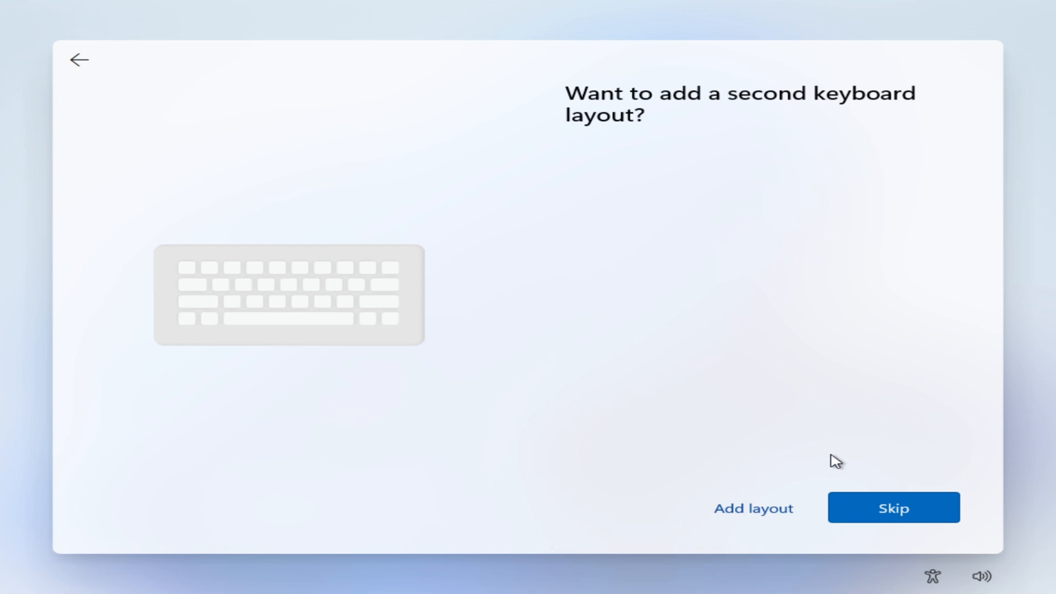
pyautogui.click(894, 507)
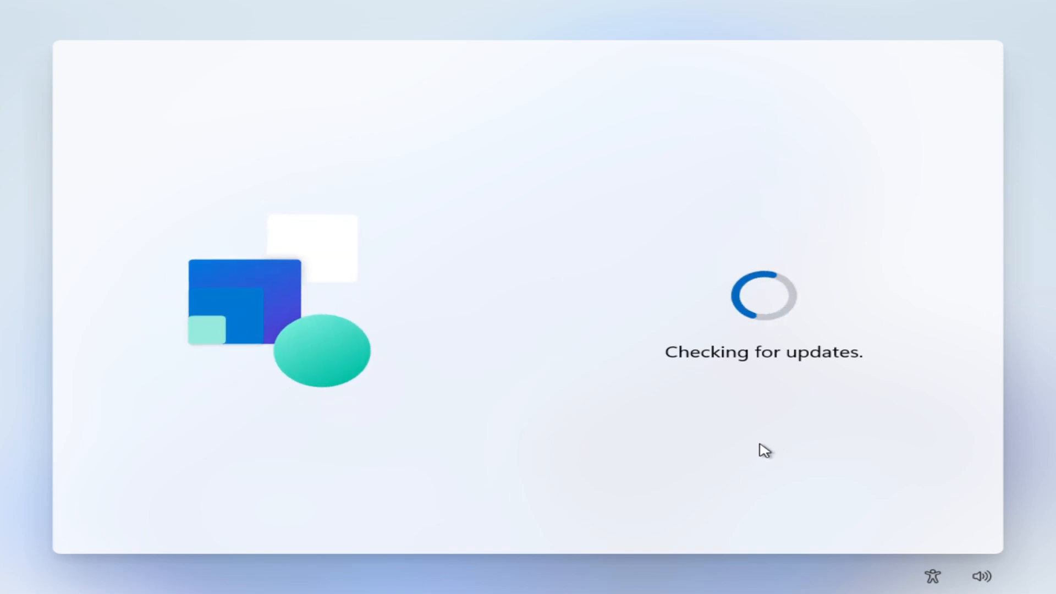
pyautogui.moveTo(793, 442)
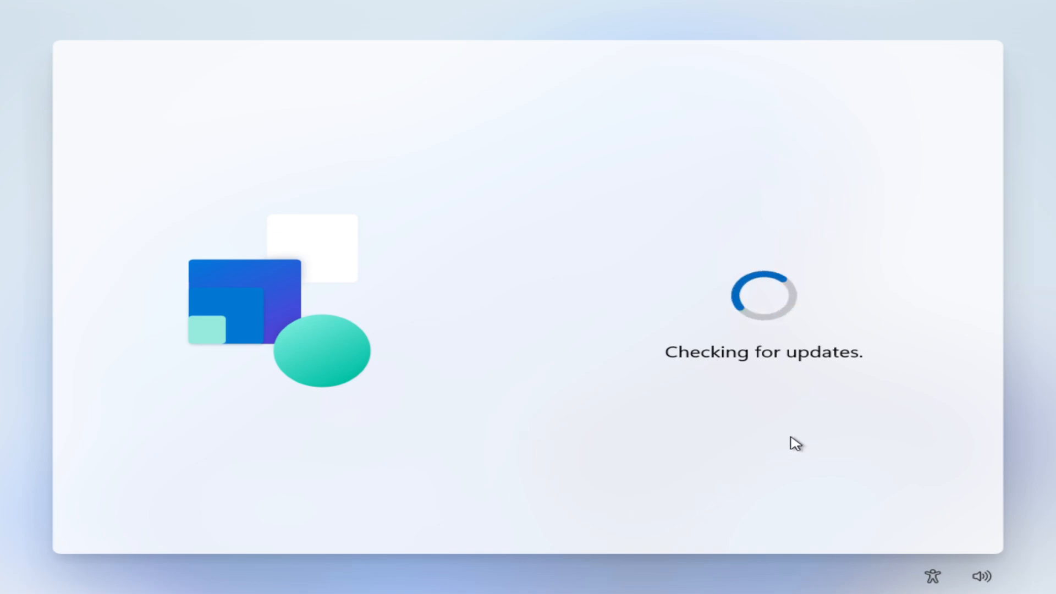
pyautogui.moveTo(676, 439)
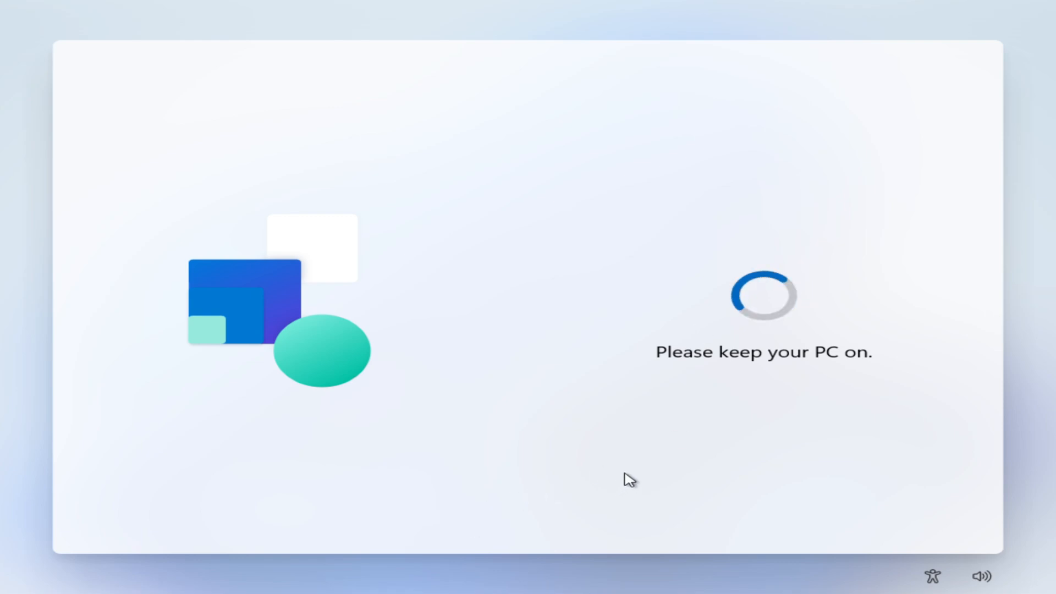
pyautogui.moveTo(319, 444)
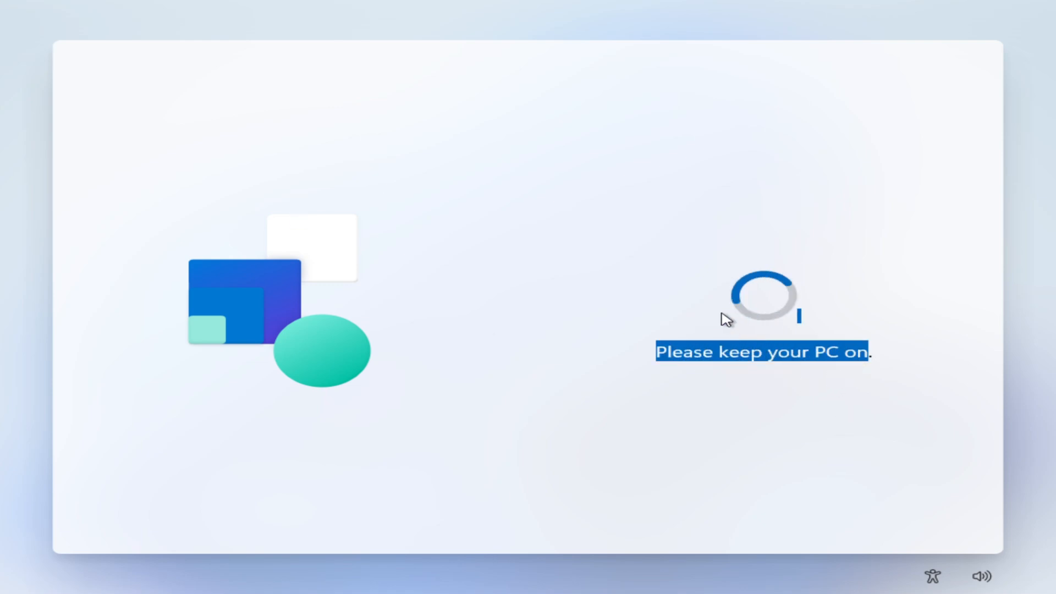
pyautogui.moveTo(866, 378)
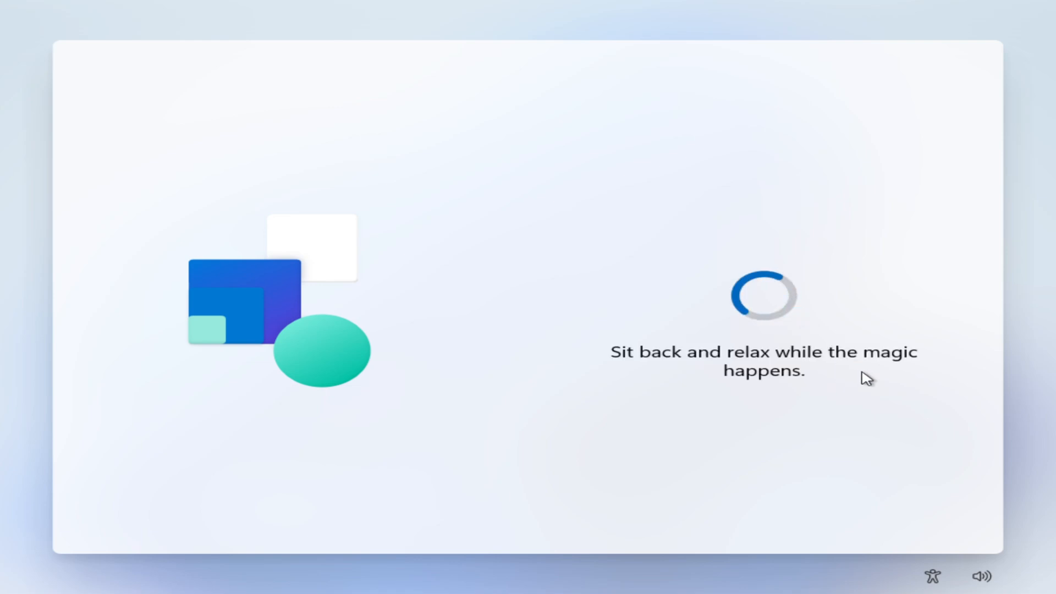
pyautogui.moveTo(681, 455)
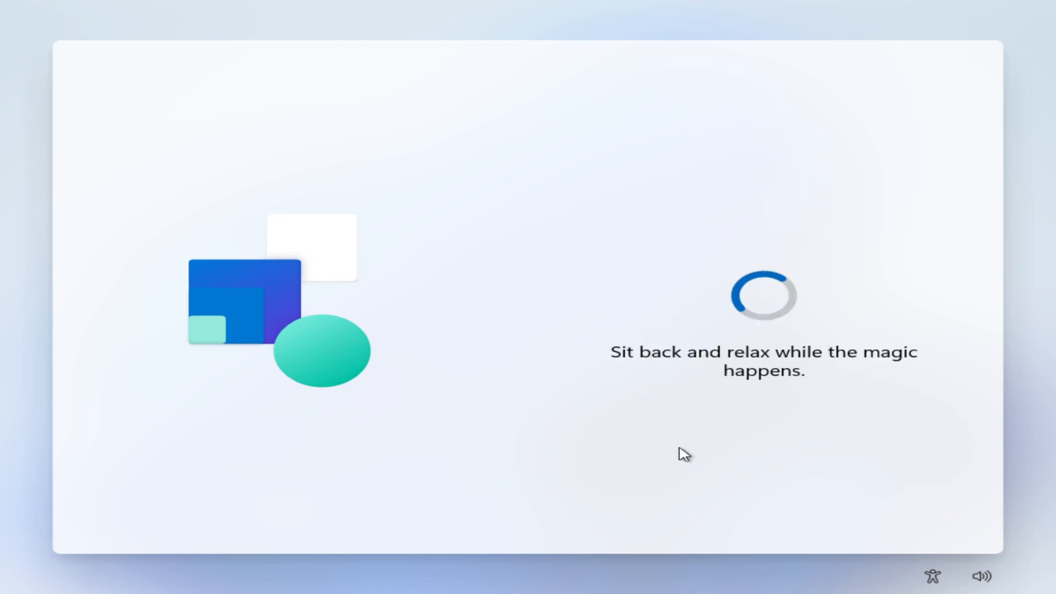
pyautogui.moveTo(671, 456)
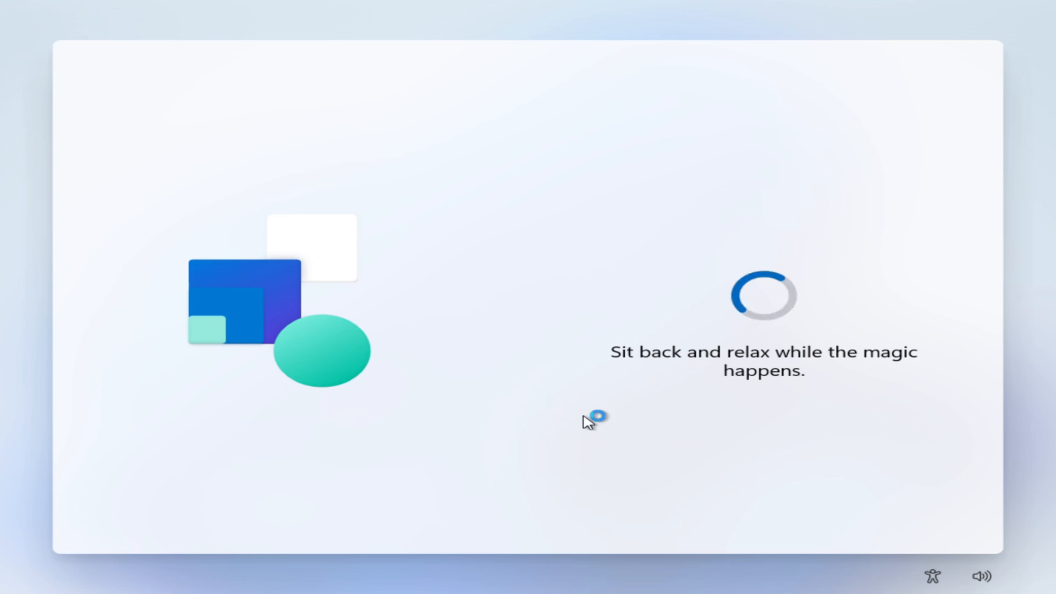
pyautogui.moveTo(531, 376)
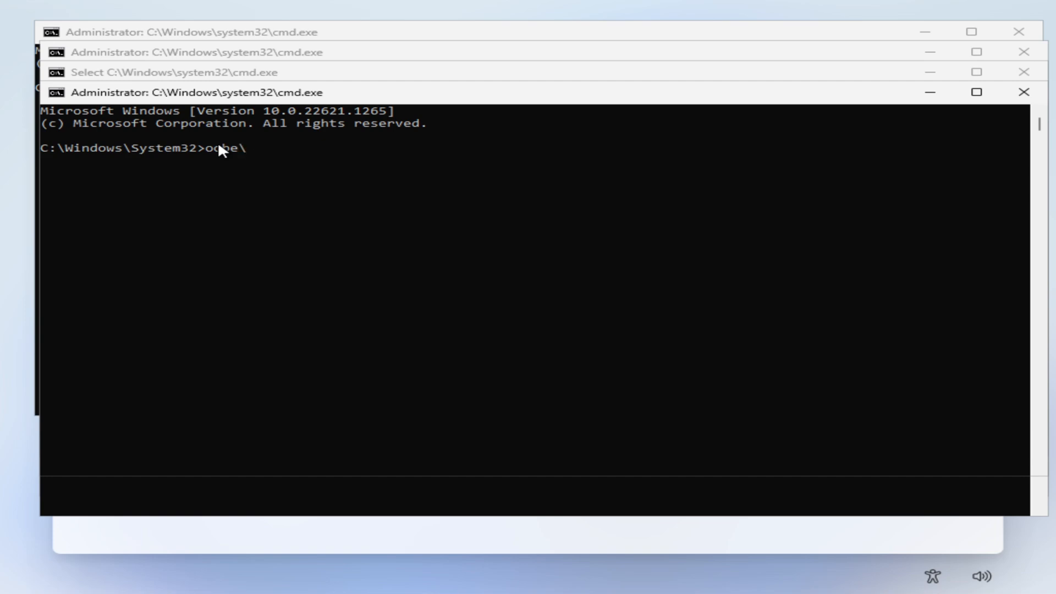
# - Run oobe\bypassnro in Command Prompt to skip the network requirement
pyautogui.write('bypas')
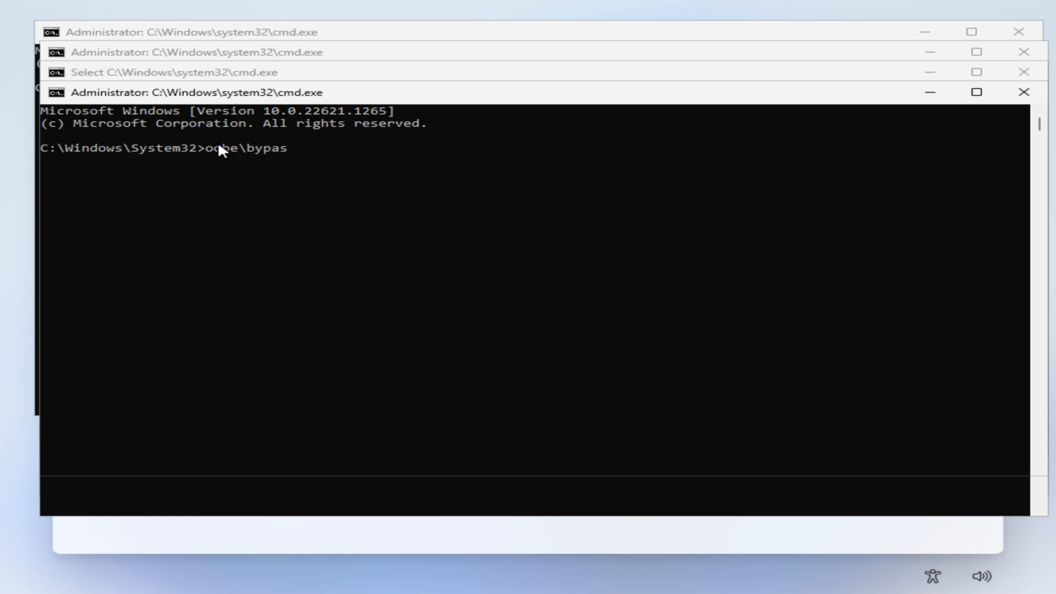
pyautogui.press('Enter')
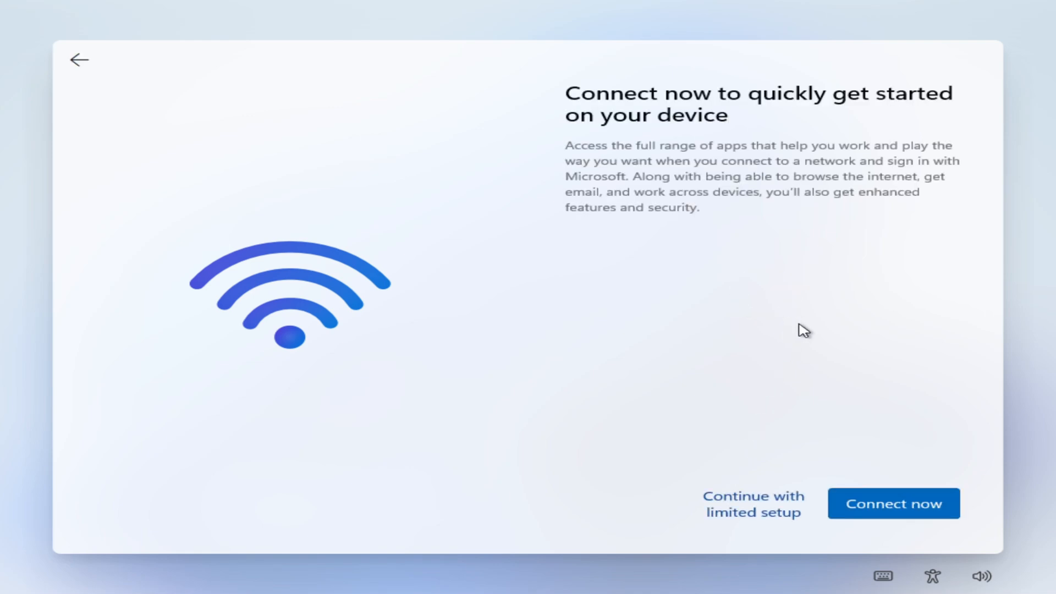
# - Continue without a network and enter the account name Andrew
pyautogui.click(893, 503)
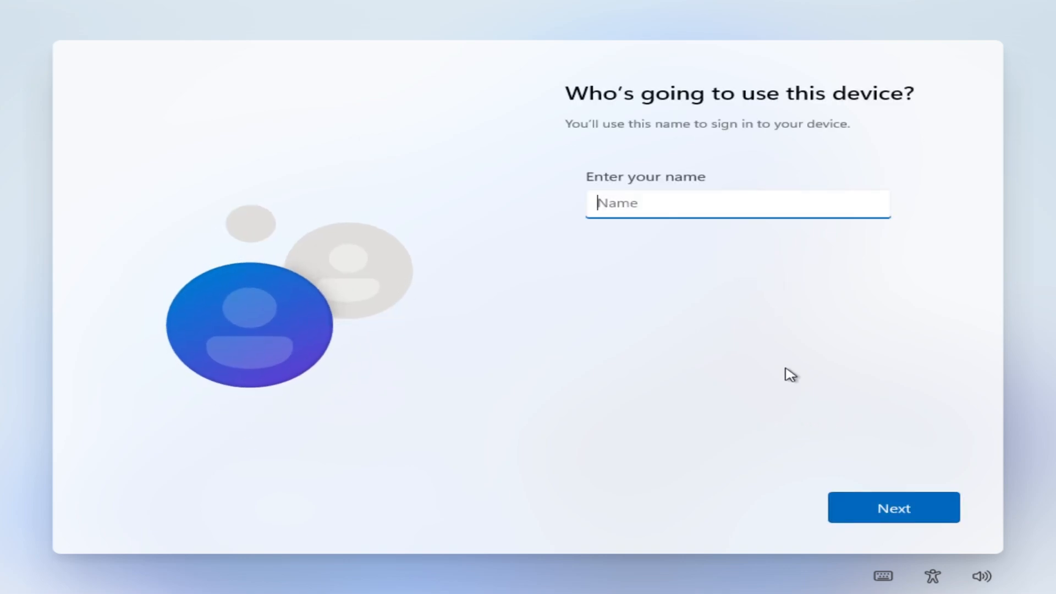
pyautogui.write('Andre')
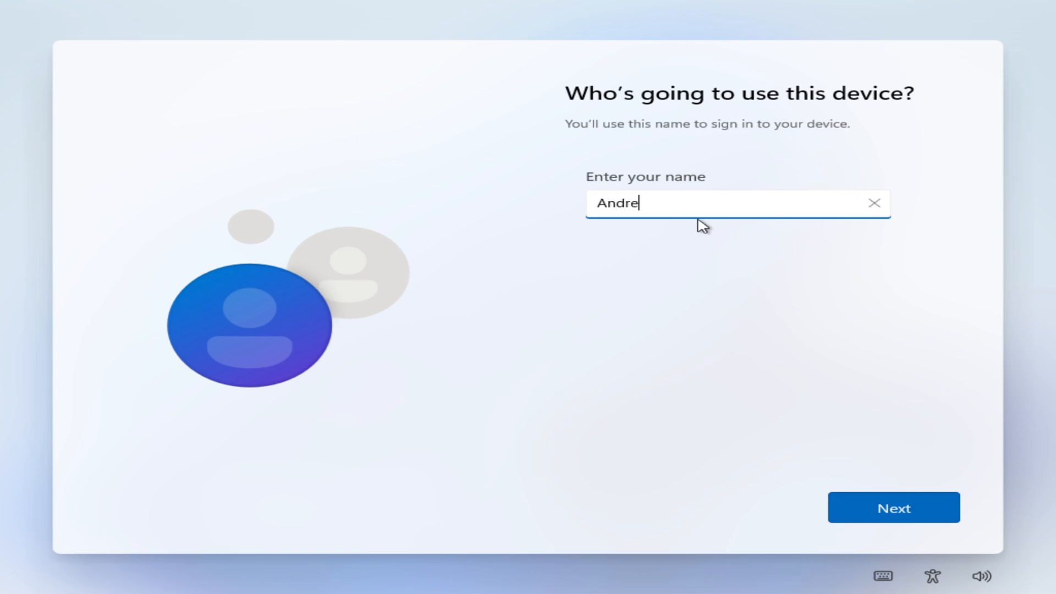
pyautogui.click(893, 508)
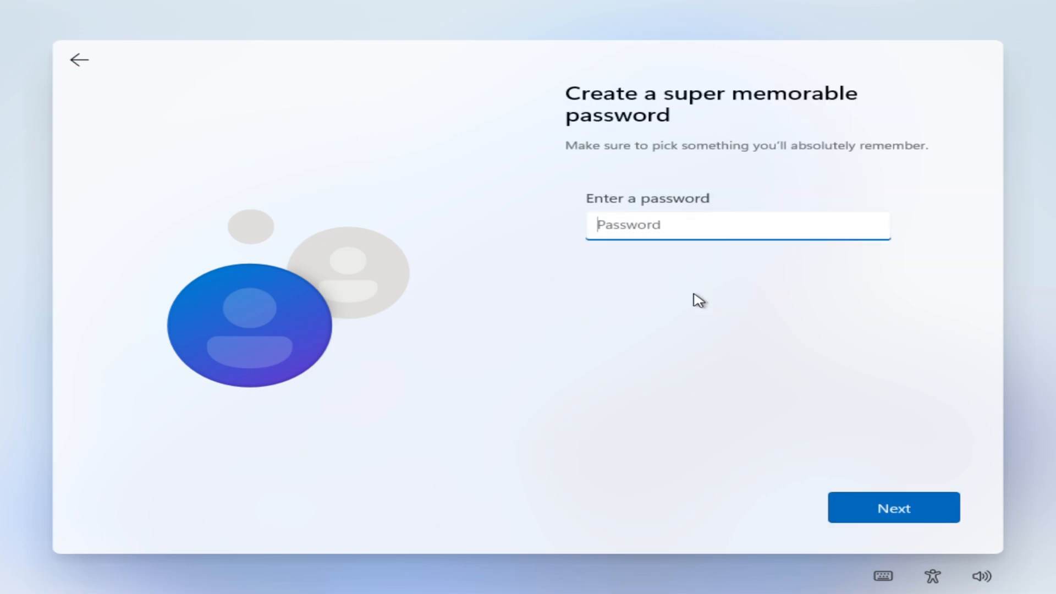
# - Set the account password and confirm it, revealing the confirmation to check it
pyautogui.write('••')
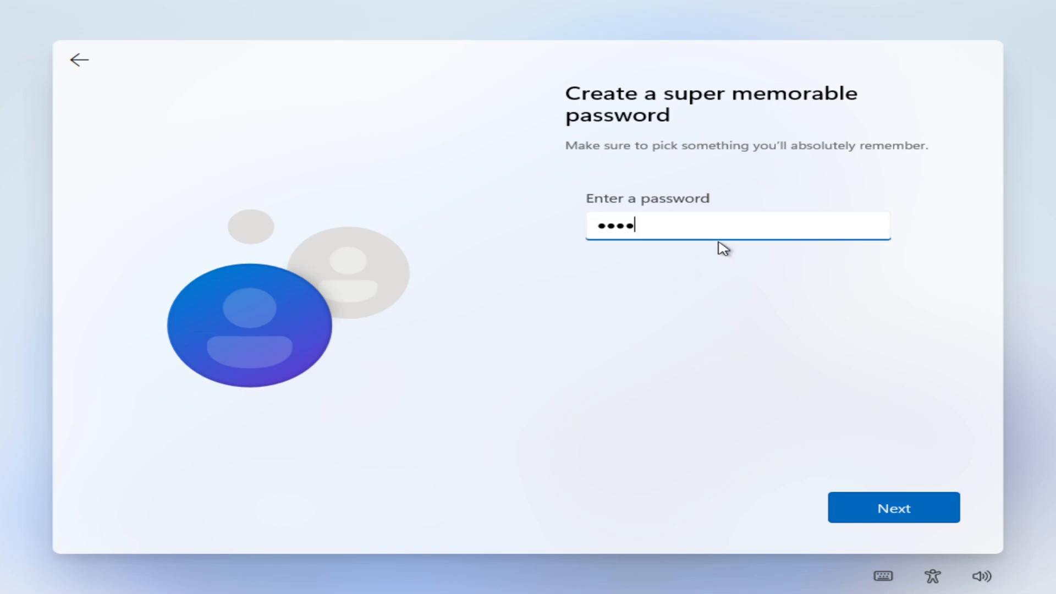
pyautogui.moveTo(779, 566)
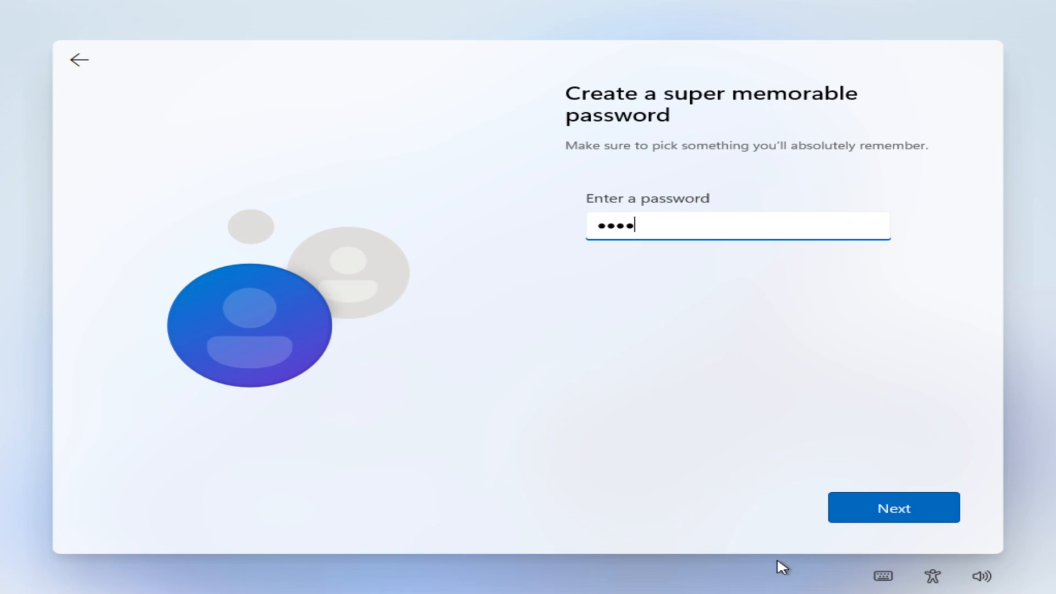
pyautogui.moveTo(856, 464)
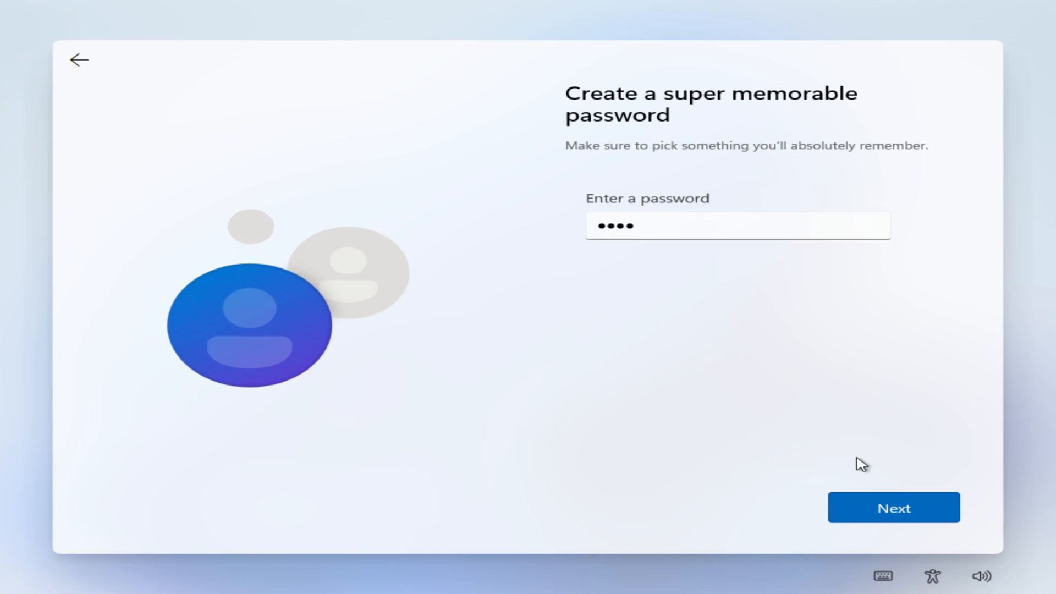
pyautogui.click(893, 508)
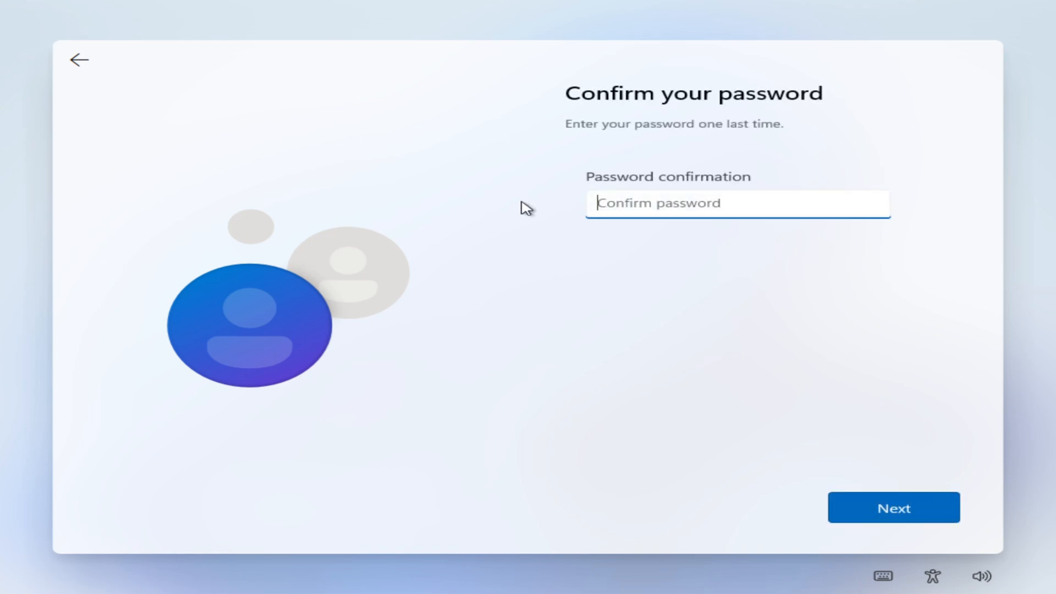
pyautogui.write('•••')
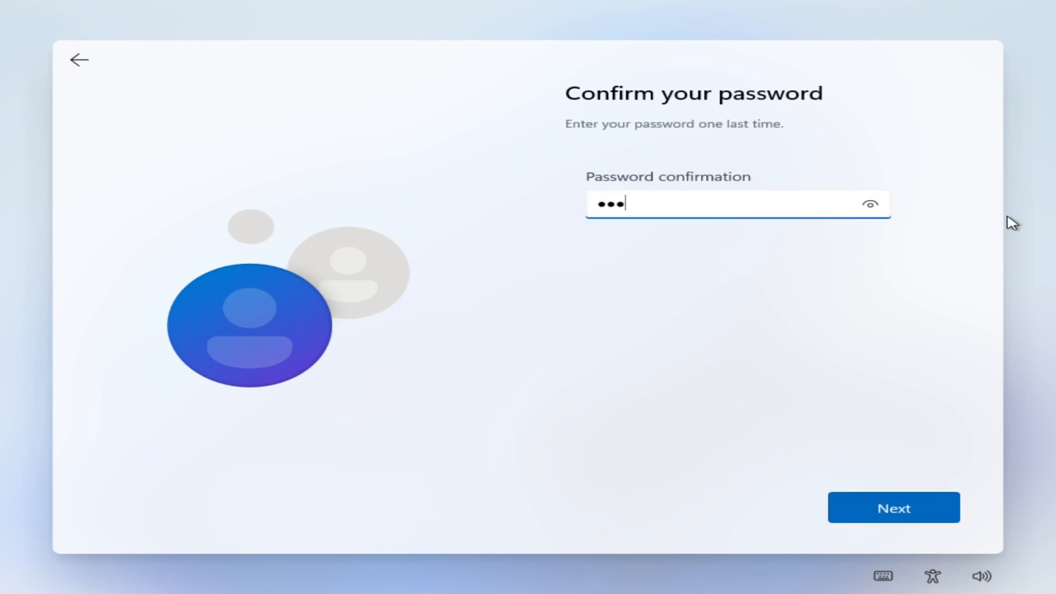
pyautogui.click(868, 204)
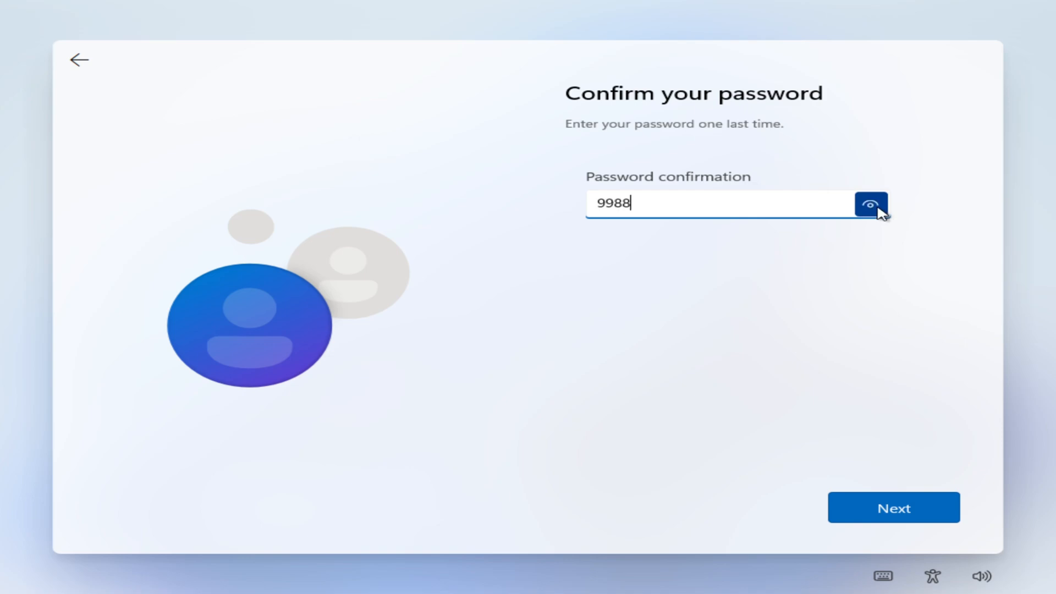
pyautogui.click(893, 508)
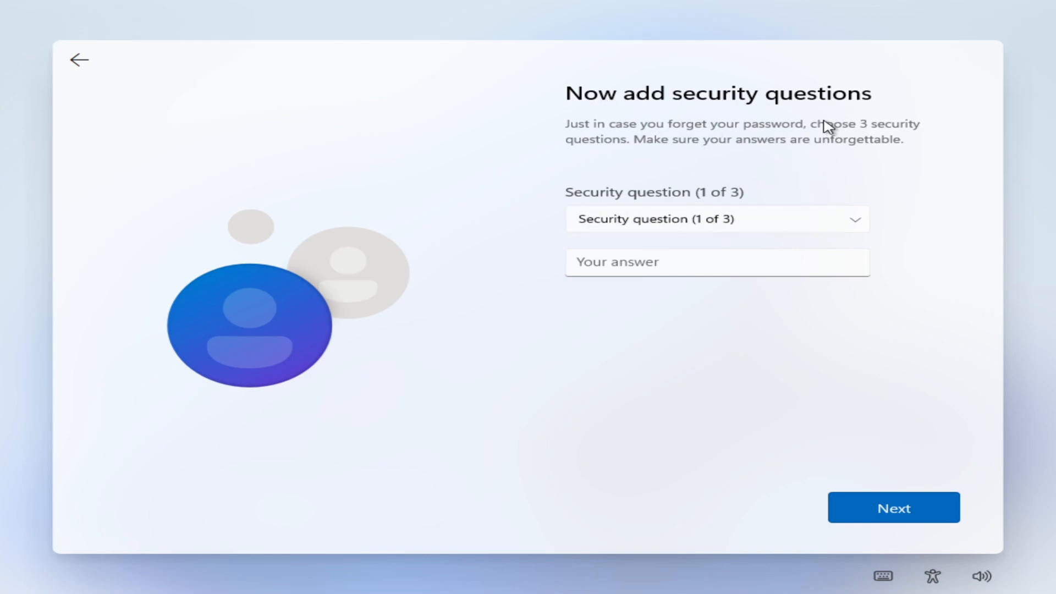
pyautogui.moveTo(781, 146)
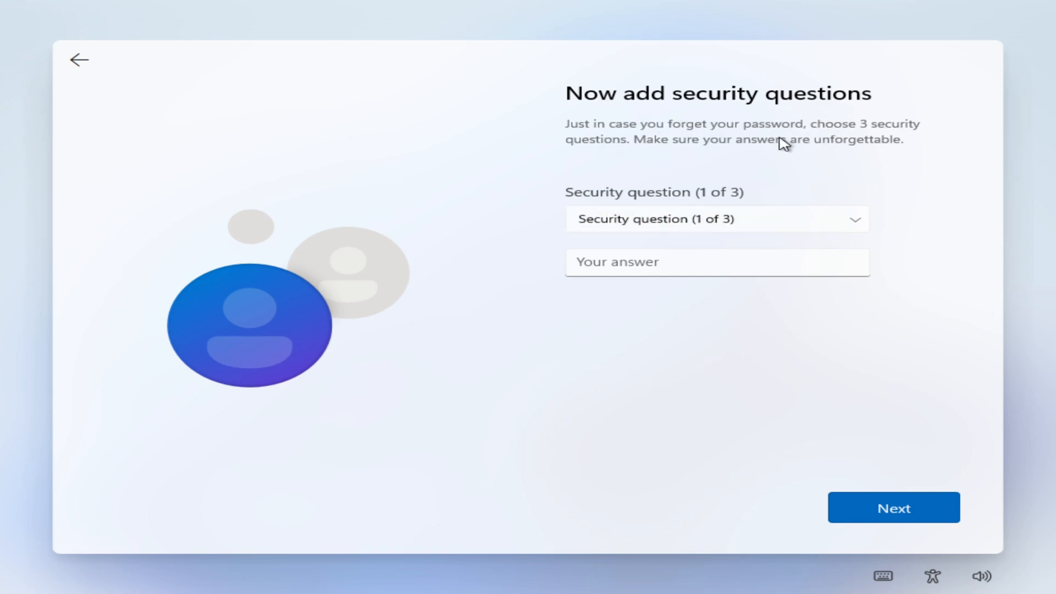
pyautogui.moveTo(653, 225)
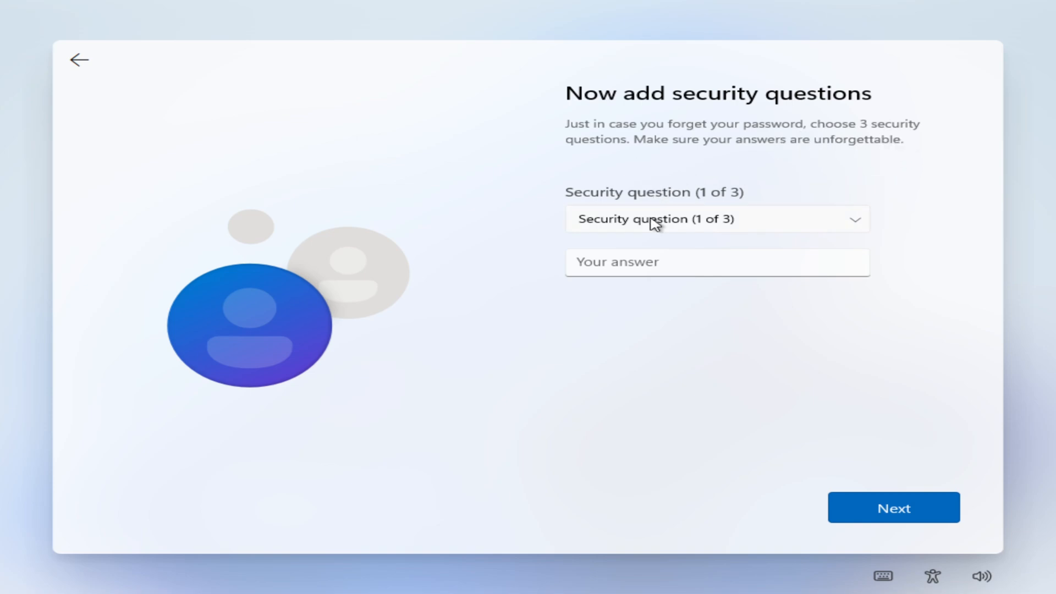
pyautogui.moveTo(845, 161)
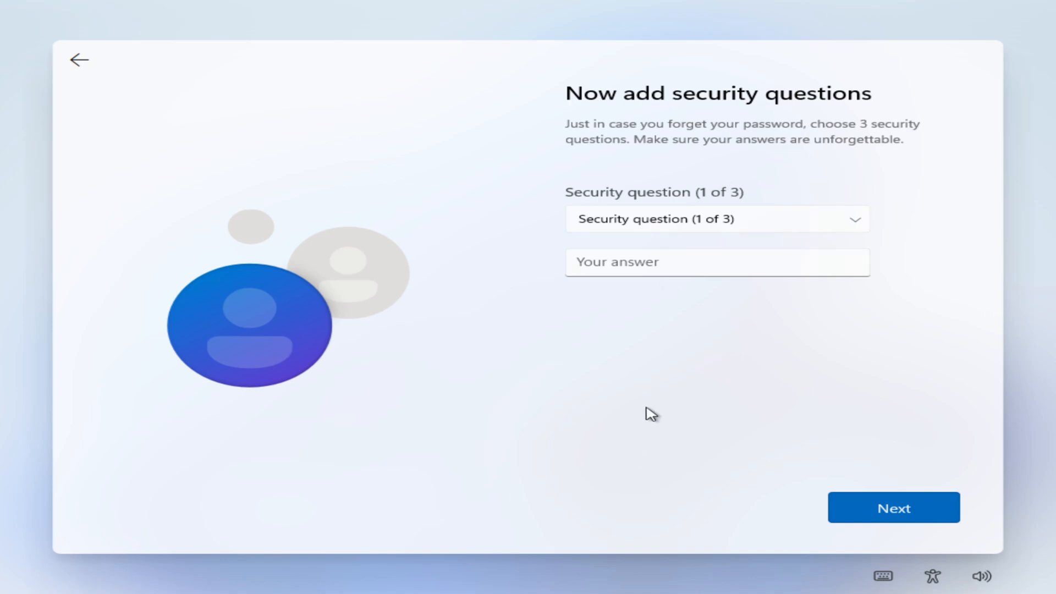
pyautogui.moveTo(668, 374)
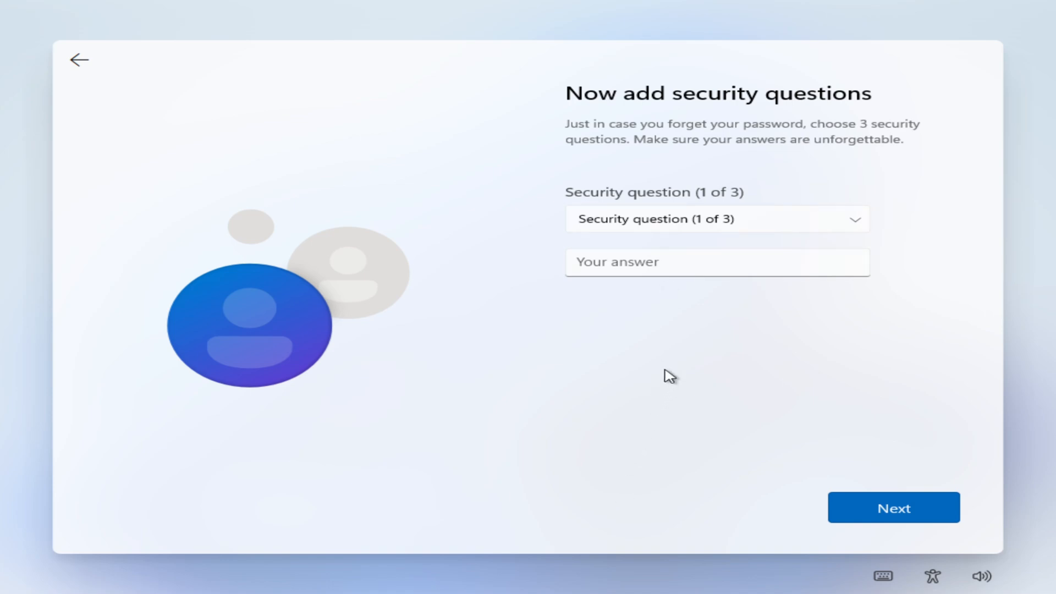
pyautogui.click(717, 219)
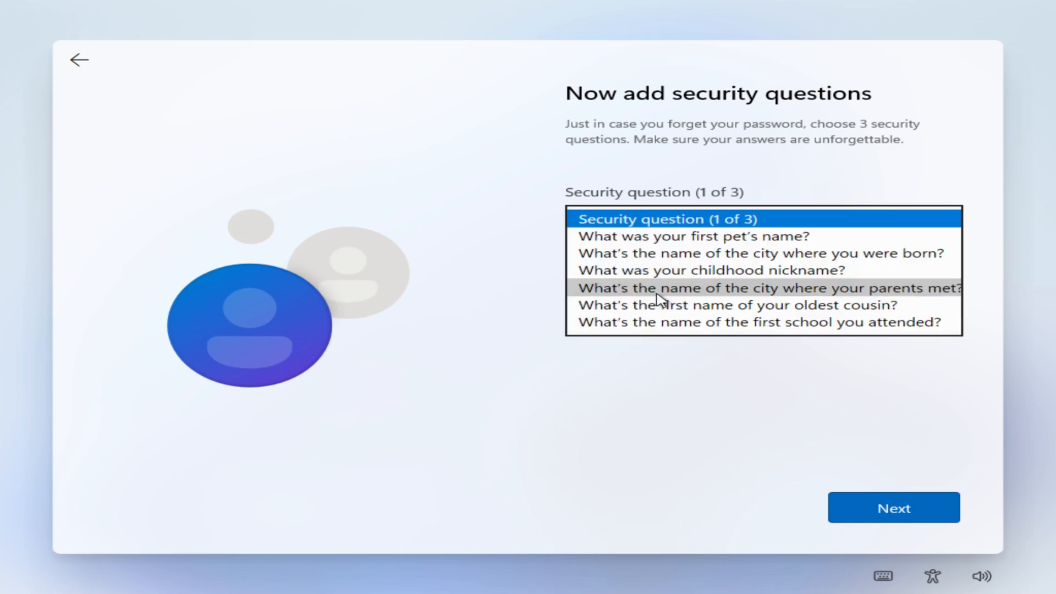
pyautogui.click(766, 288)
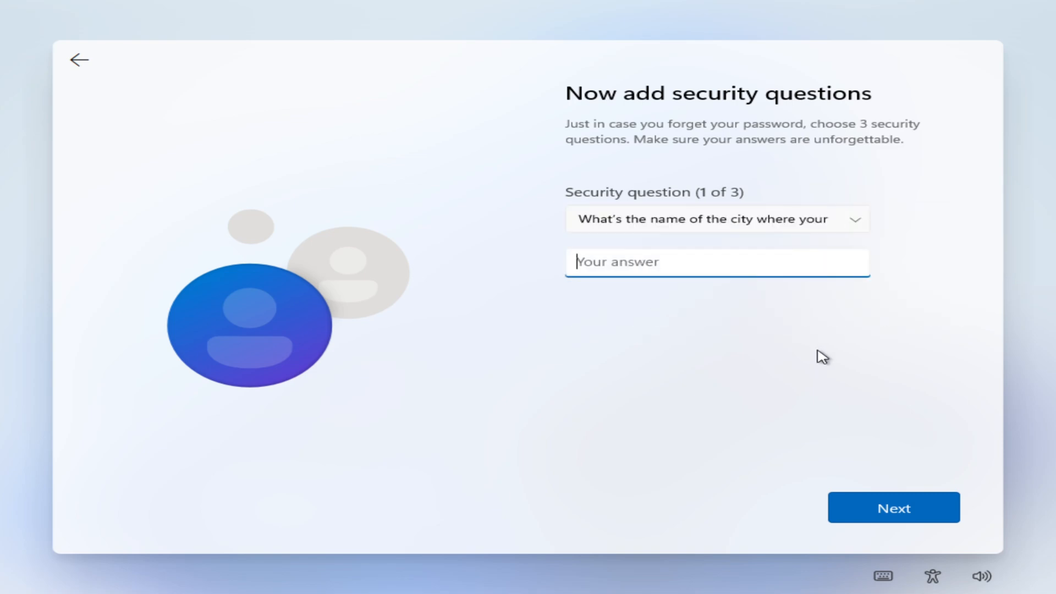
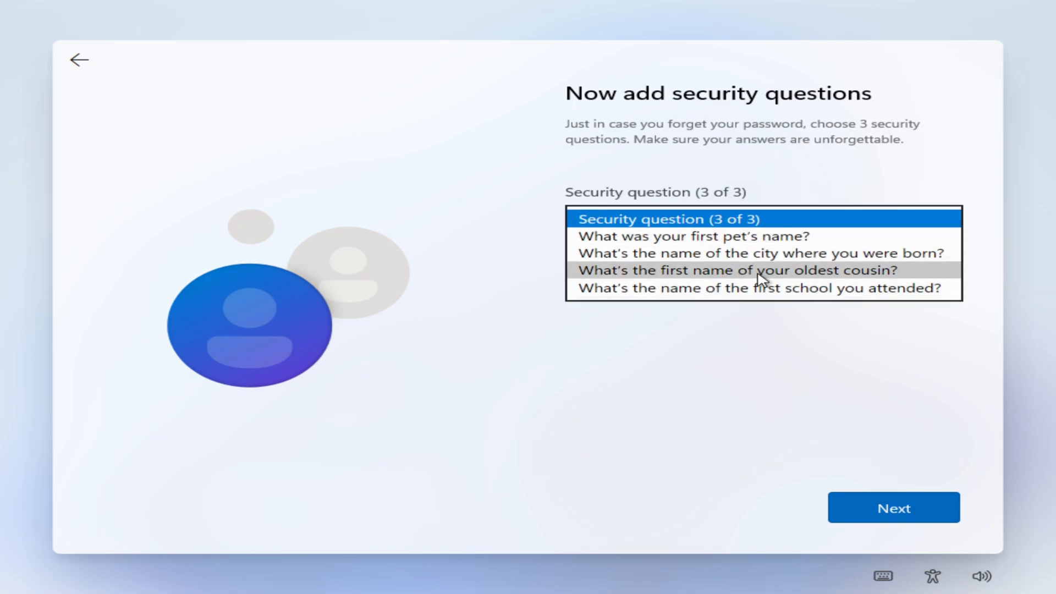
pyautogui.click(738, 270)
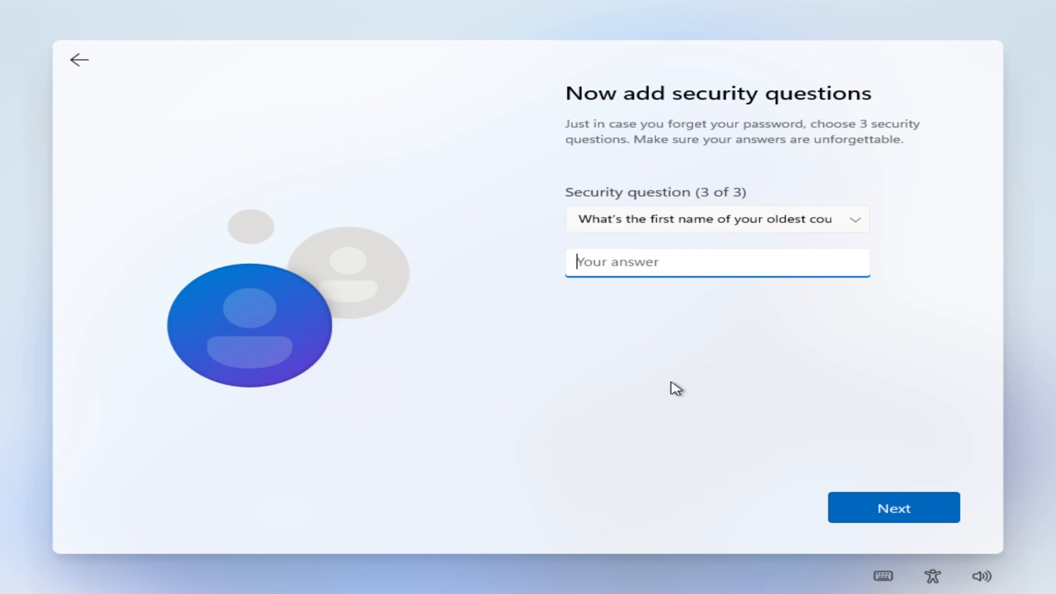
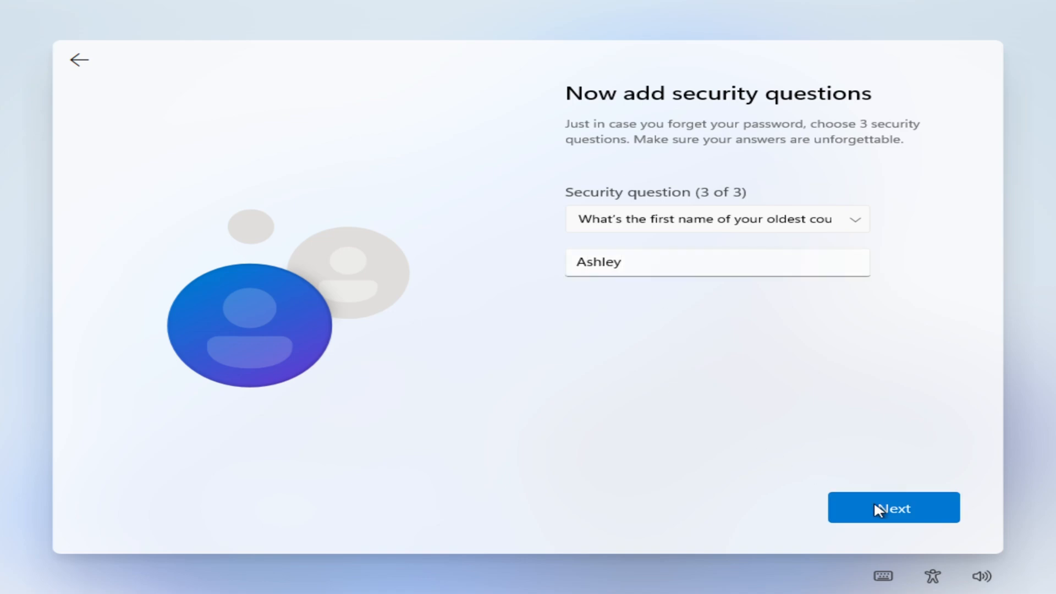
pyautogui.click(893, 508)
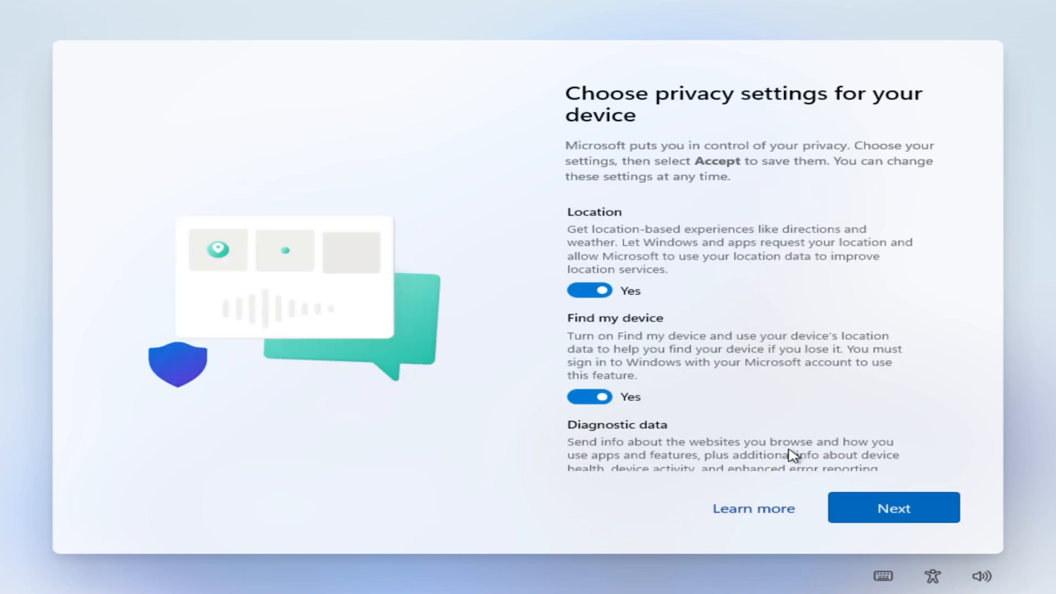
# - Turn off location sharing on the privacy page and scroll through the settings
pyautogui.click(589, 290)
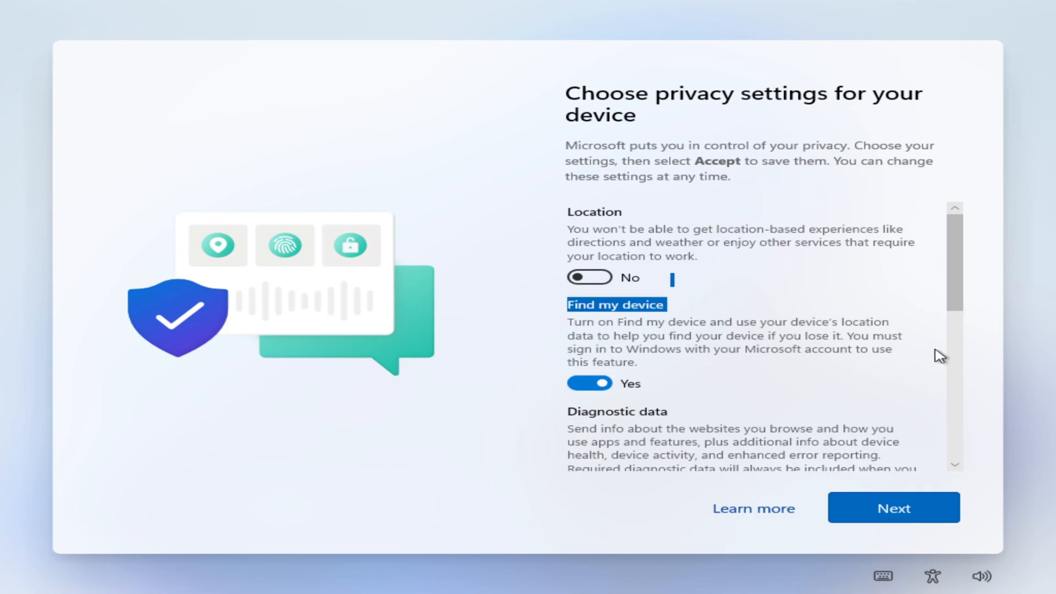
pyautogui.scroll(-3)
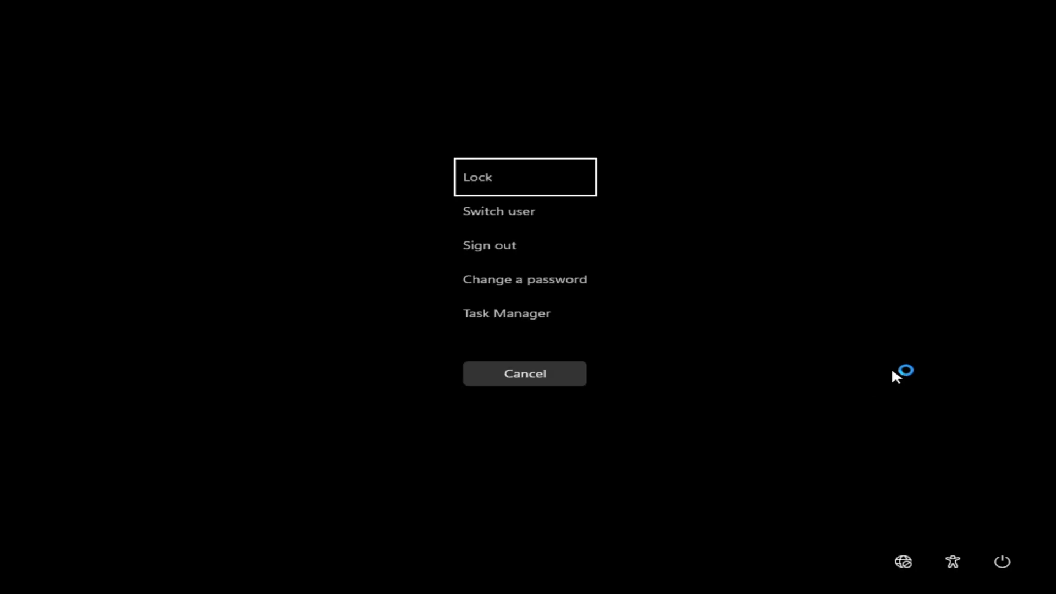
# - Launch explorer as a new task from Task Manager, then press Ctrl+Alt+Delete
pyautogui.click(524, 280)
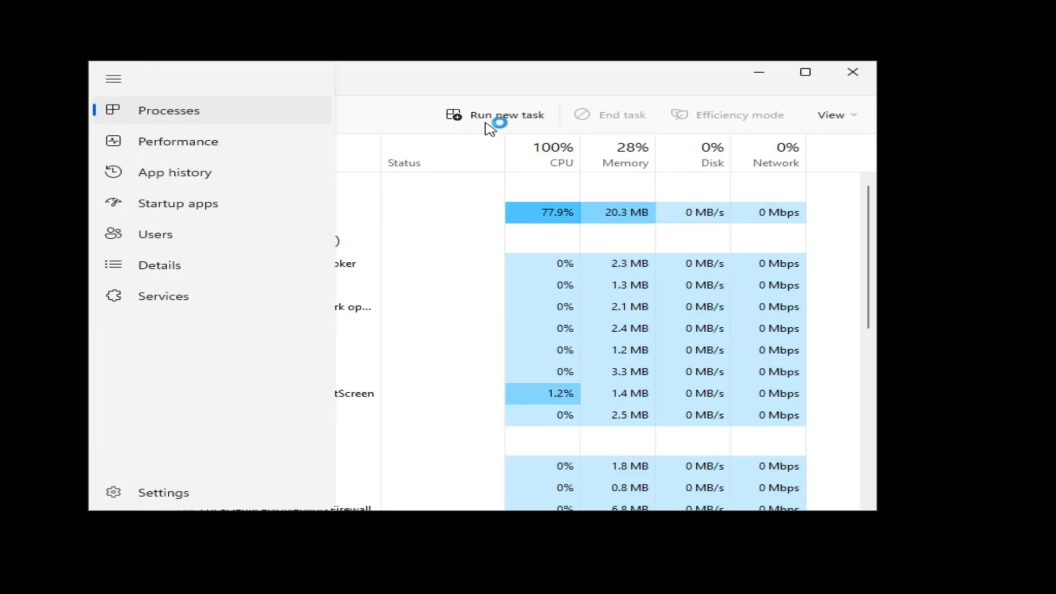
pyautogui.click(500, 115)
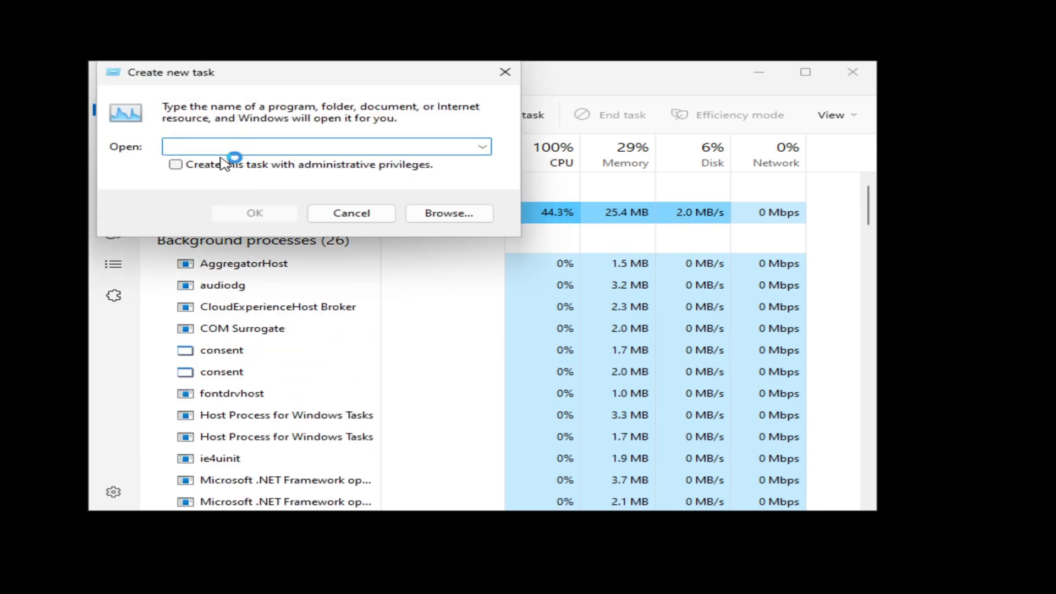
pyautogui.click(350, 213)
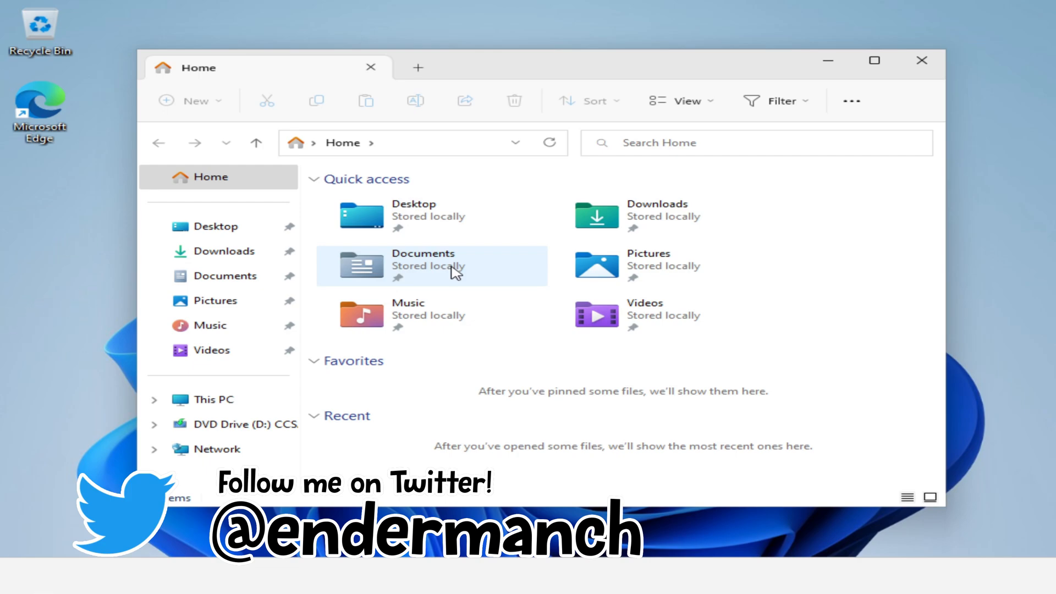
pyautogui.moveTo(74, 427)
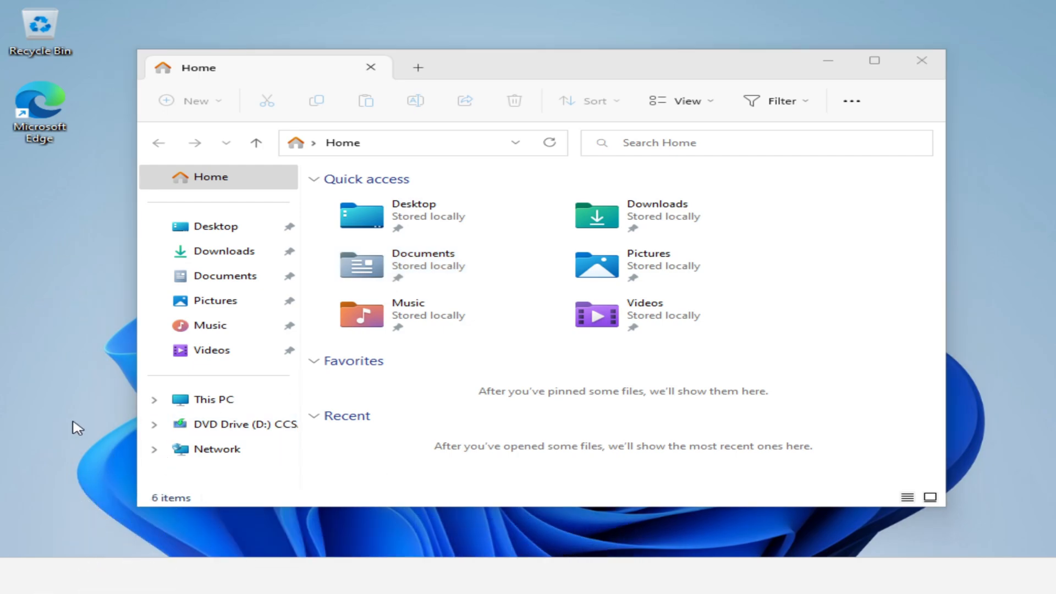
pyautogui.press('Ctrl+Alt+Delete')
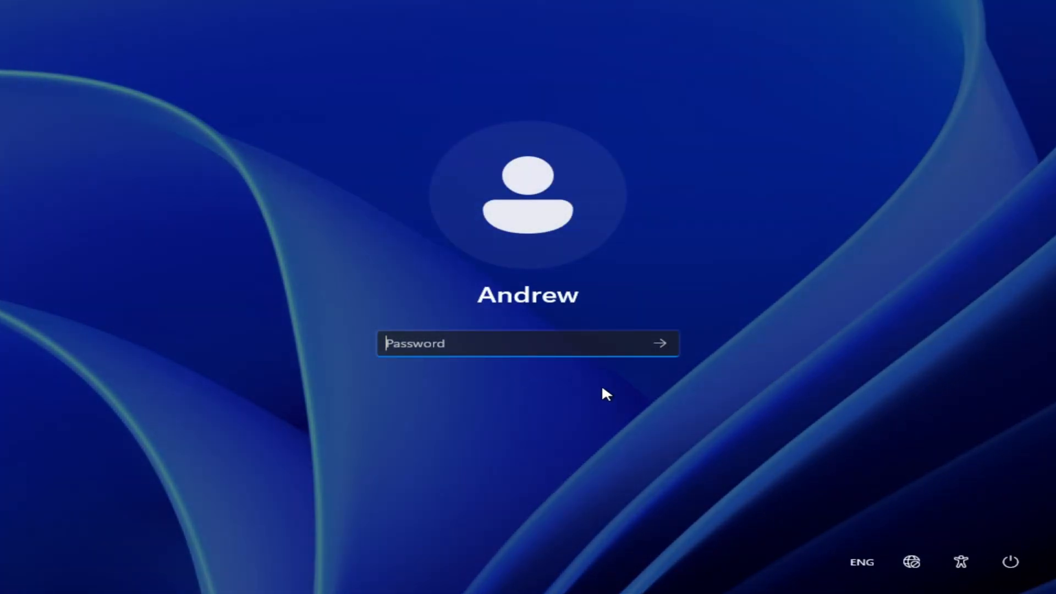
pyautogui.click(666, 343)
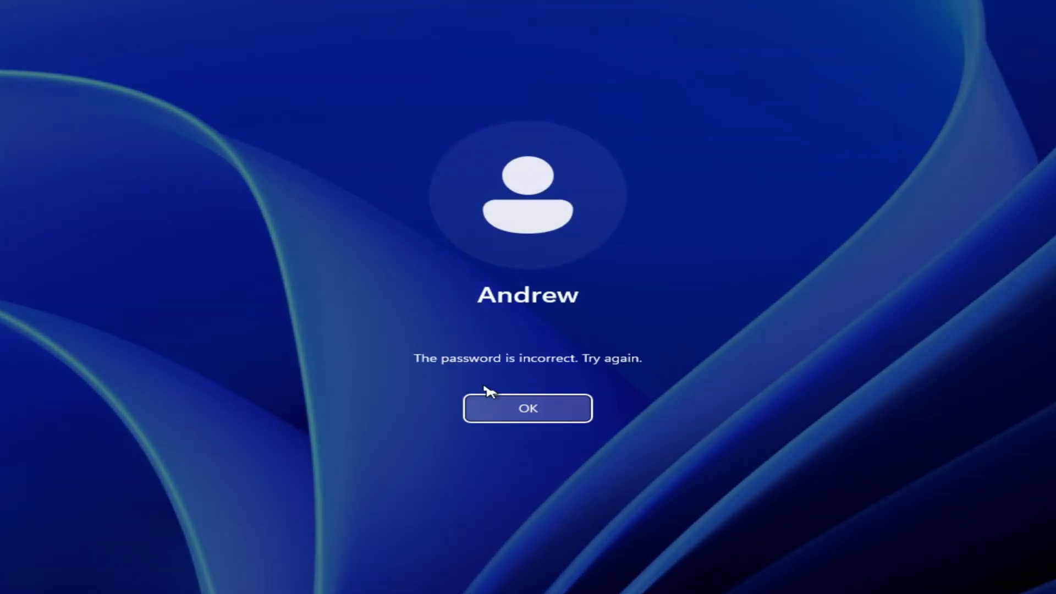
pyautogui.click(527, 407)
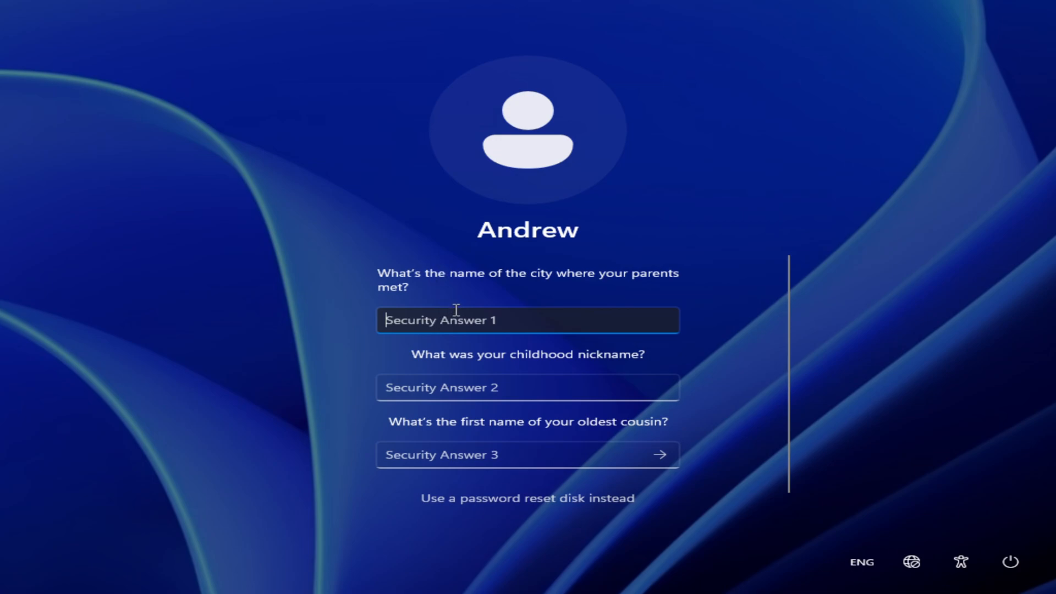
pyautogui.moveTo(457, 550)
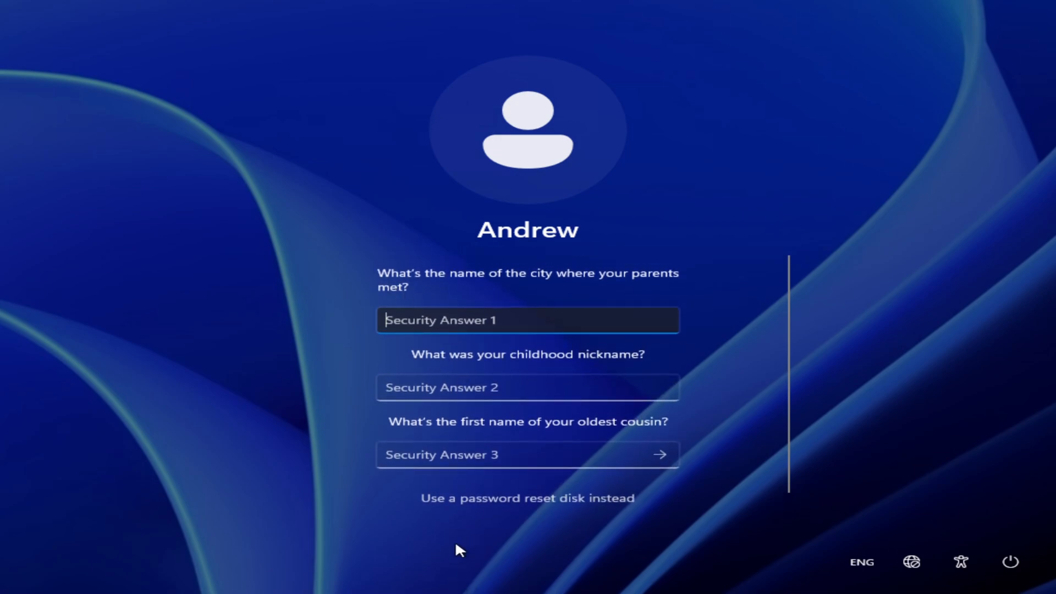
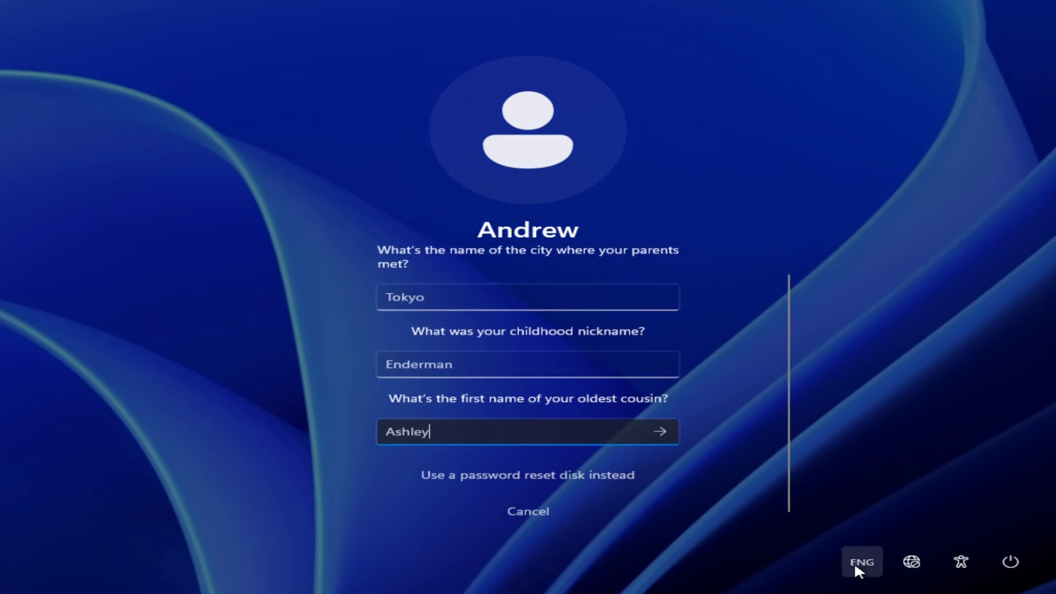
pyautogui.click(661, 430)
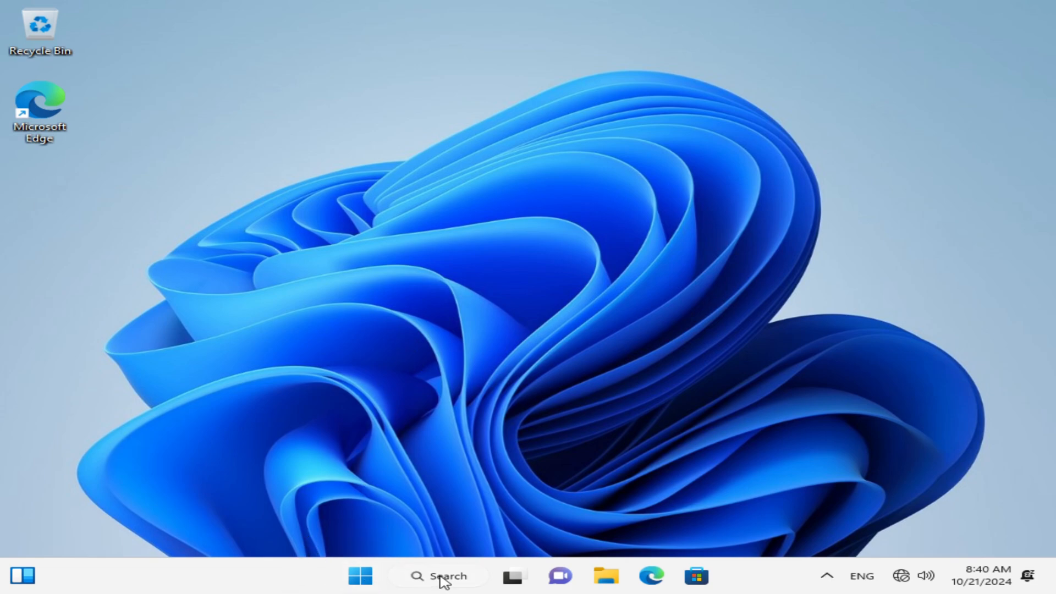
# - Launch Registry Editor, browse HKEY_LOCAL_MACHINE\SAM and its inner SAM key, then close it
pyautogui.write('rege')
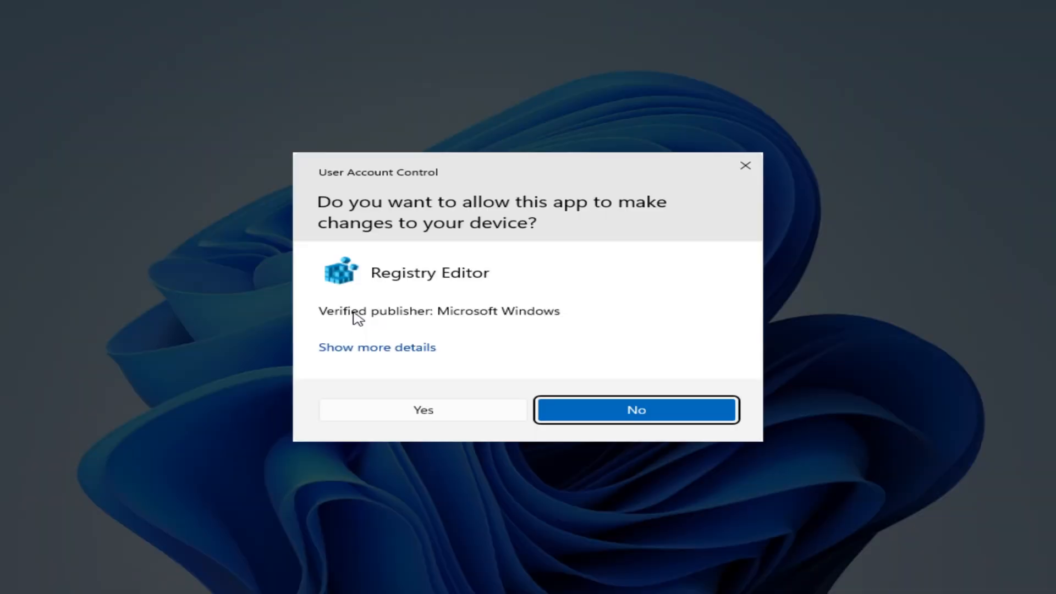
pyautogui.click(422, 409)
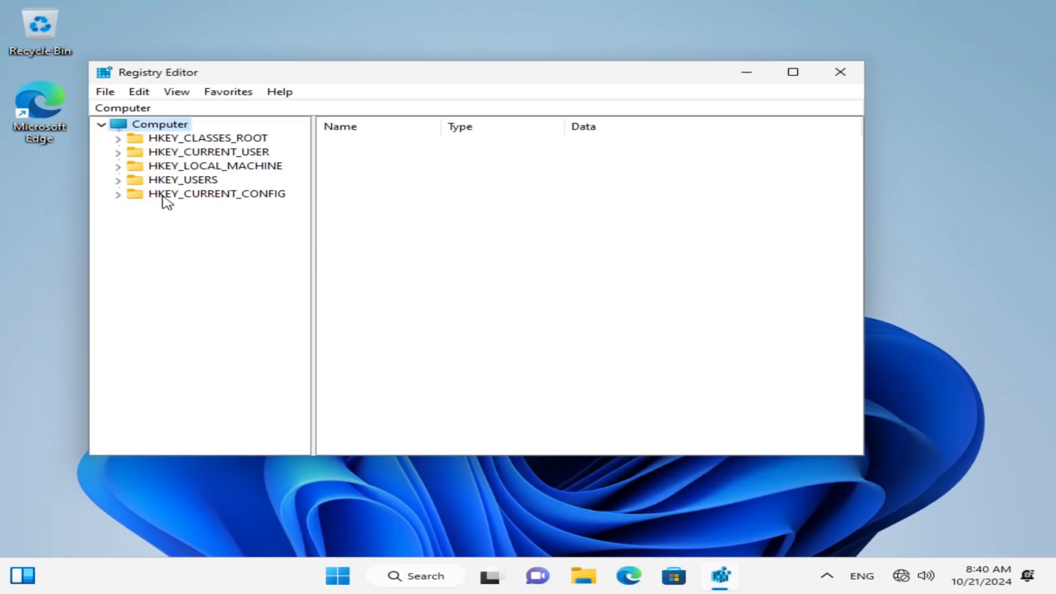
pyautogui.click(117, 165)
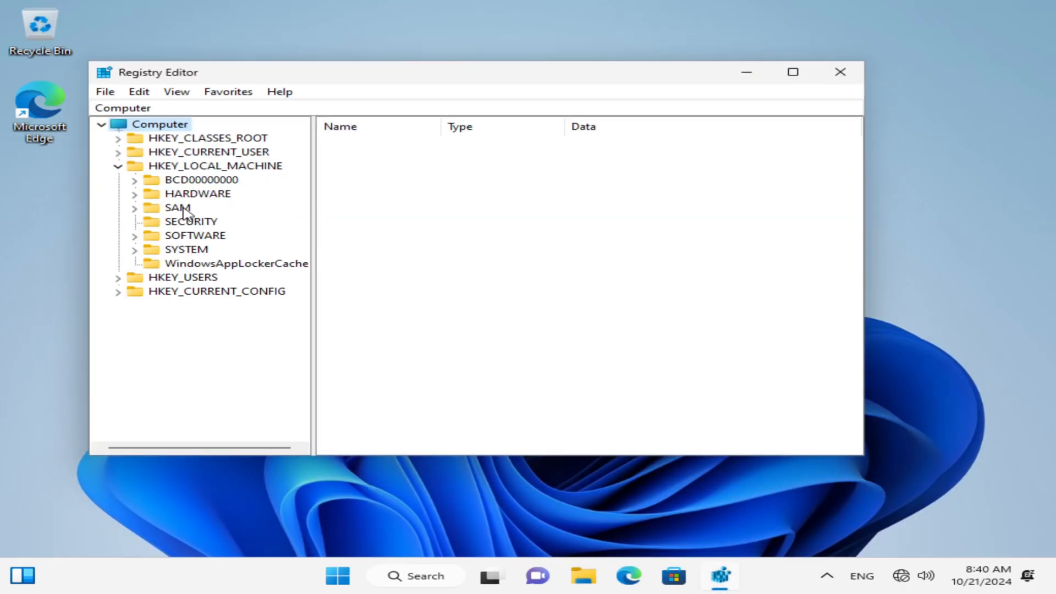
pyautogui.moveTo(158, 229)
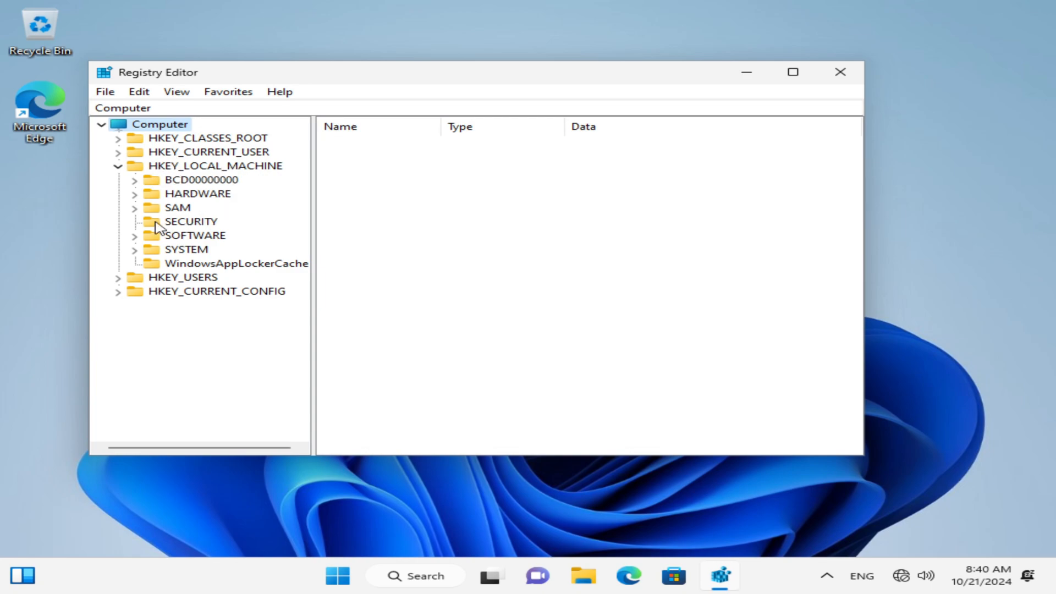
pyautogui.click(177, 207)
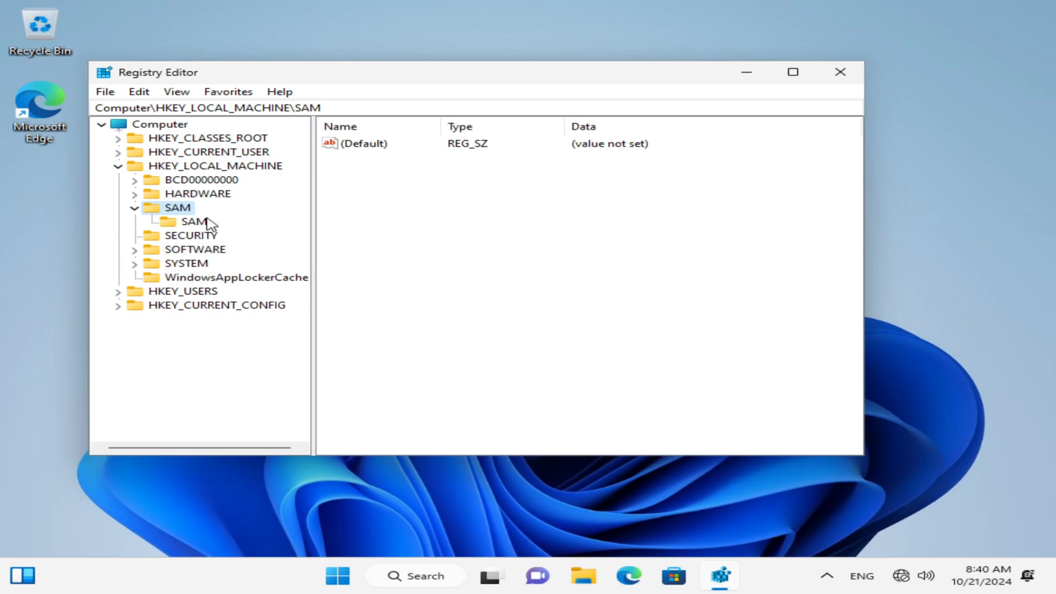
pyautogui.click(189, 221)
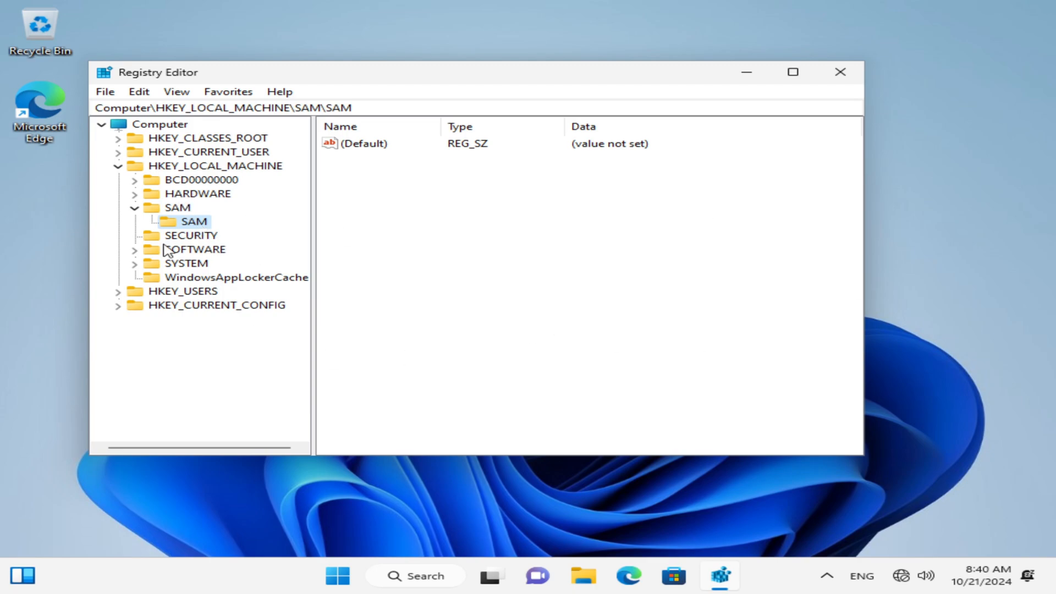
pyautogui.moveTo(249, 258)
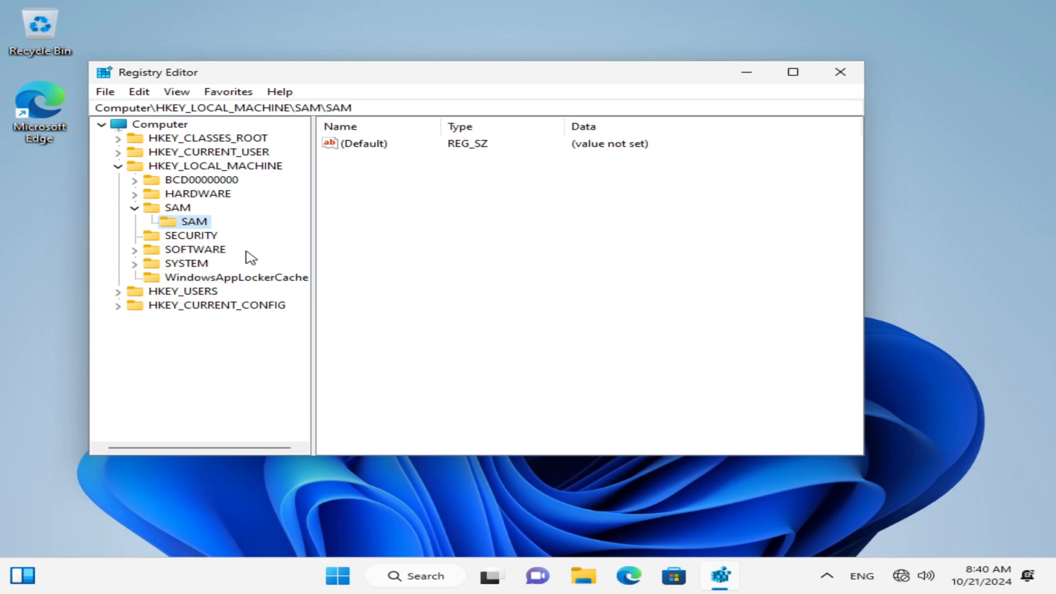
pyautogui.moveTo(256, 248)
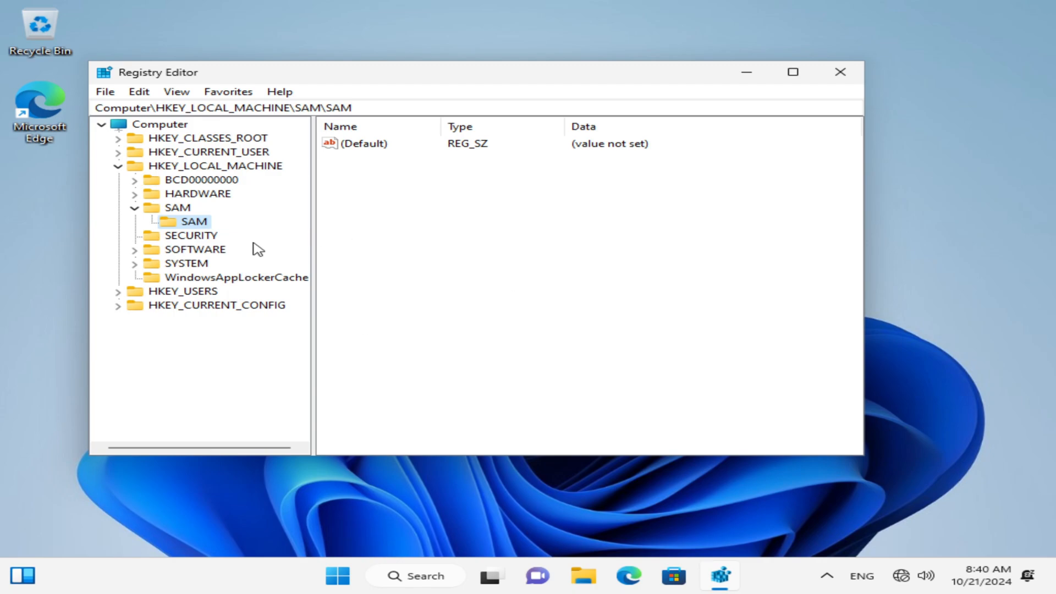
pyautogui.moveTo(235, 223)
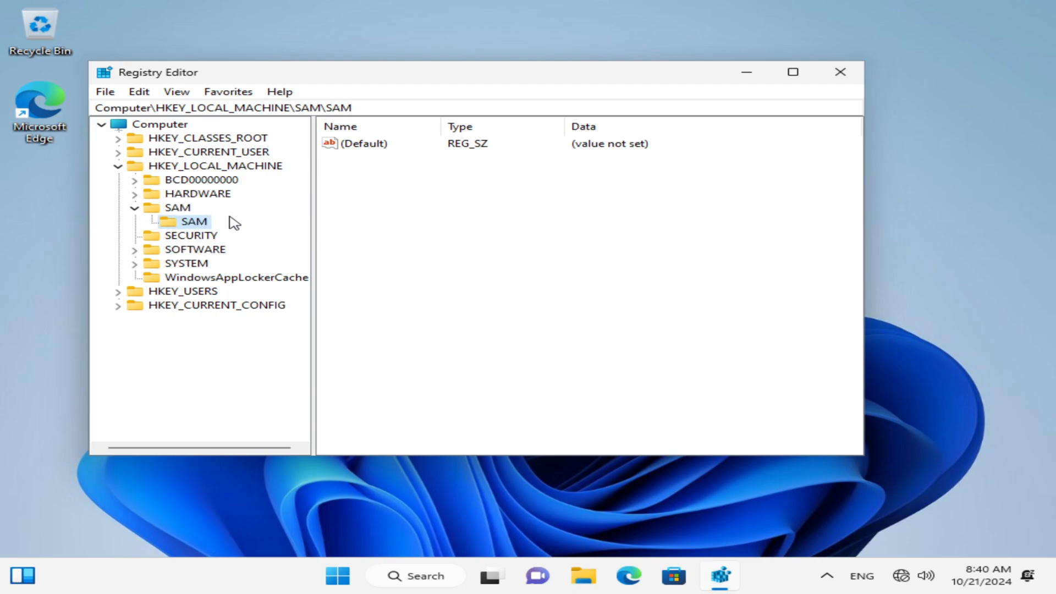
pyautogui.moveTo(184, 231)
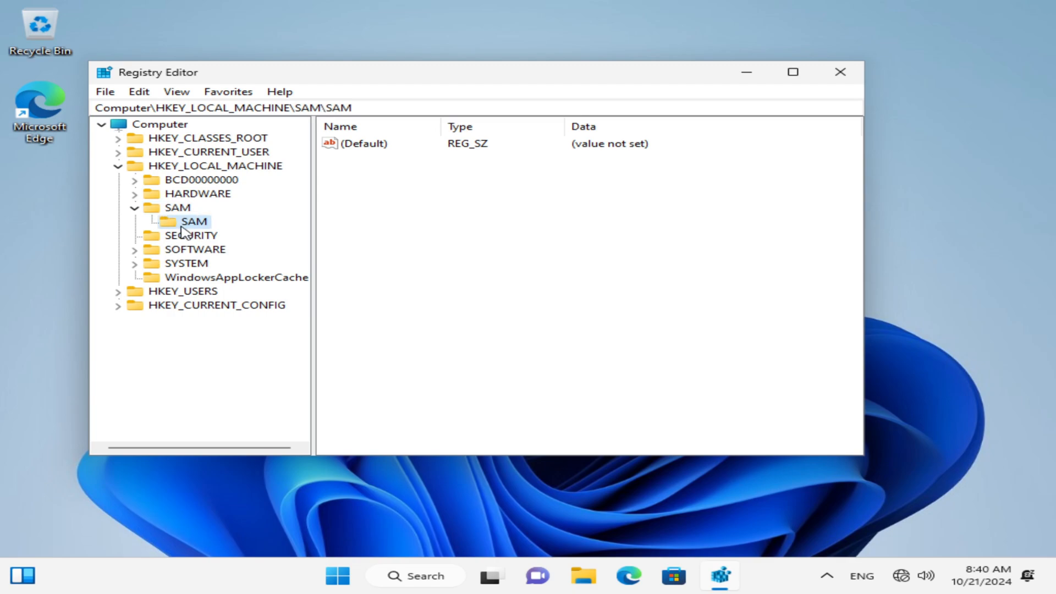
pyautogui.moveTo(403, 221)
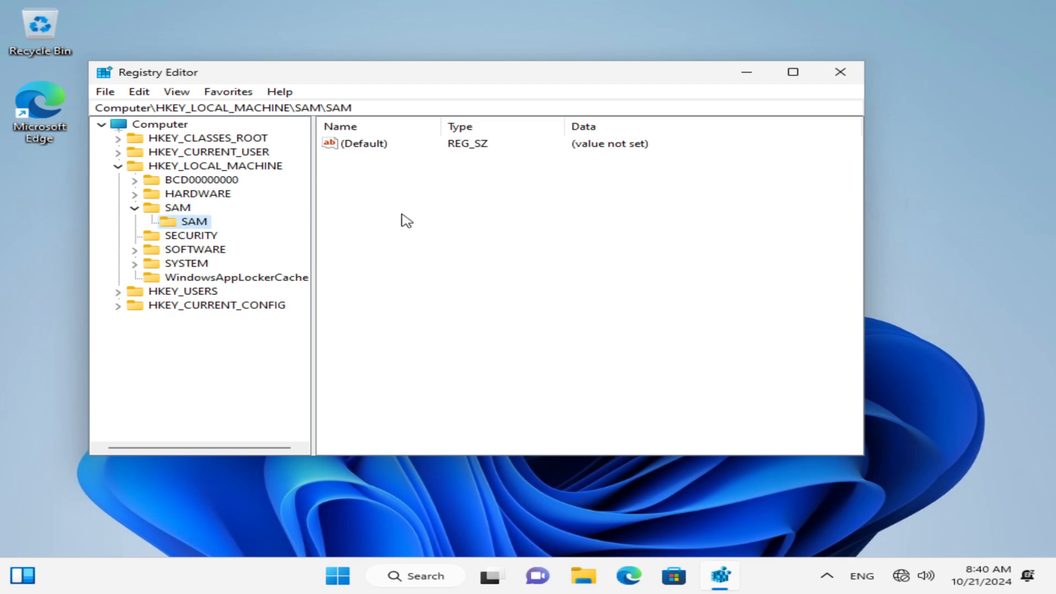
pyautogui.moveTo(527, 194)
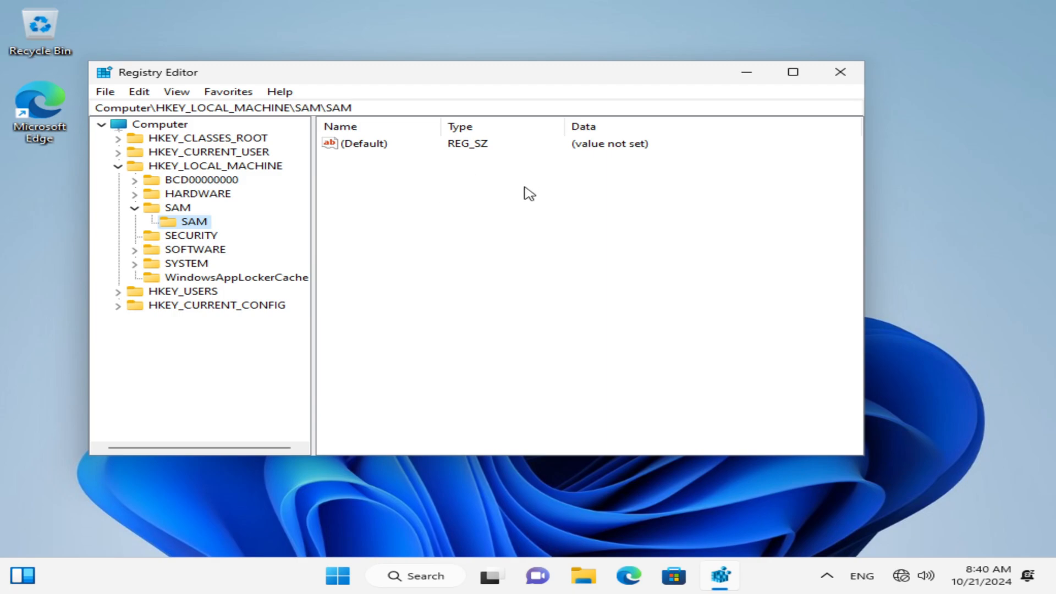
pyautogui.click(177, 207)
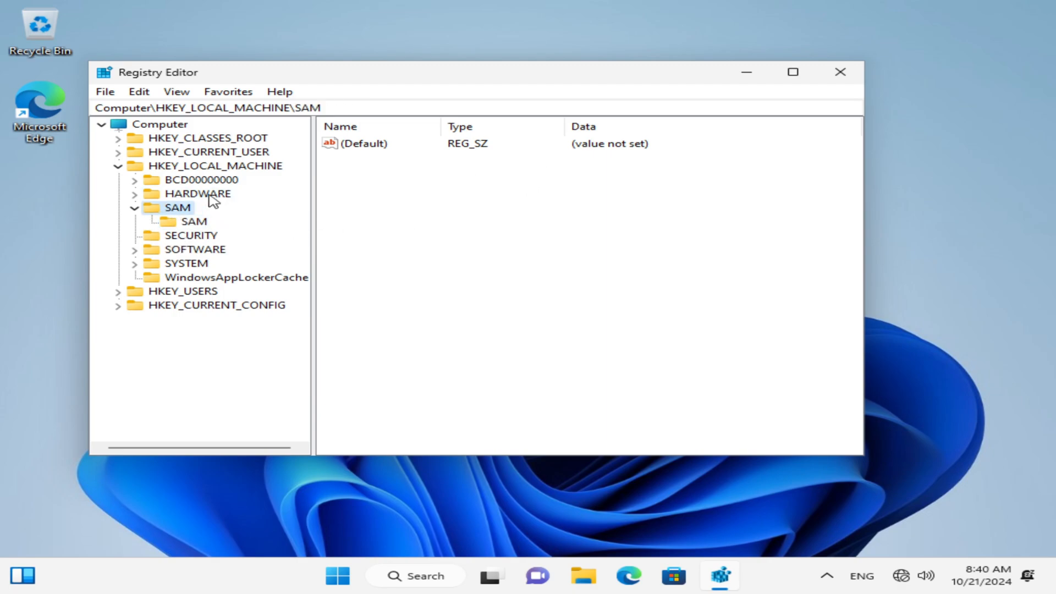
pyautogui.moveTo(237, 280)
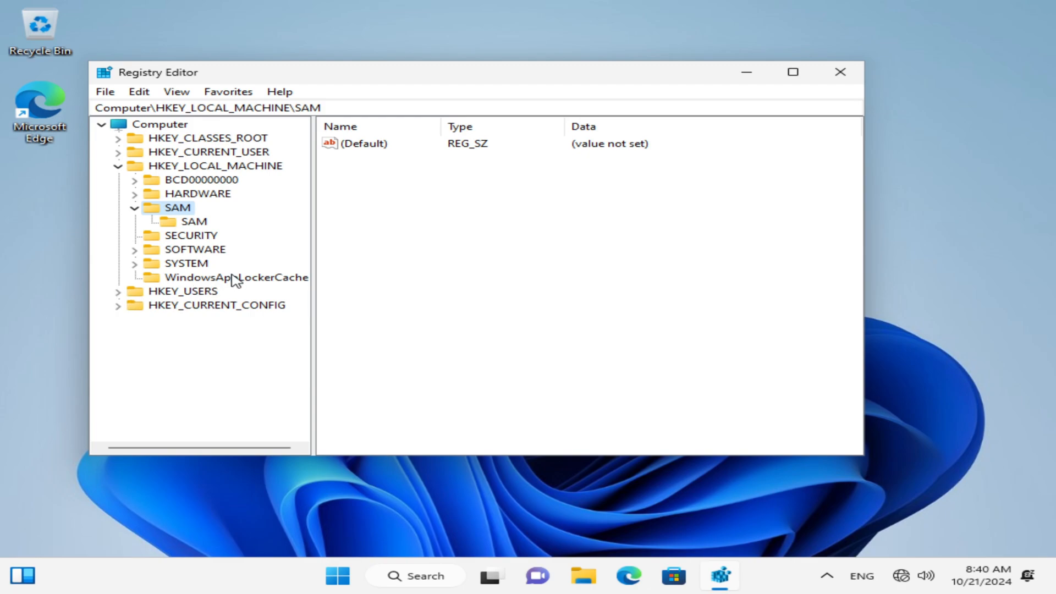
pyautogui.click(839, 72)
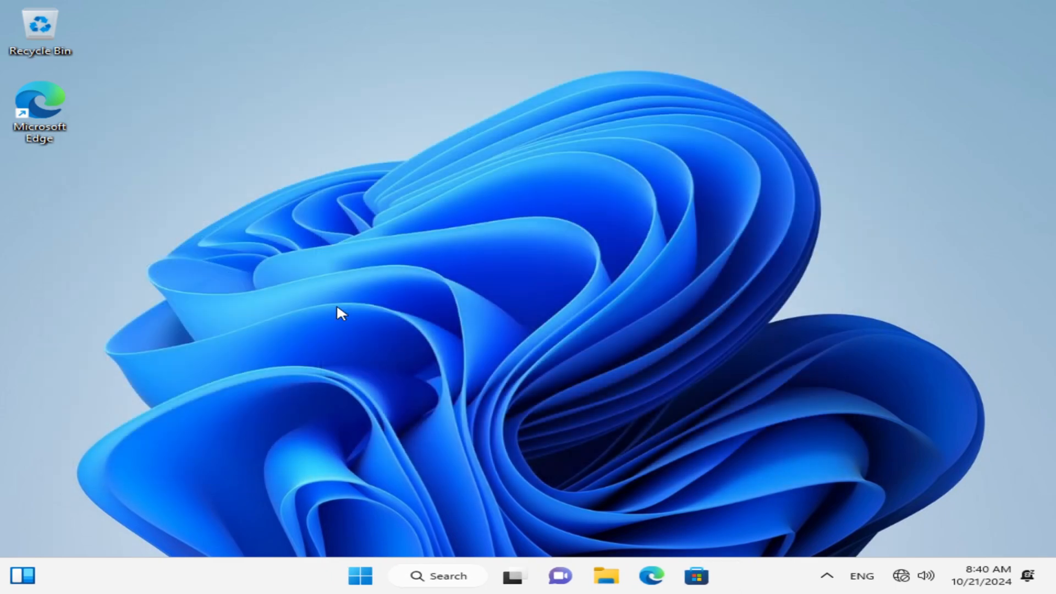
pyautogui.moveTo(335, 324)
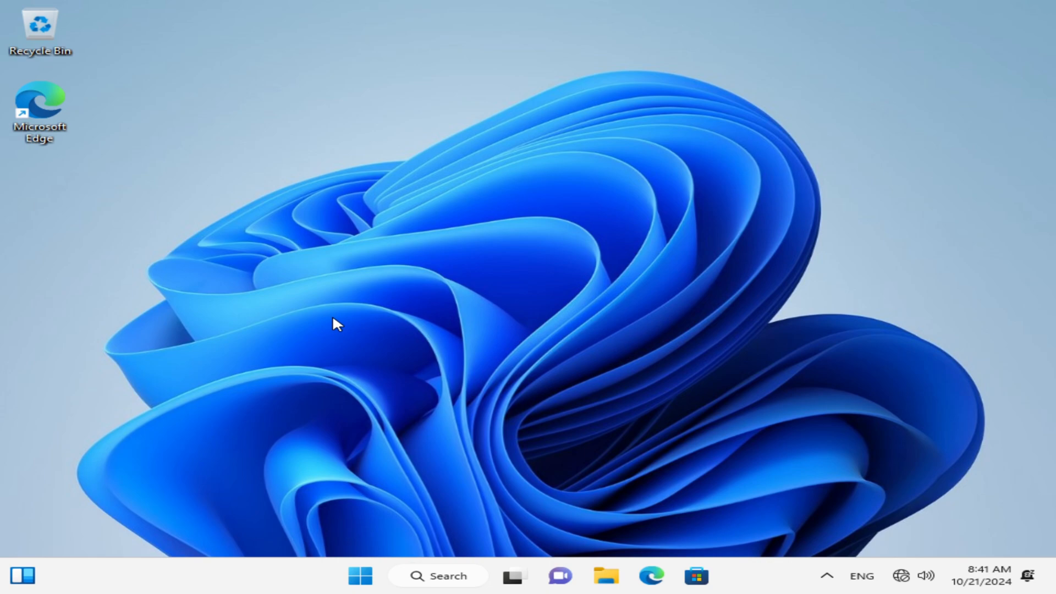
pyautogui.moveTo(392, 285)
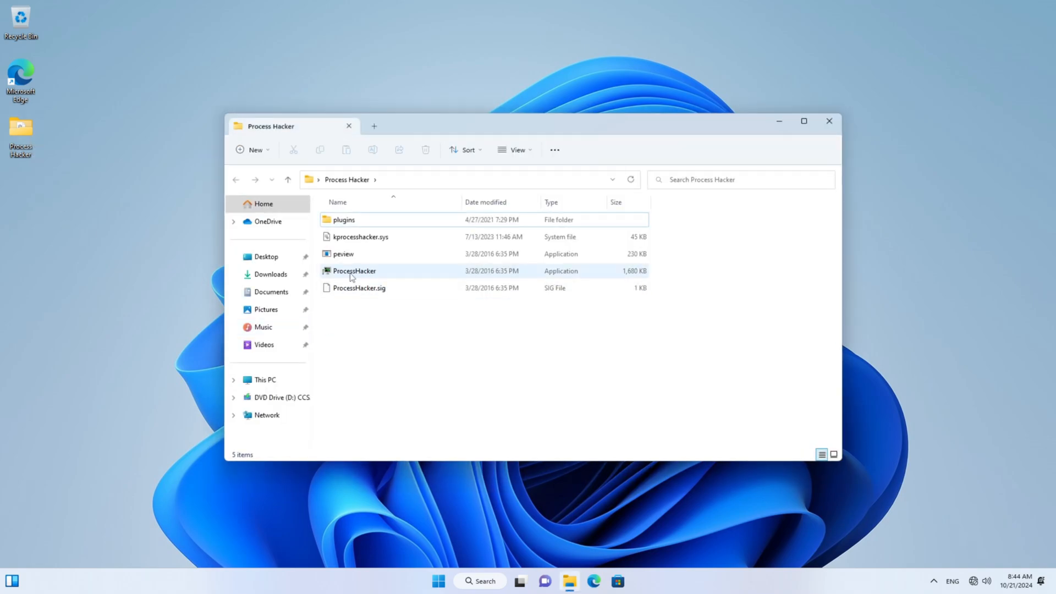
# - Launch Registry Editor as Trusted Installer from Process Hacker, running 'regedit'
pyautogui.doubleClick(354, 271)
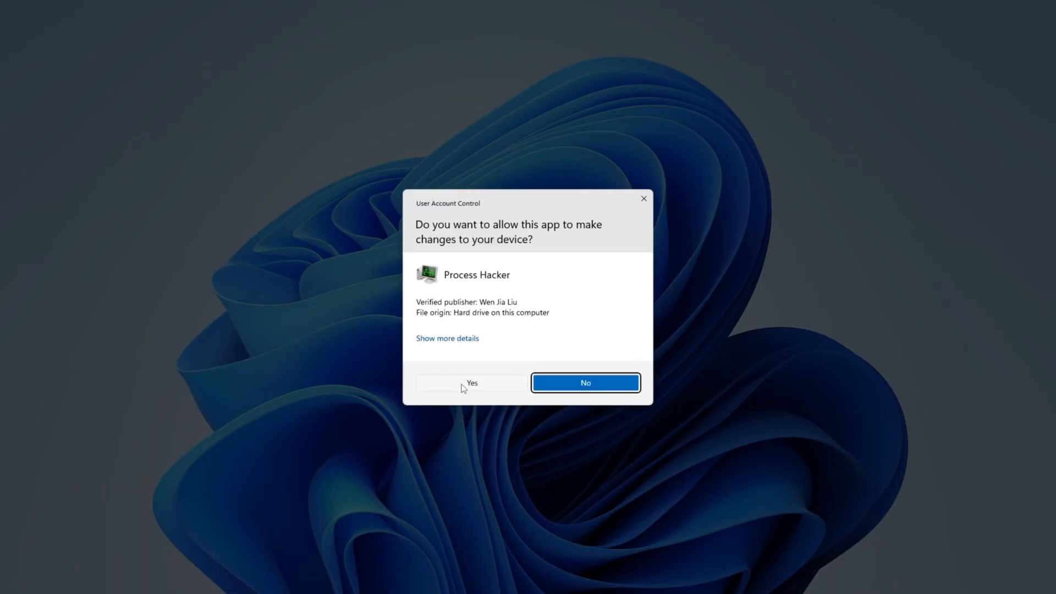
pyautogui.click(471, 383)
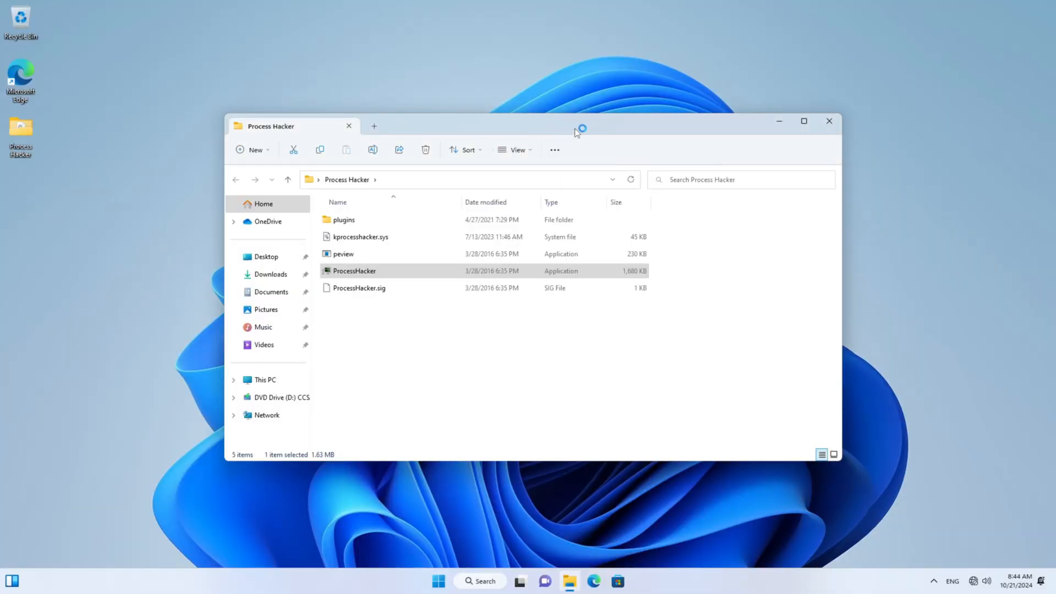
pyautogui.doubleClick(353, 271)
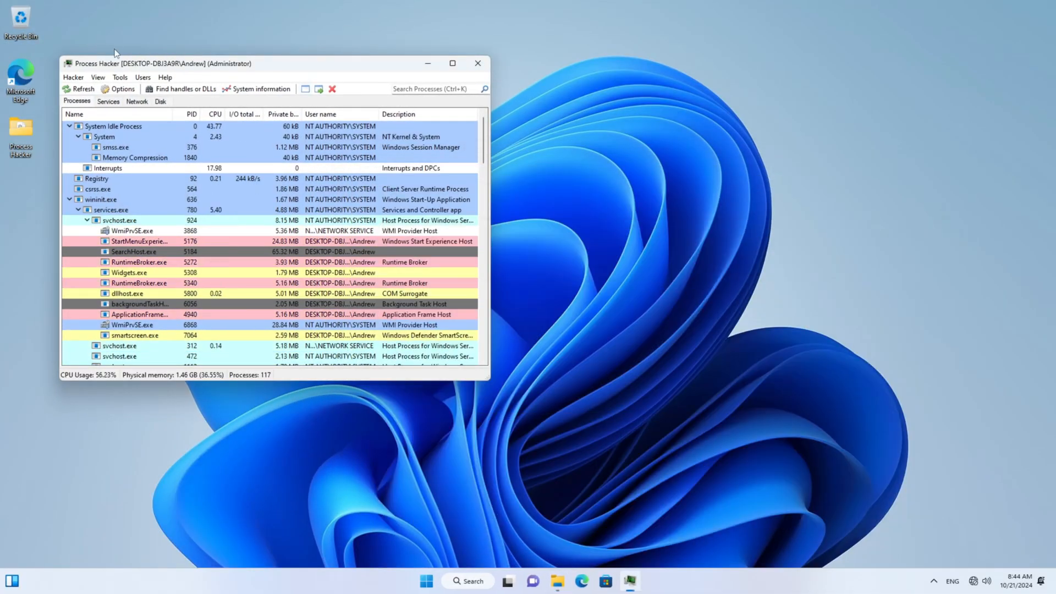
pyautogui.click(129, 80)
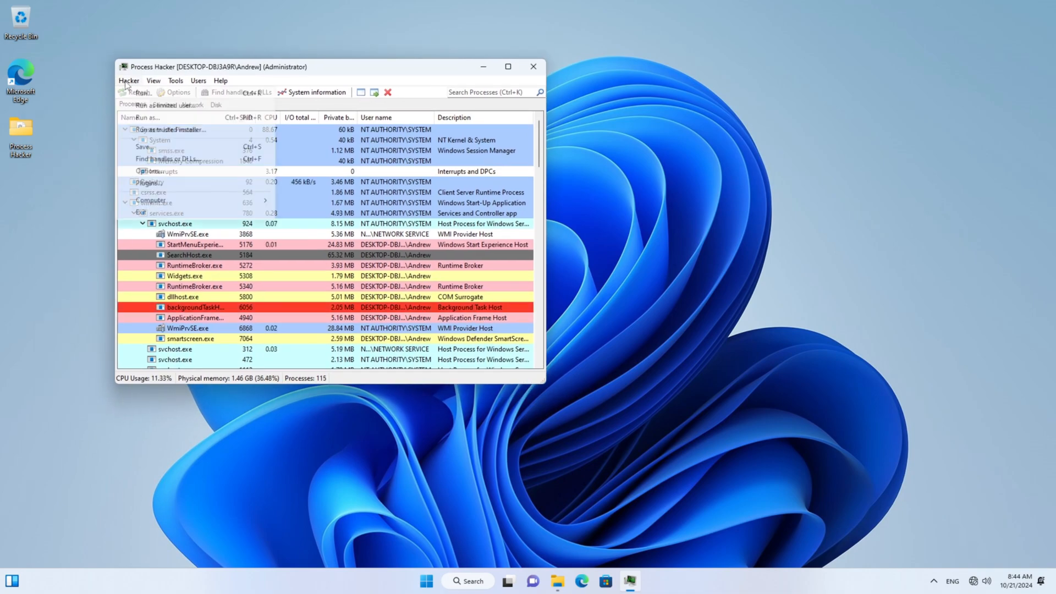
pyautogui.click(159, 130)
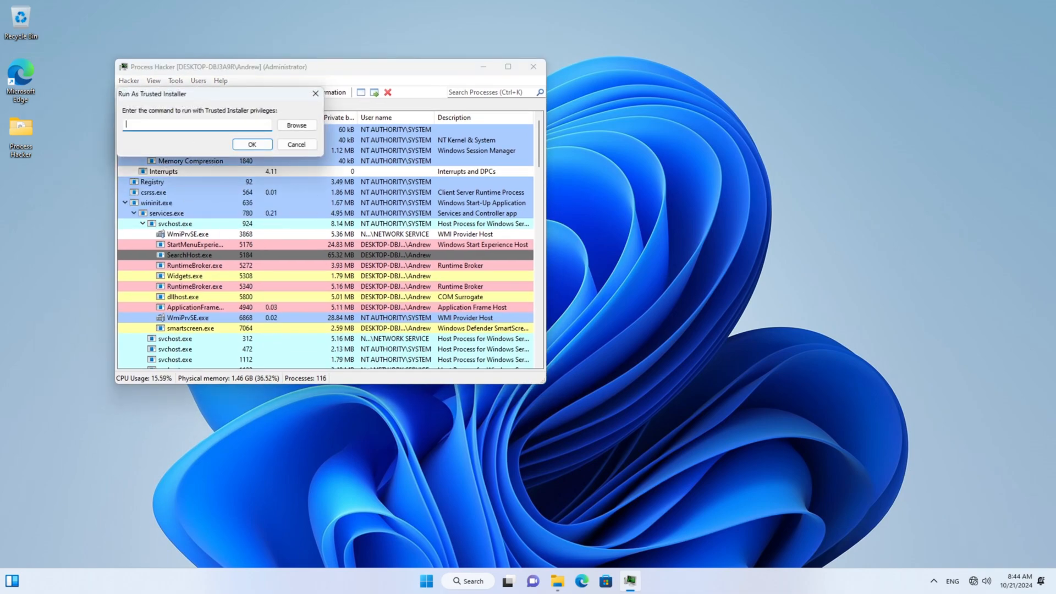
pyautogui.write('regedit.')
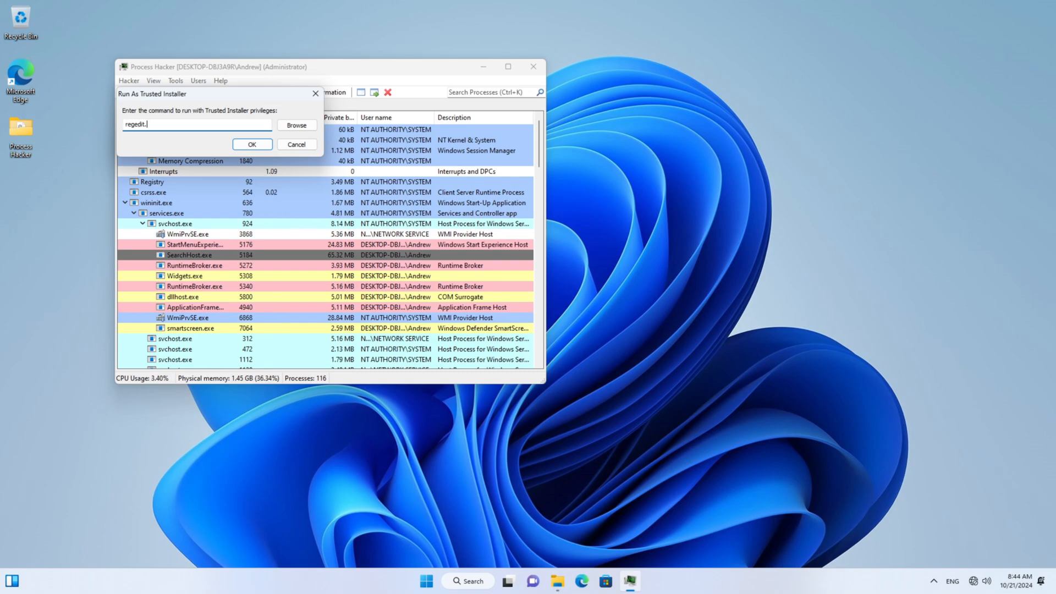
pyautogui.click(252, 144)
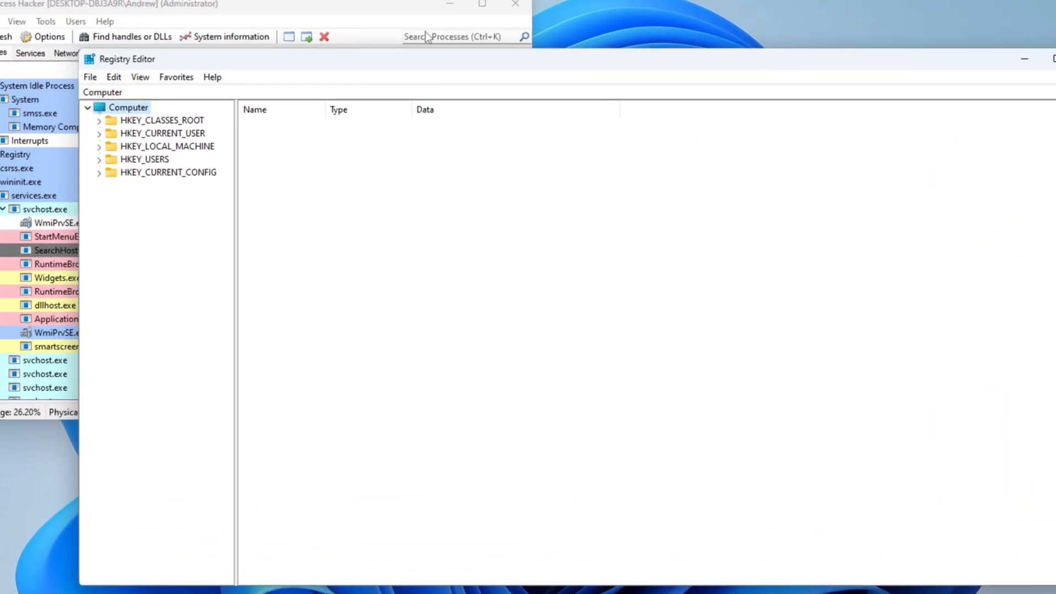
# - Expand SAM\Domains\Account\Users and browse user keys 000001F8, 000001F7, 000001F5, then 000003E9
pyautogui.moveTo(127, 59); pyautogui.dragTo(65, 29)
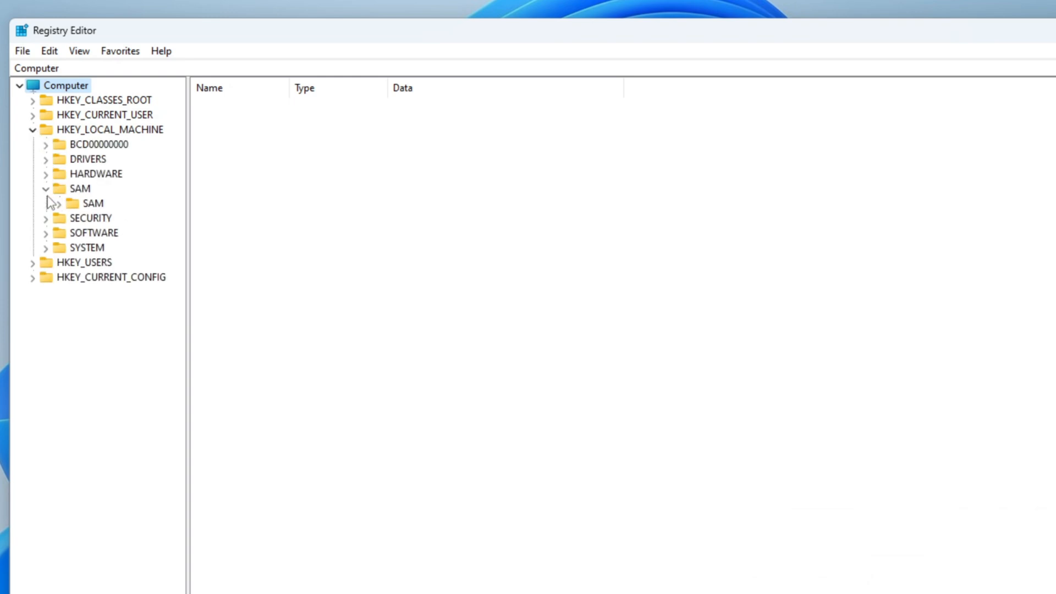
pyautogui.click(53, 203)
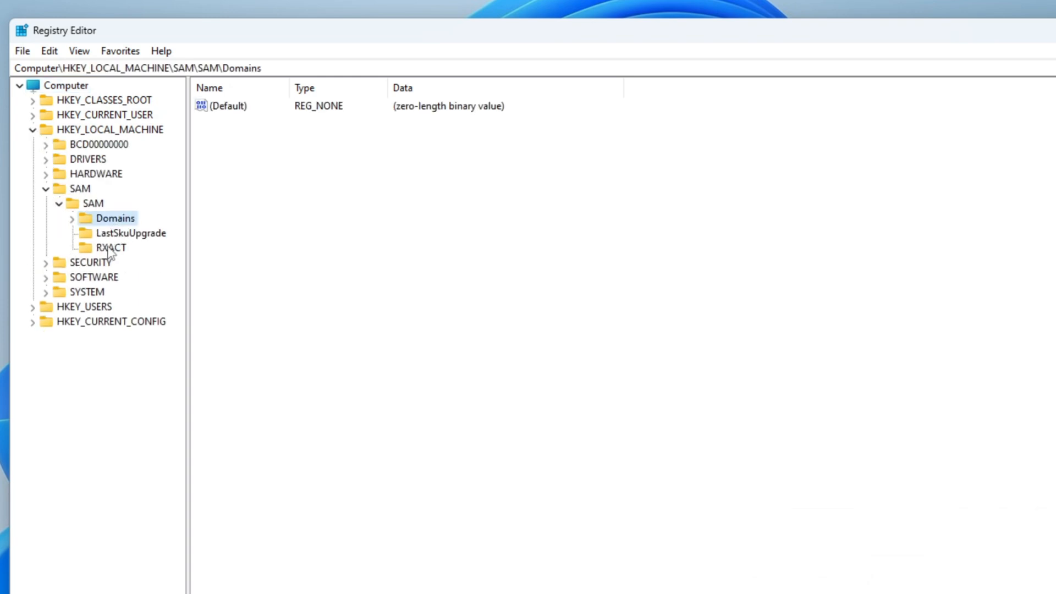
pyautogui.moveTo(82, 232)
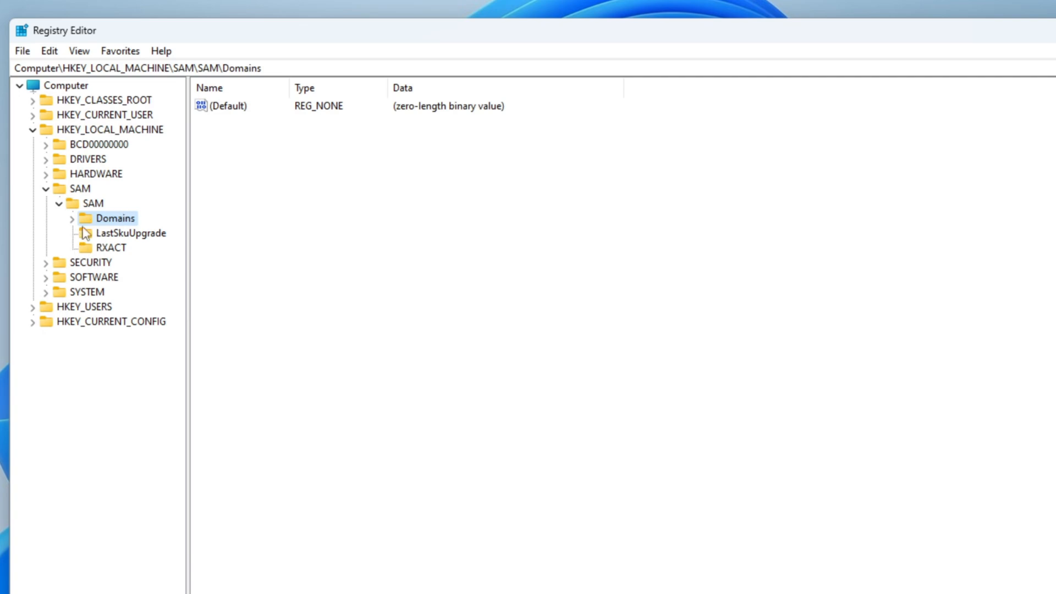
pyautogui.click(71, 218)
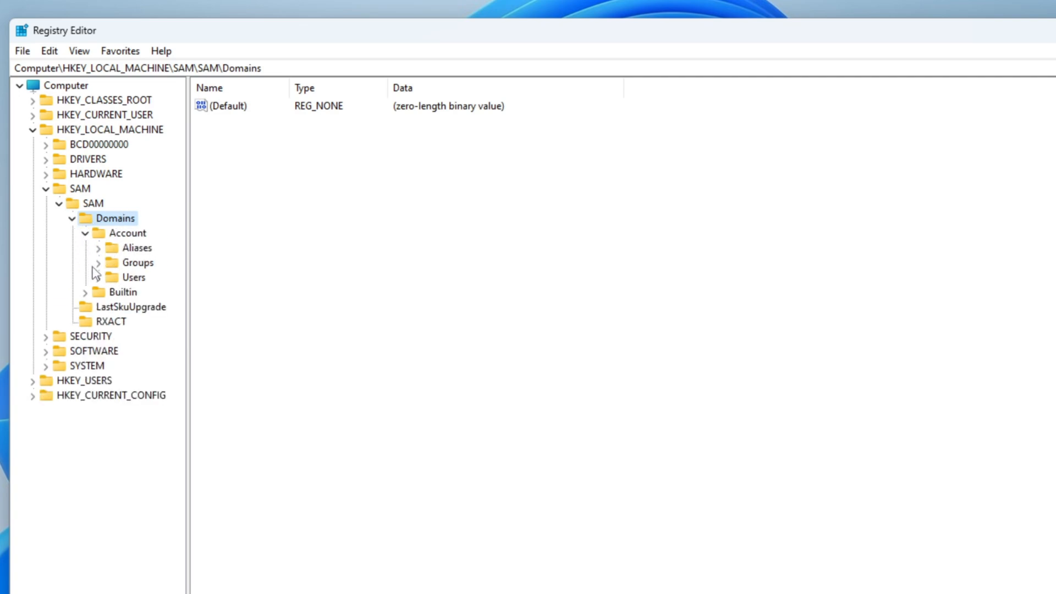
pyautogui.click(97, 277)
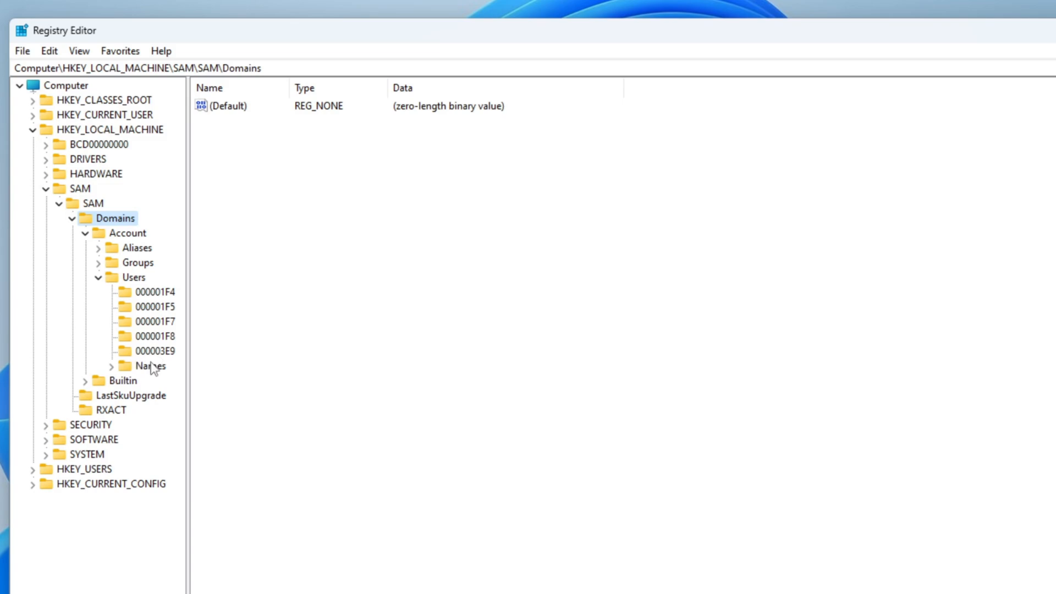
pyautogui.click(155, 336)
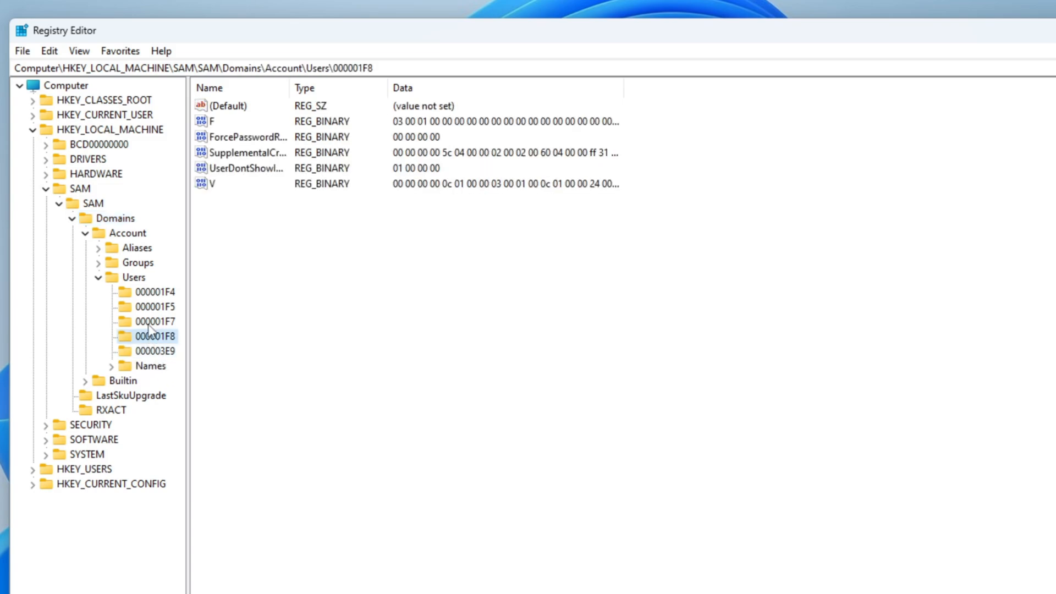
pyautogui.click(155, 321)
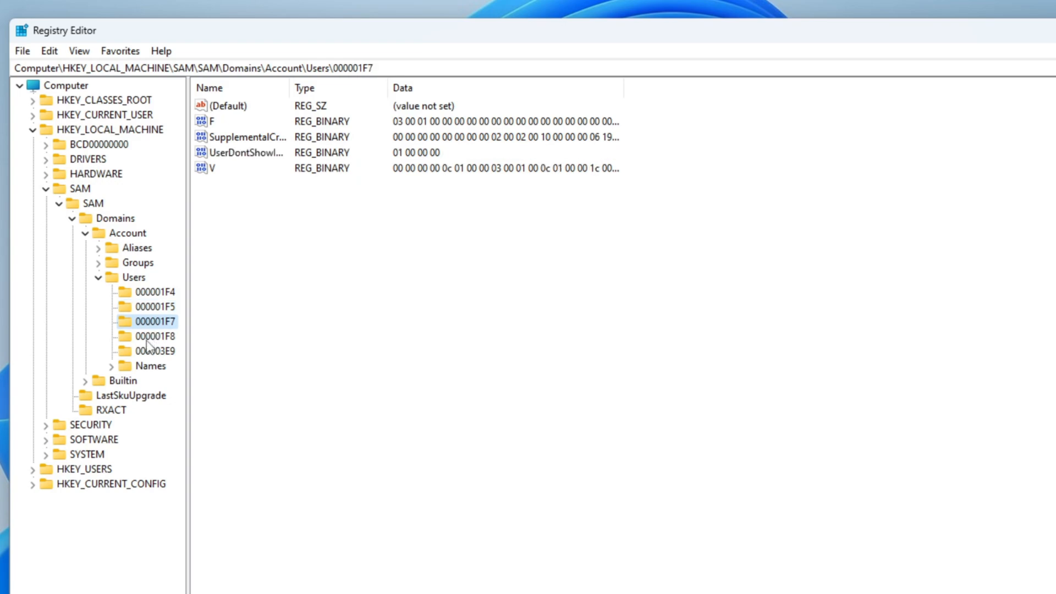
pyautogui.click(156, 350)
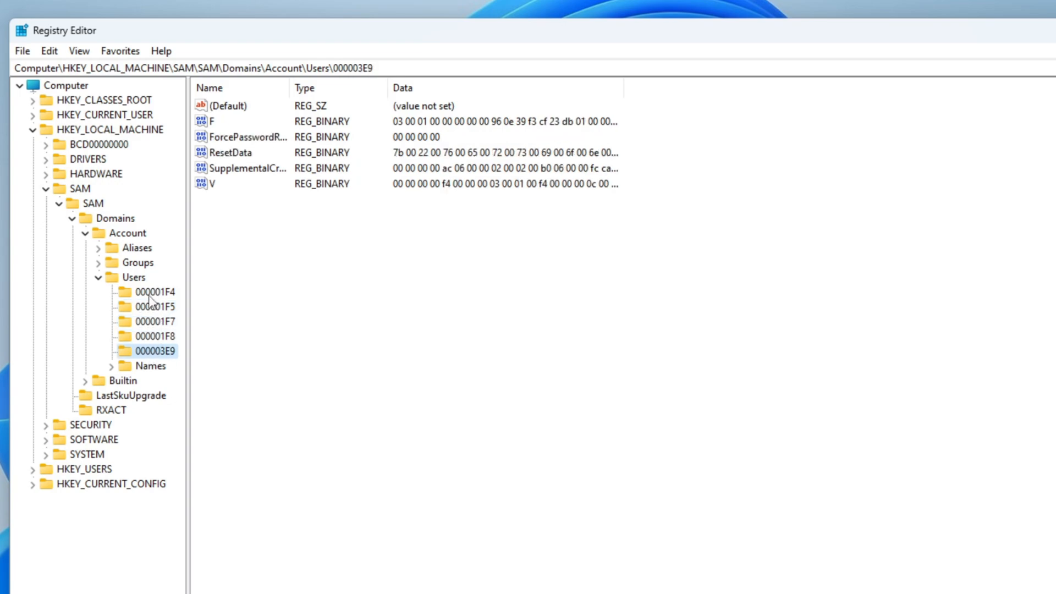
pyautogui.click(156, 306)
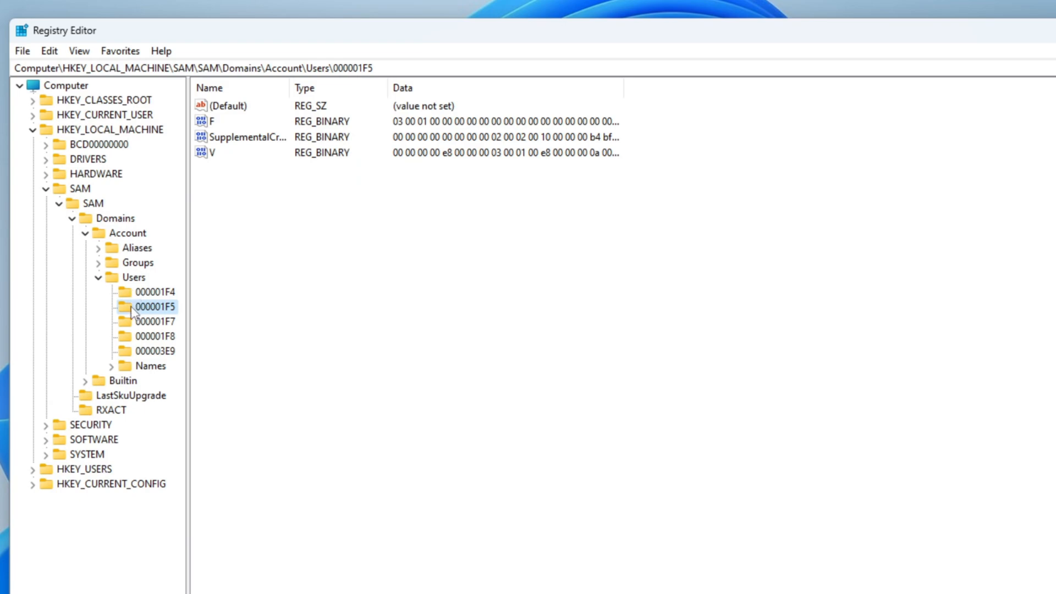
pyautogui.moveTo(154, 369)
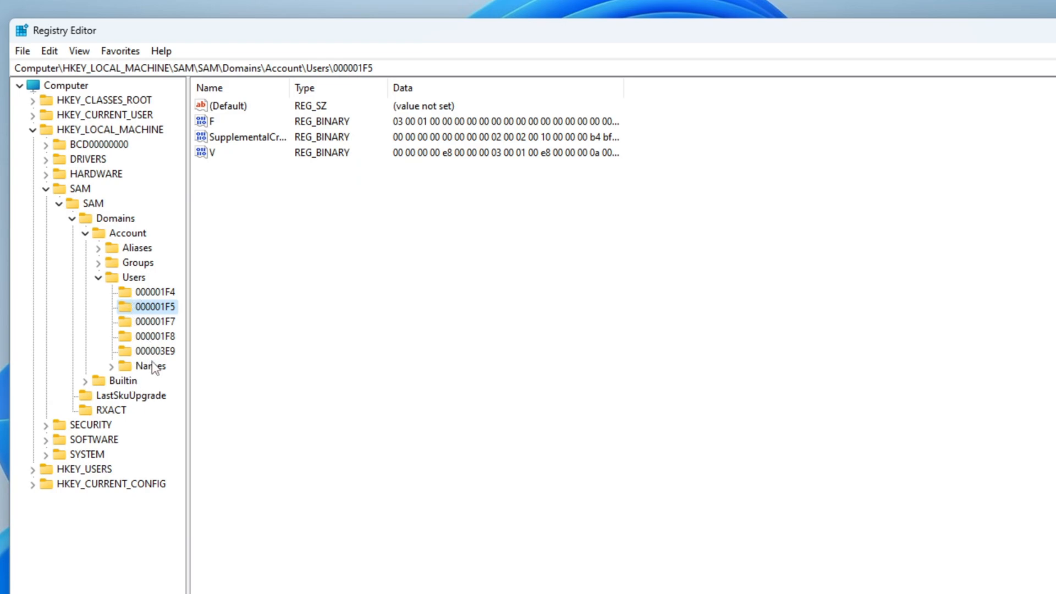
pyautogui.moveTo(168, 353)
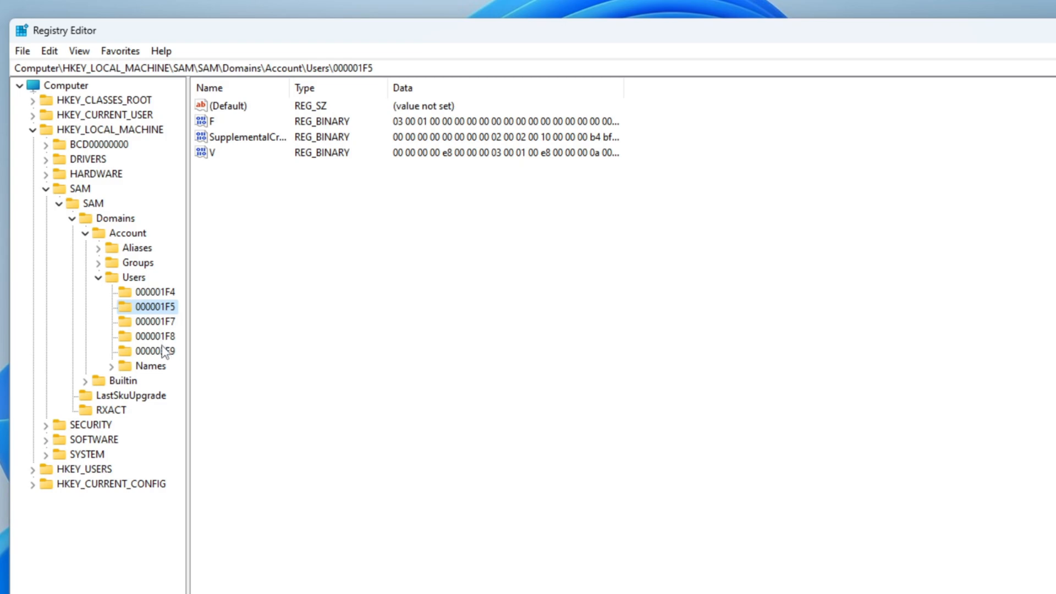
pyautogui.click(158, 351)
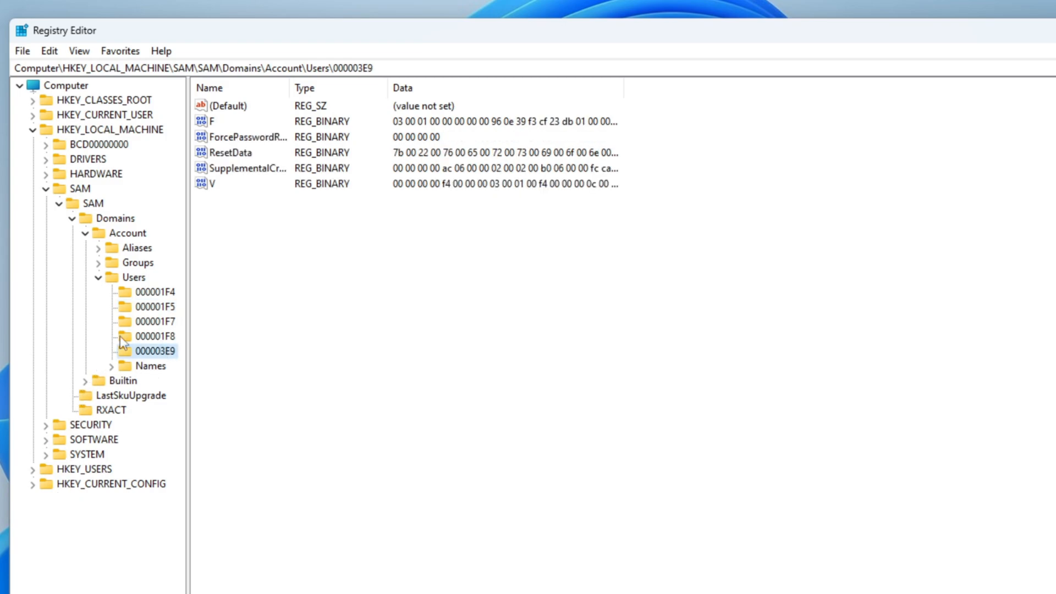
pyautogui.moveTo(157, 366)
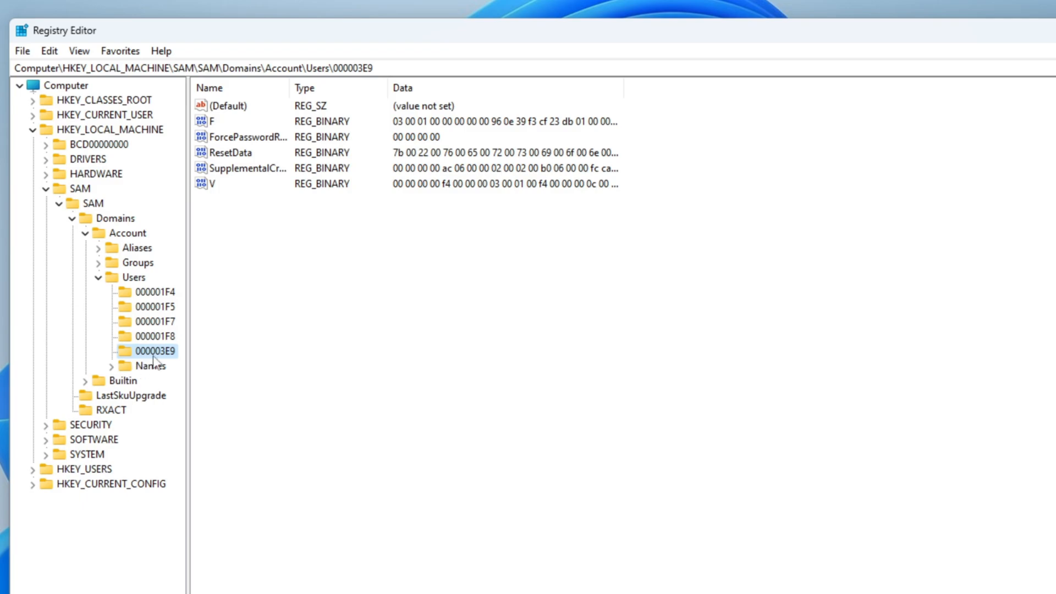
pyautogui.moveTo(168, 360)
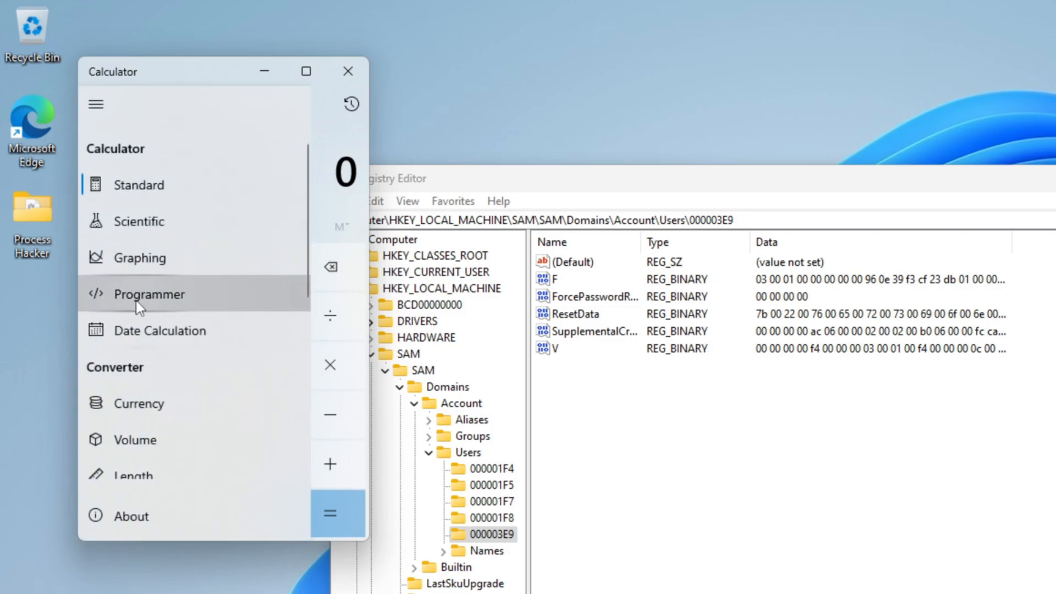
# - Put Calculator in Programmer mode and return to Registry Editor's 000003E9 values
pyautogui.click(149, 294)
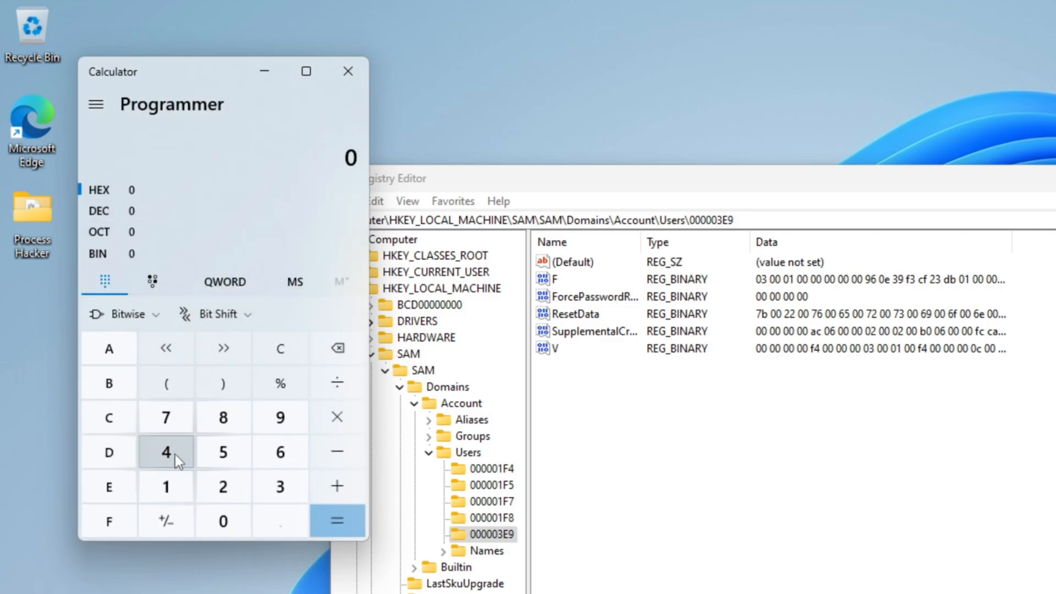
pyautogui.click(280, 417)
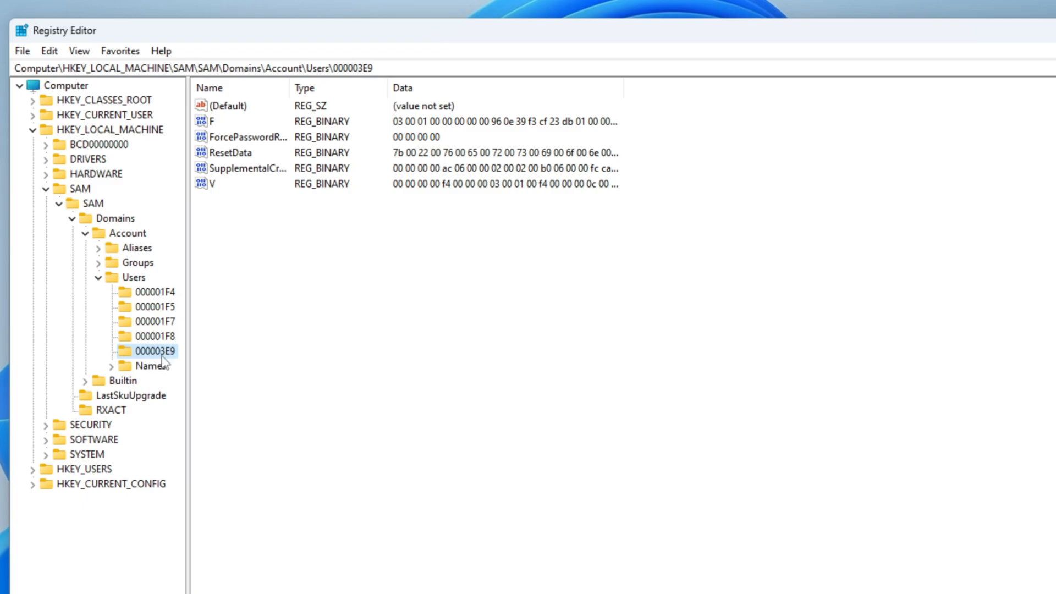
pyautogui.moveTo(156, 332)
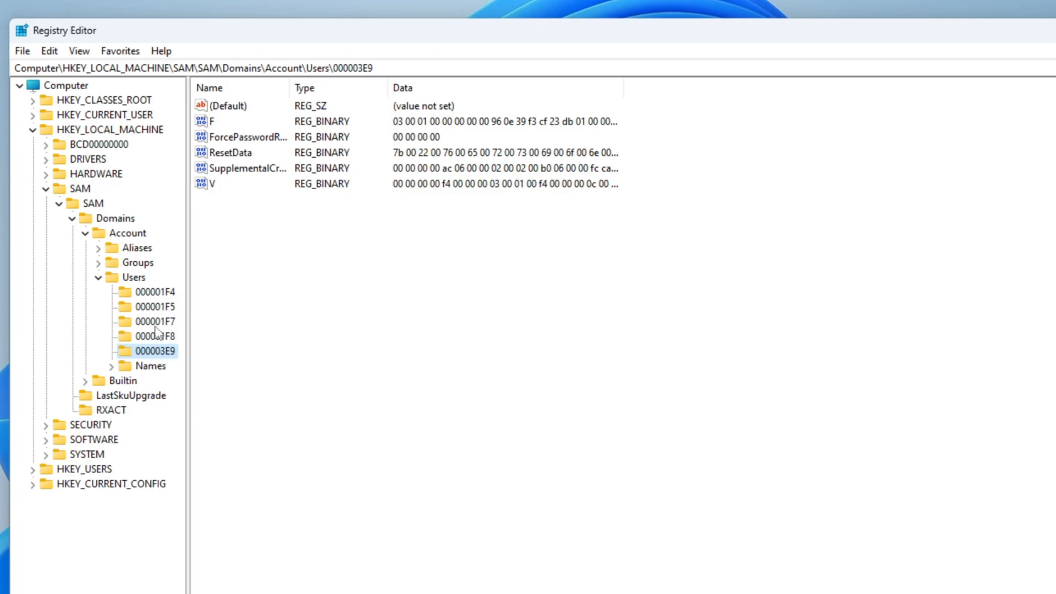
pyautogui.click(157, 321)
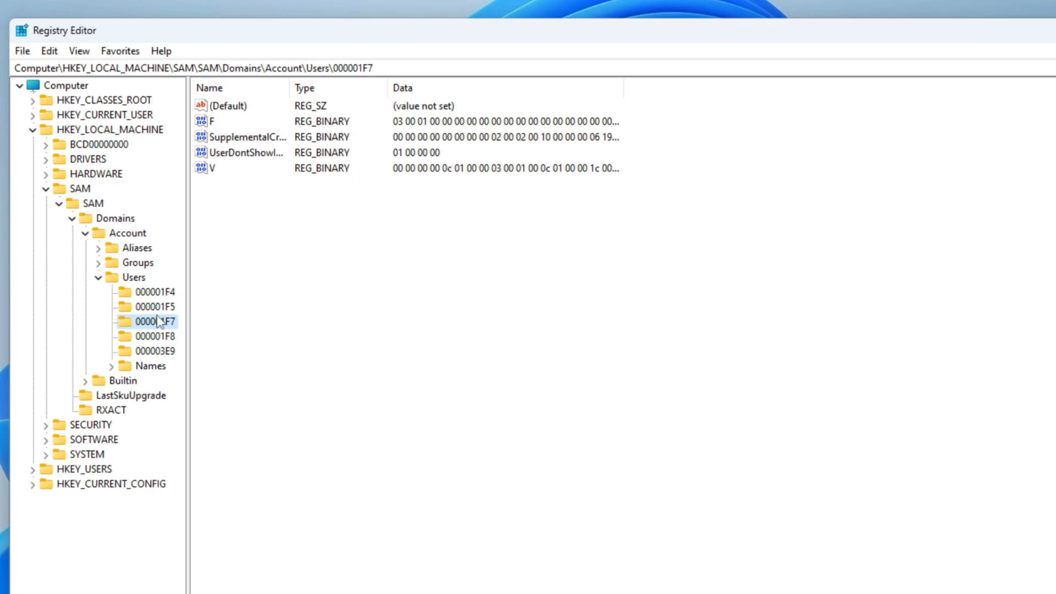
pyautogui.click(156, 306)
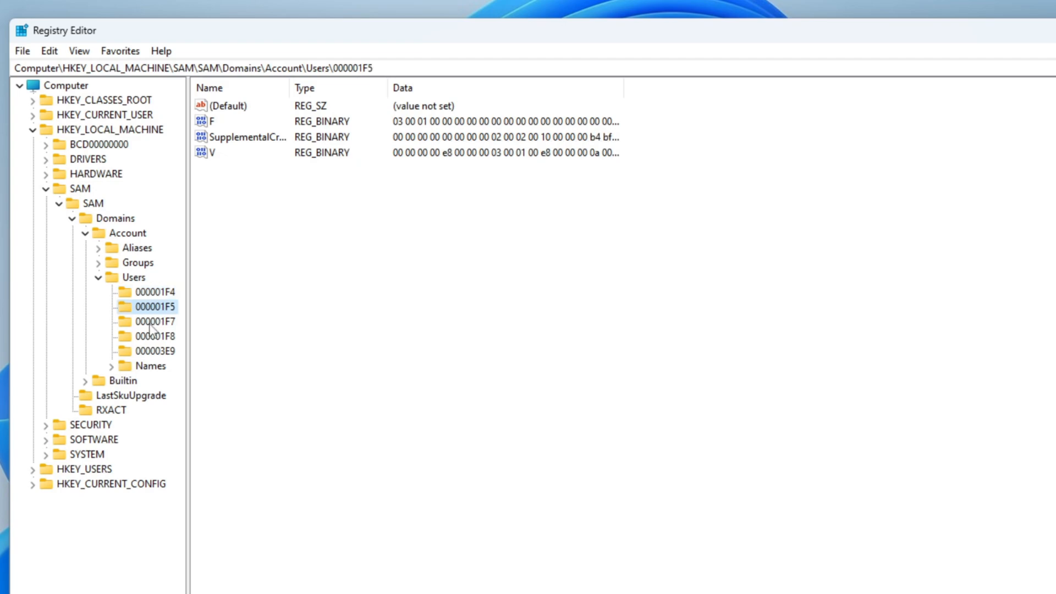
pyautogui.click(159, 336)
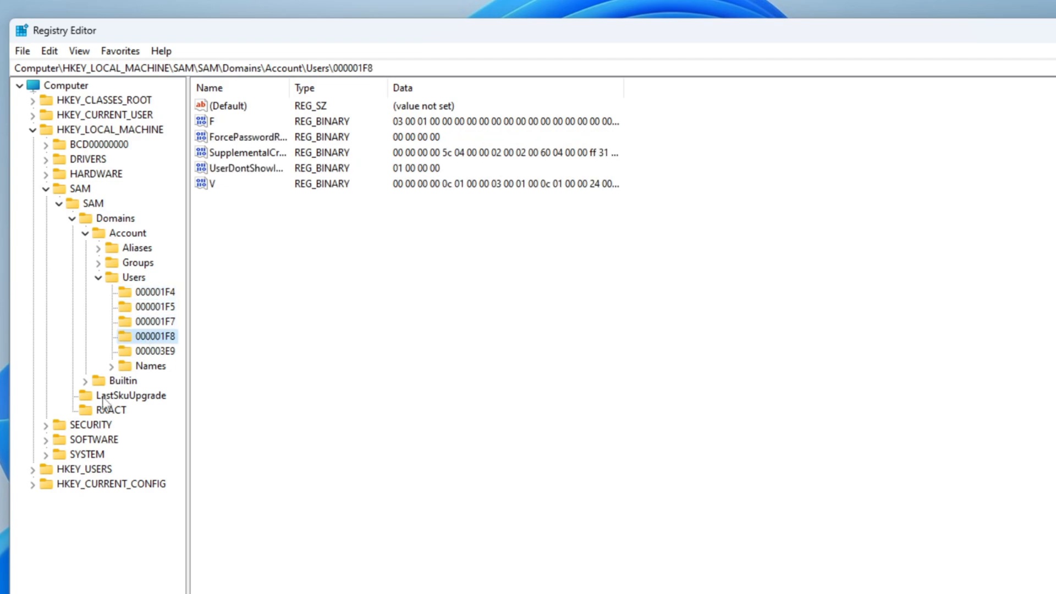
pyautogui.click(154, 350)
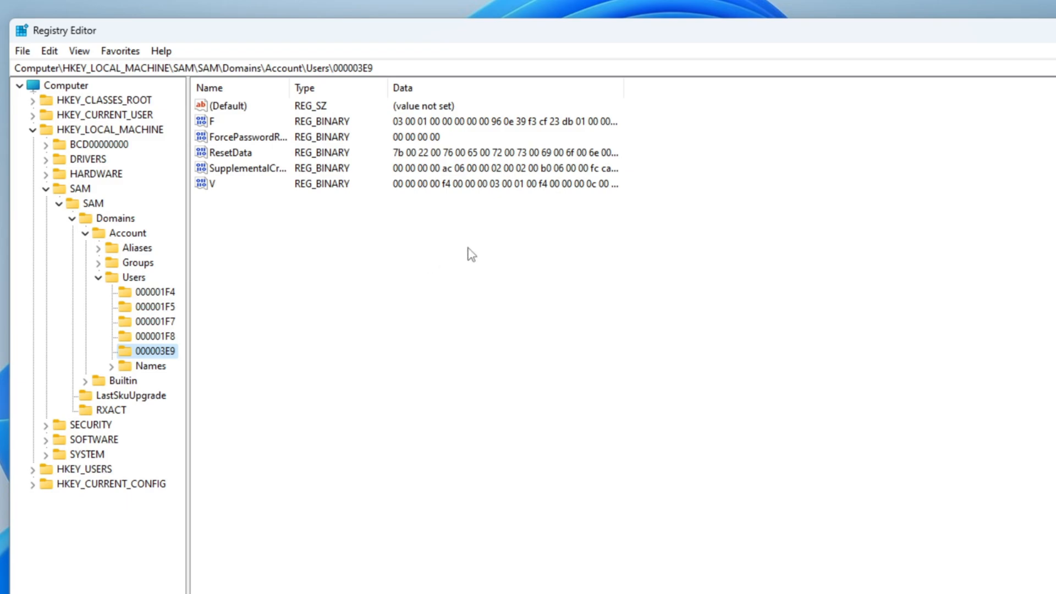
pyautogui.click(228, 106)
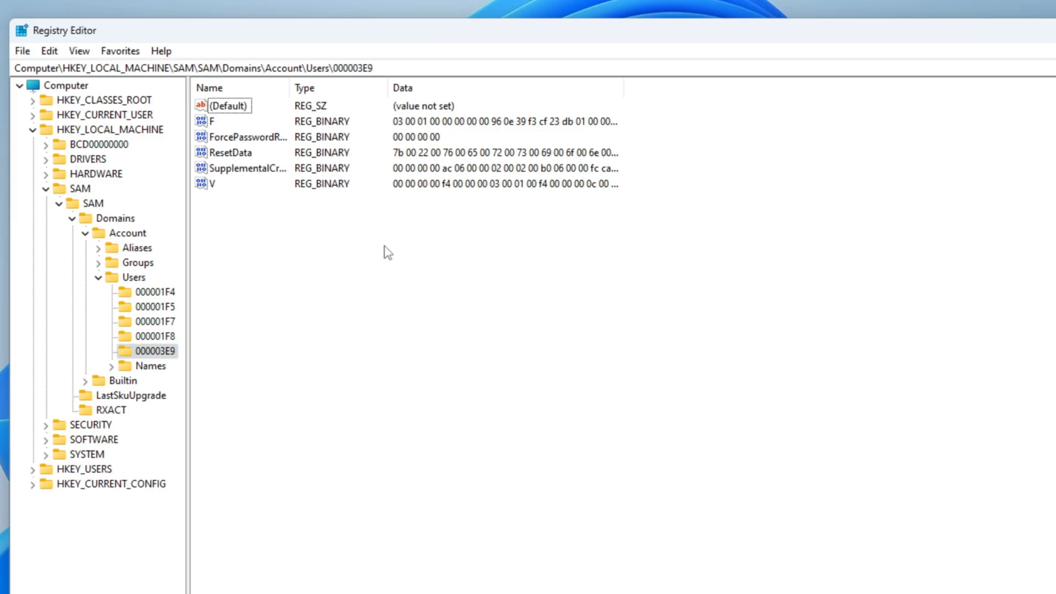
pyautogui.click(206, 121)
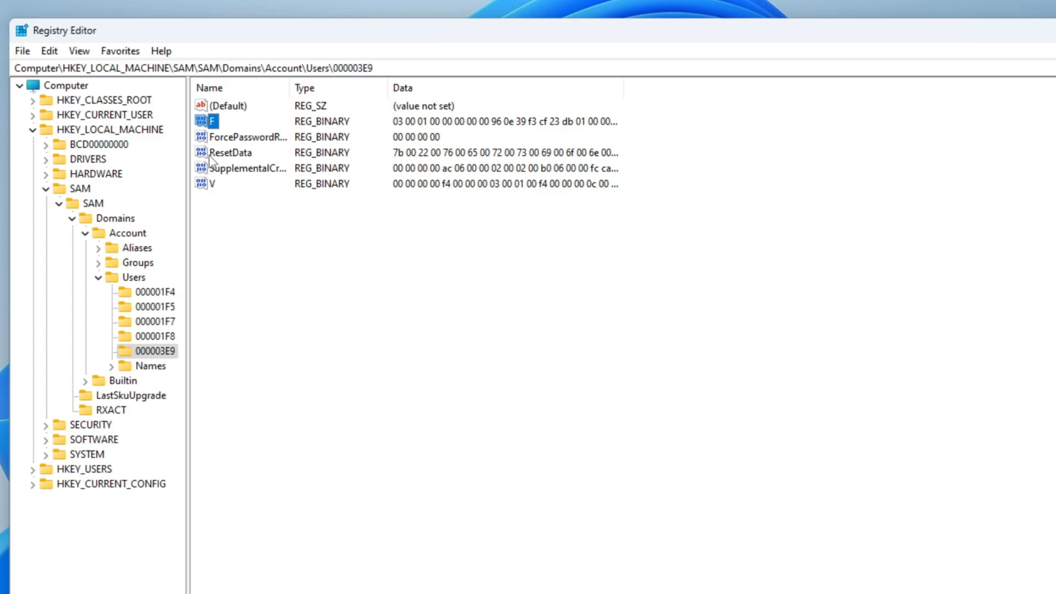
pyautogui.doubleClick(211, 121)
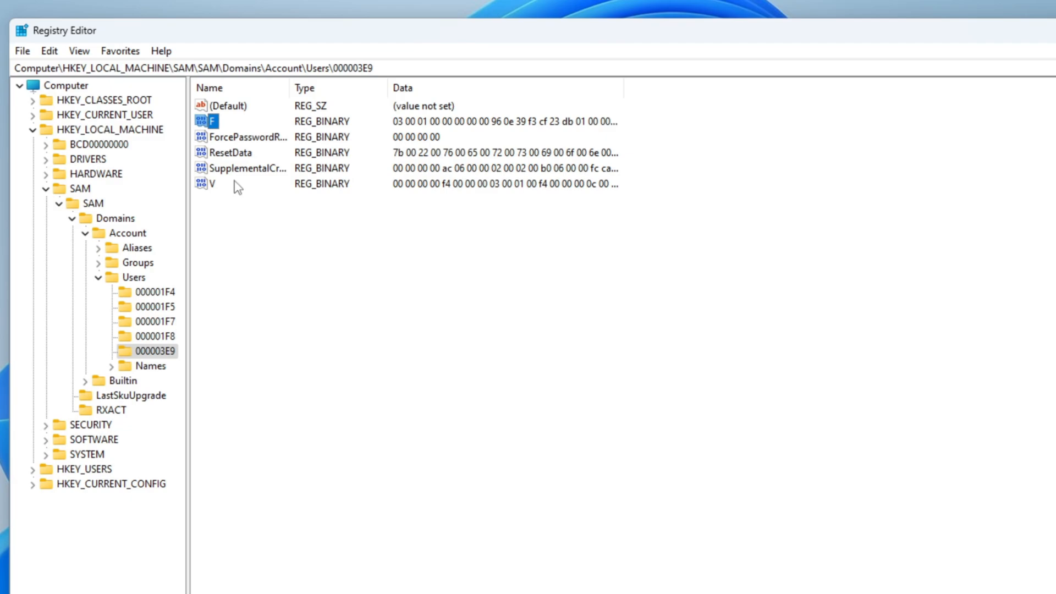
pyautogui.doubleClick(210, 184)
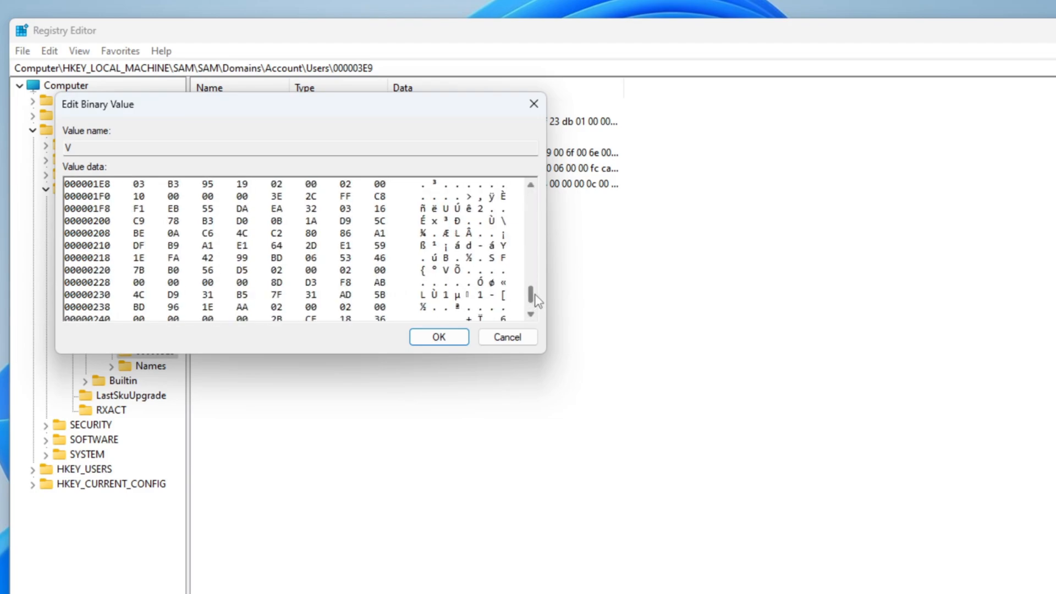
pyautogui.scroll(-3)
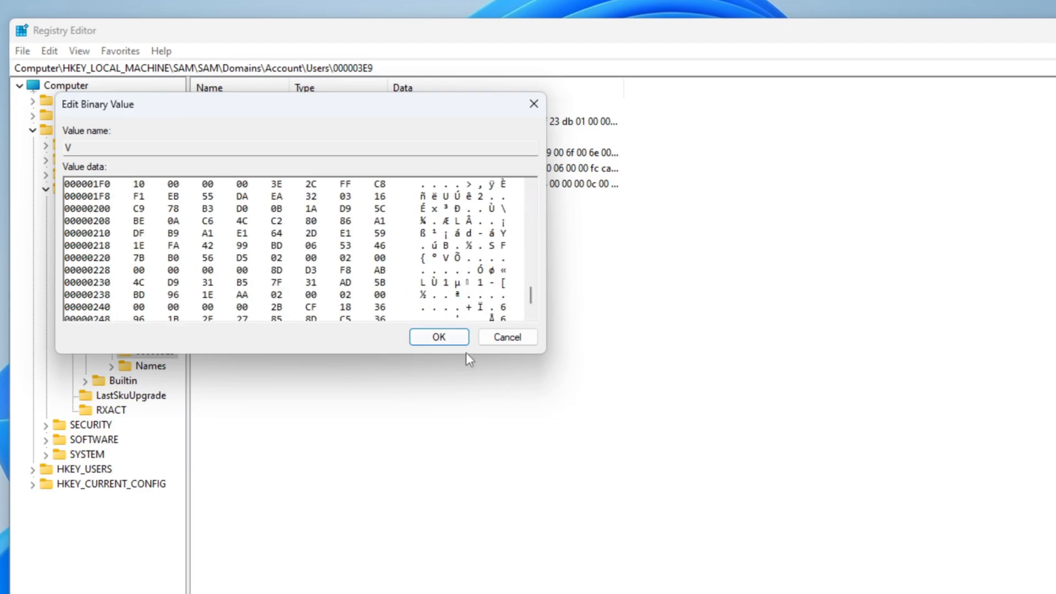
pyautogui.moveTo(508, 337)
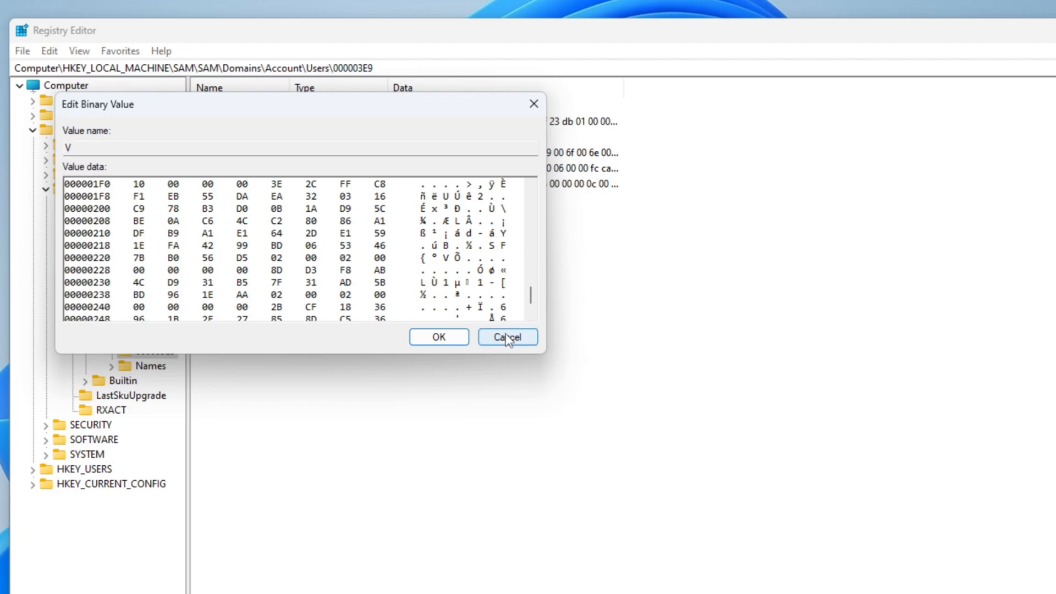
pyautogui.click(507, 337)
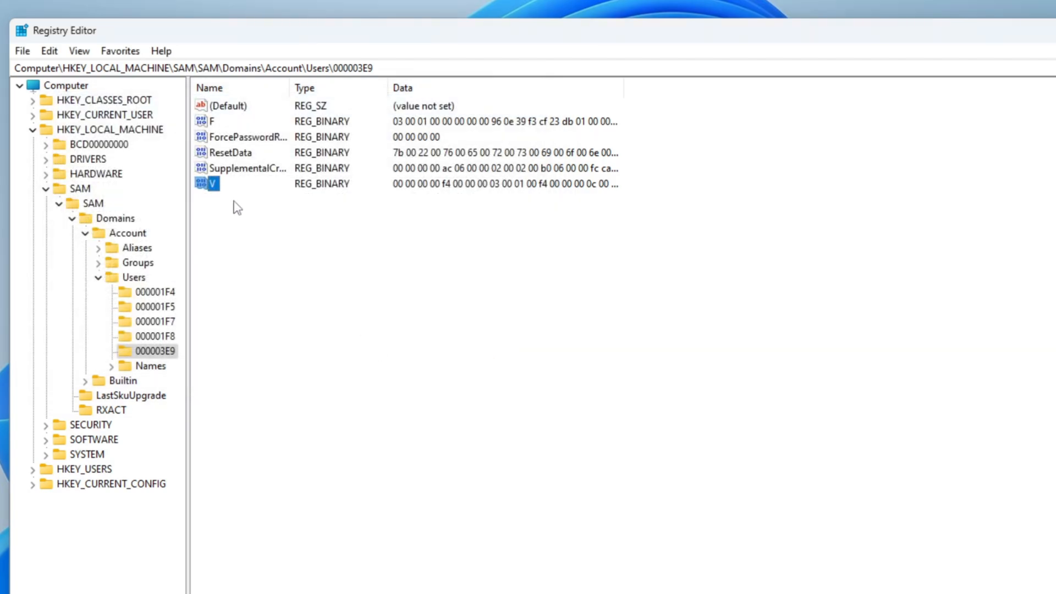
pyautogui.doubleClick(248, 168)
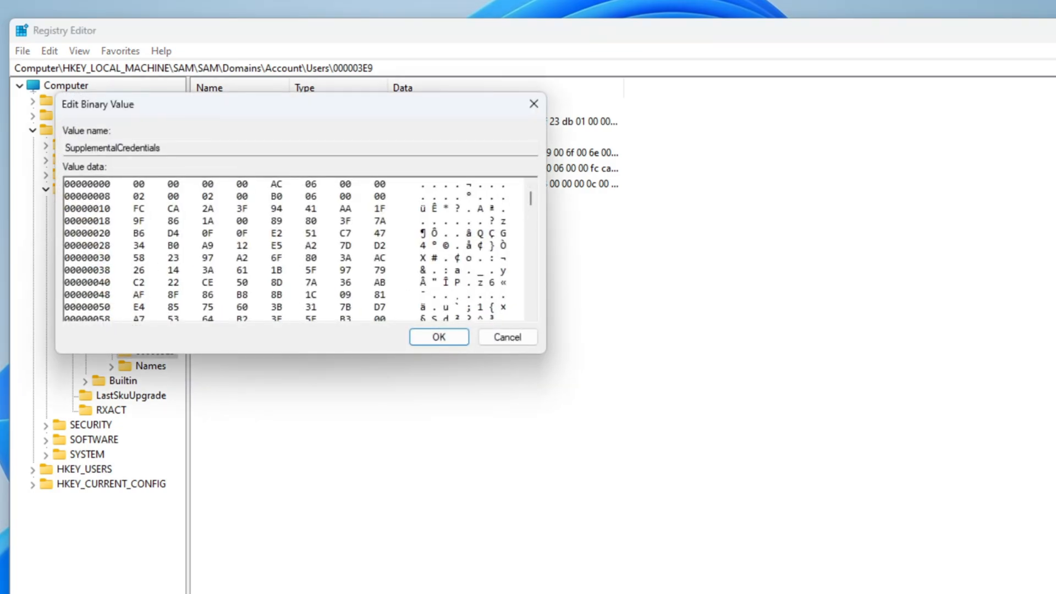
pyautogui.scroll(-3)
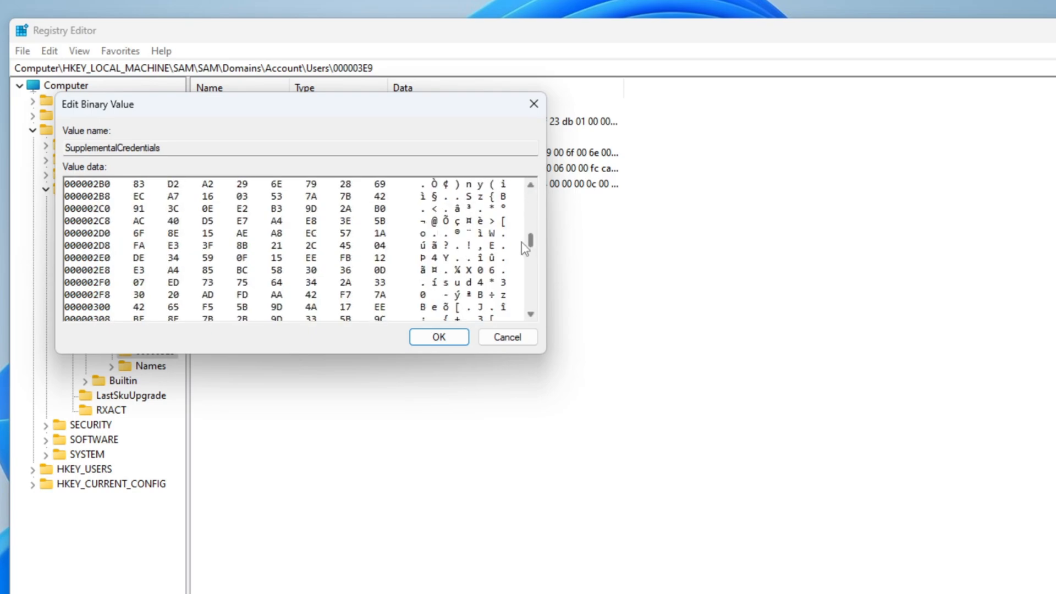
pyautogui.moveTo(527, 239); pyautogui.dragTo(529, 296)
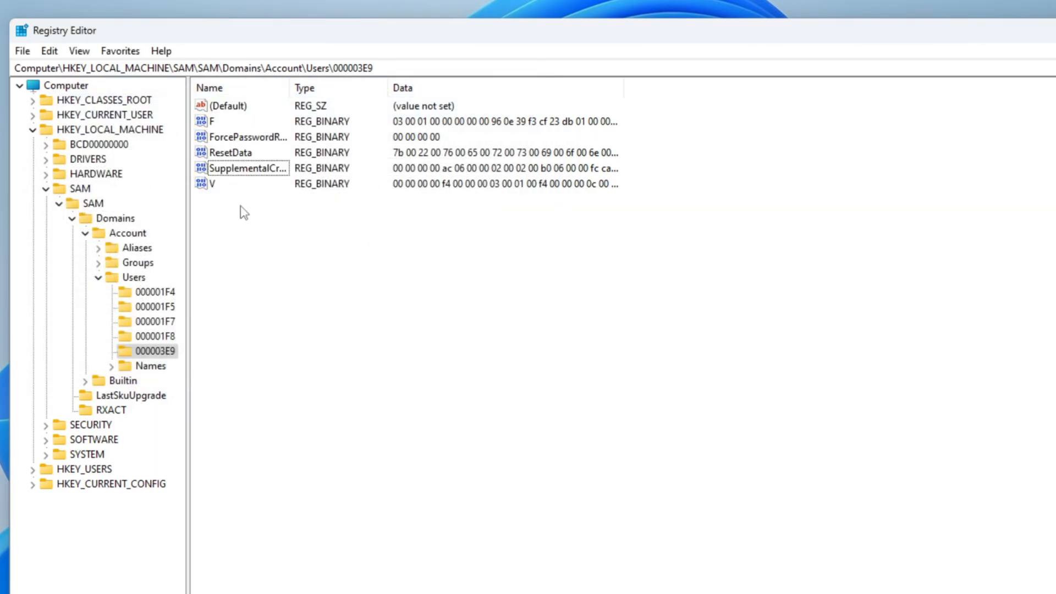
# - Select ForcePasswordReset, then open ResetData in the Edit Binary Value dialog
pyautogui.click(246, 137)
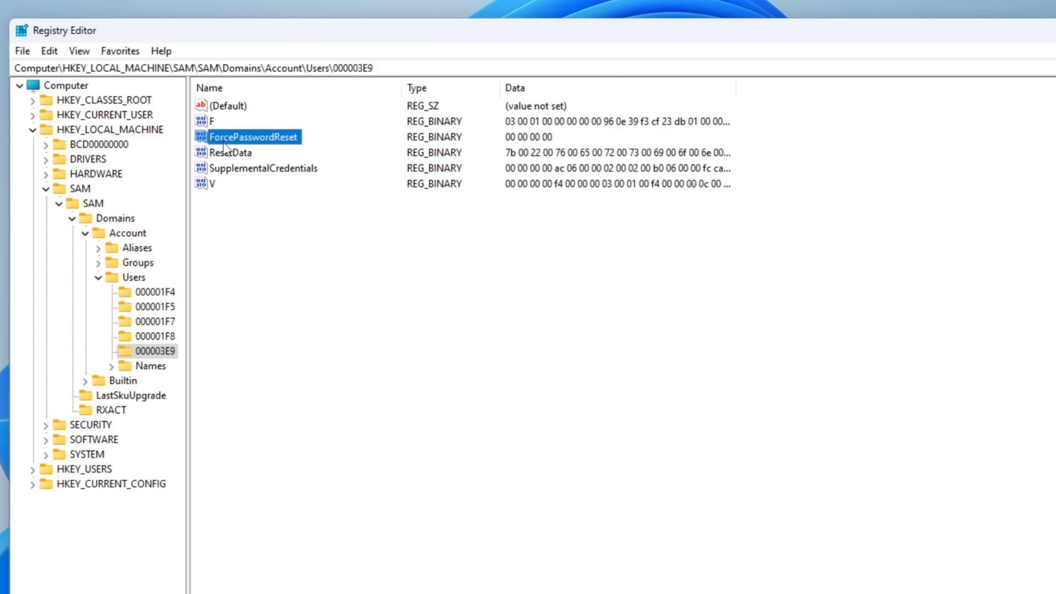
pyautogui.moveTo(264, 154)
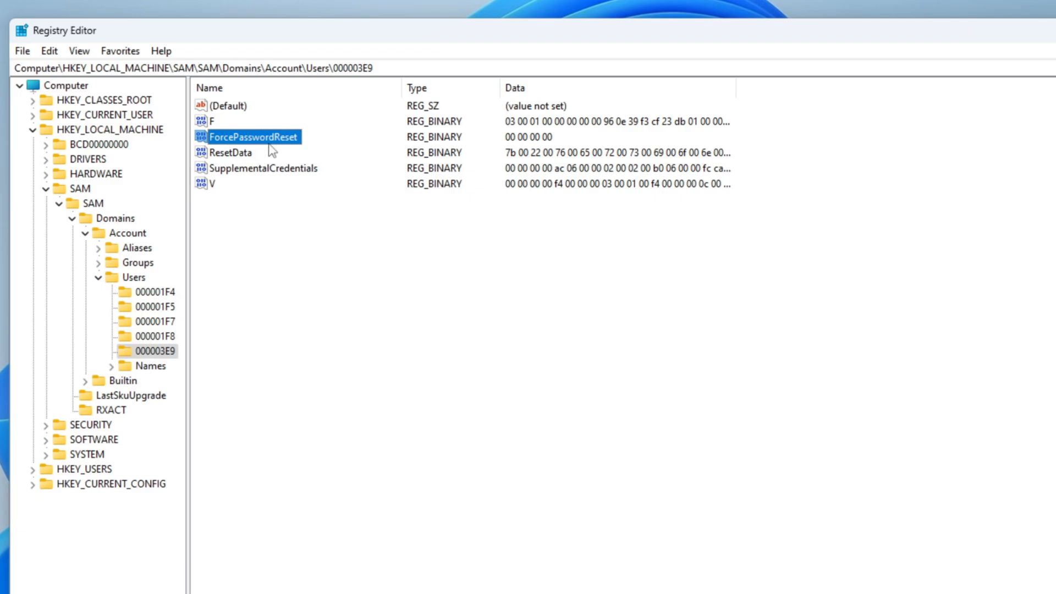
pyautogui.doubleClick(253, 137)
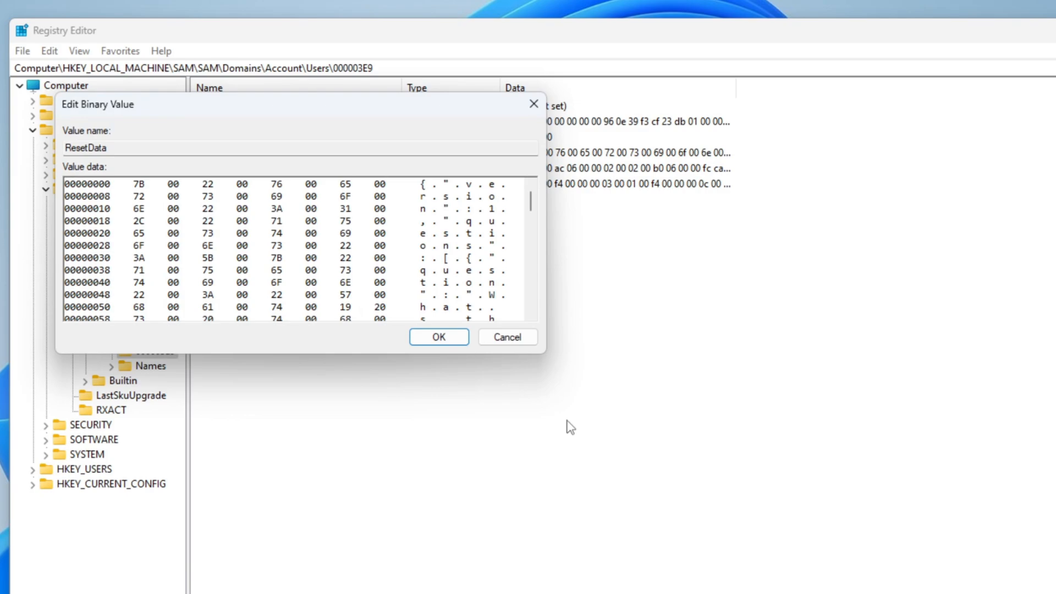
pyautogui.moveTo(574, 234)
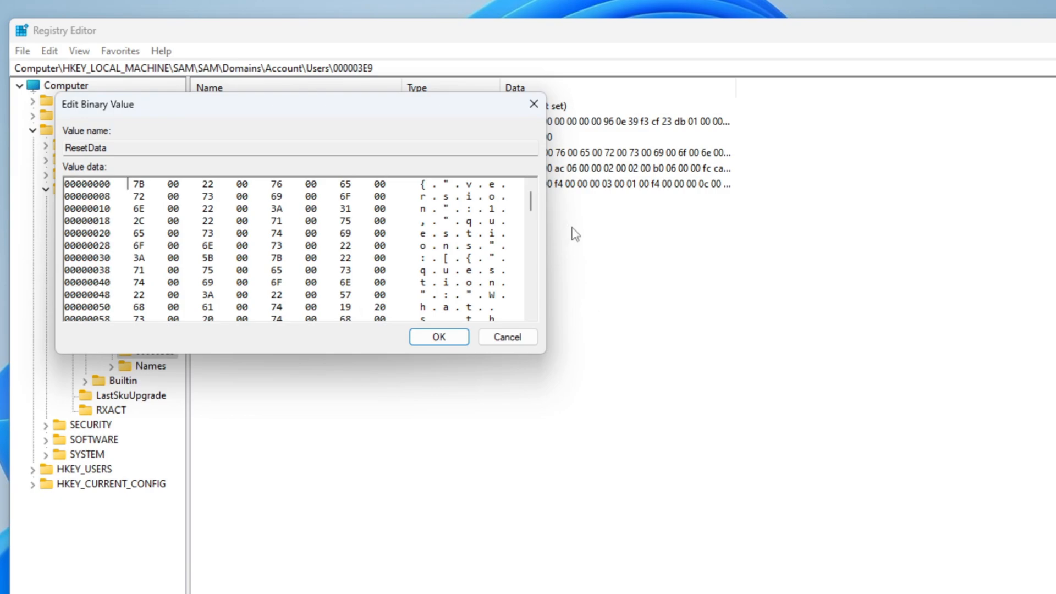
pyautogui.moveTo(592, 176)
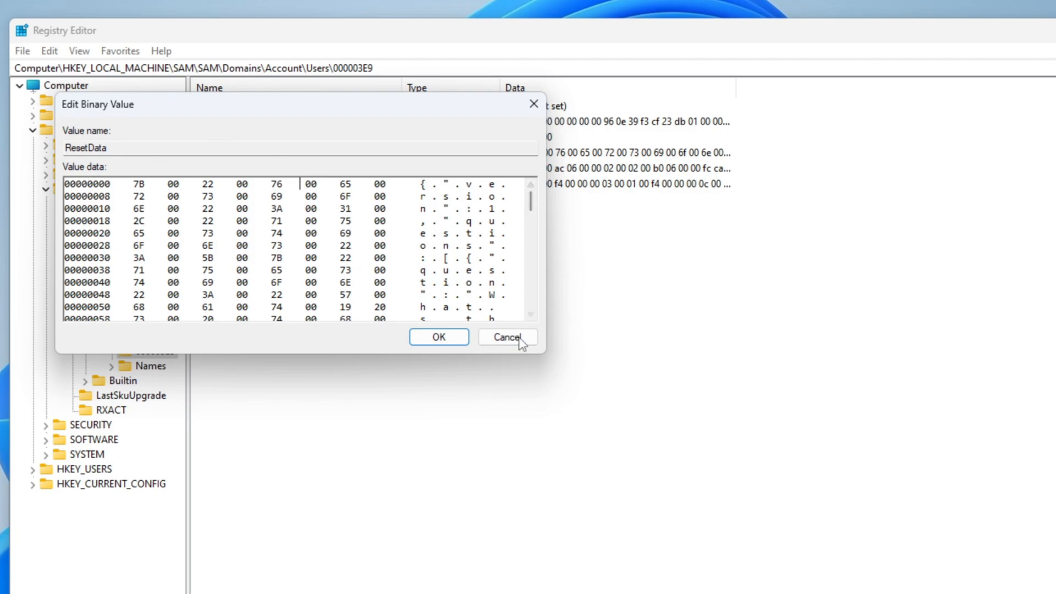
# - Close the ResetData binary viewer without saving any changes
pyautogui.click(508, 336)
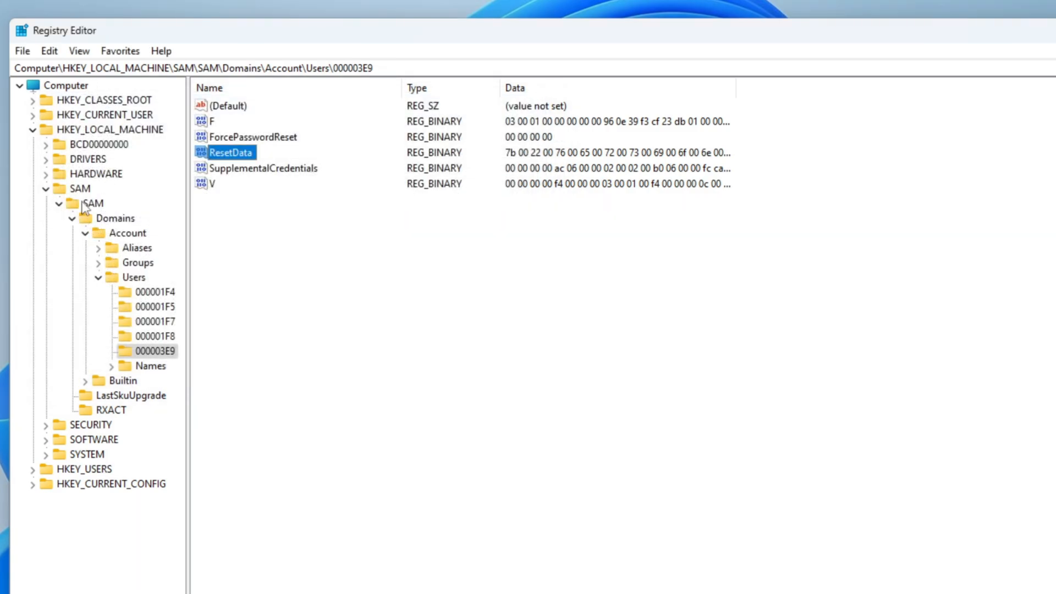
# - Export the HKLM\SAM\SAM branch as 'sam', moving the save location to the profile's Desktop
pyautogui.click(91, 202)
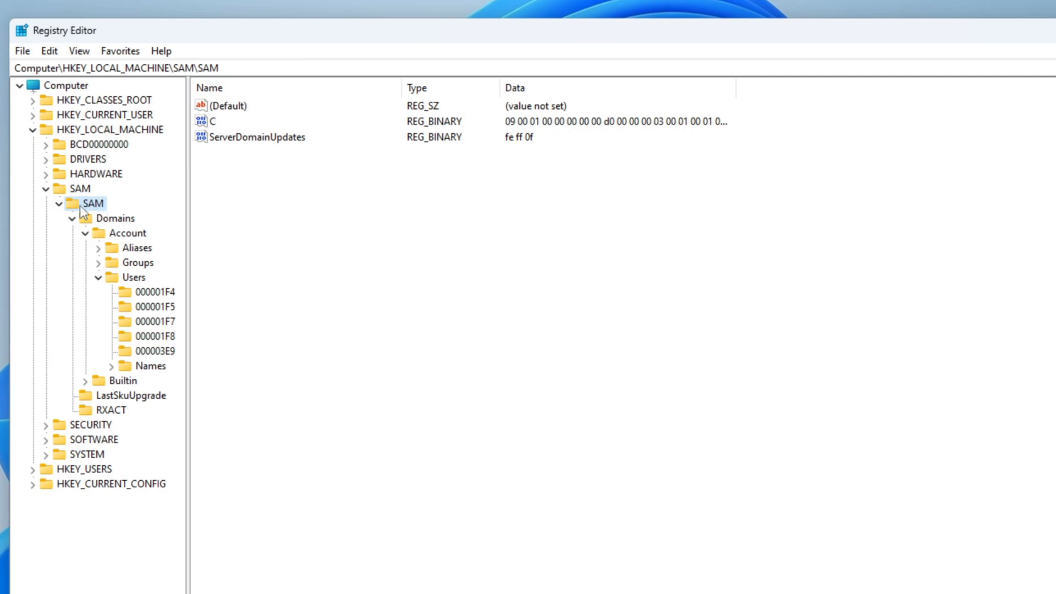
pyautogui.click(22, 51)
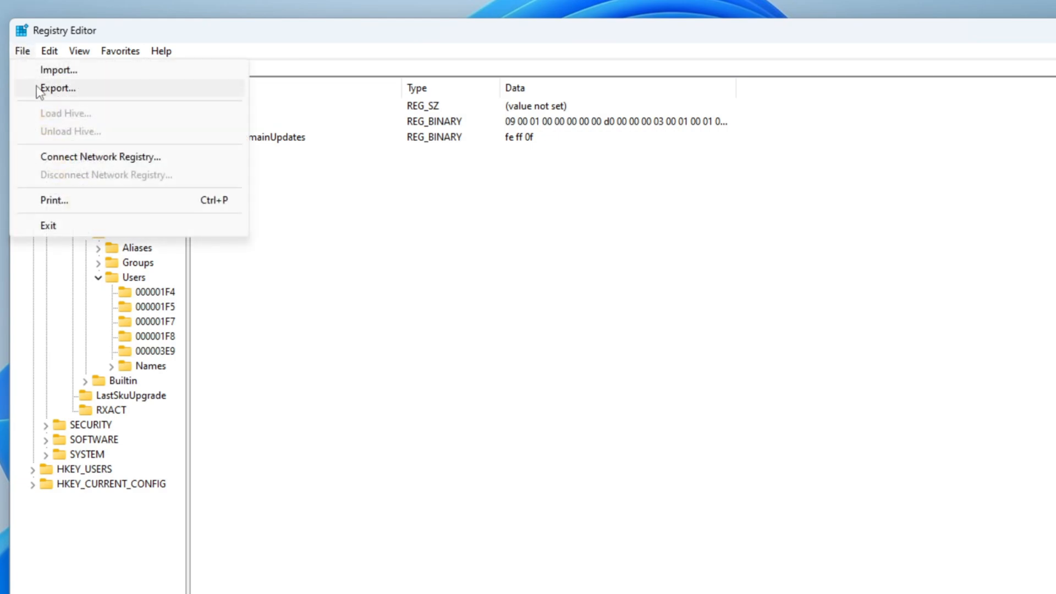
pyautogui.click(56, 89)
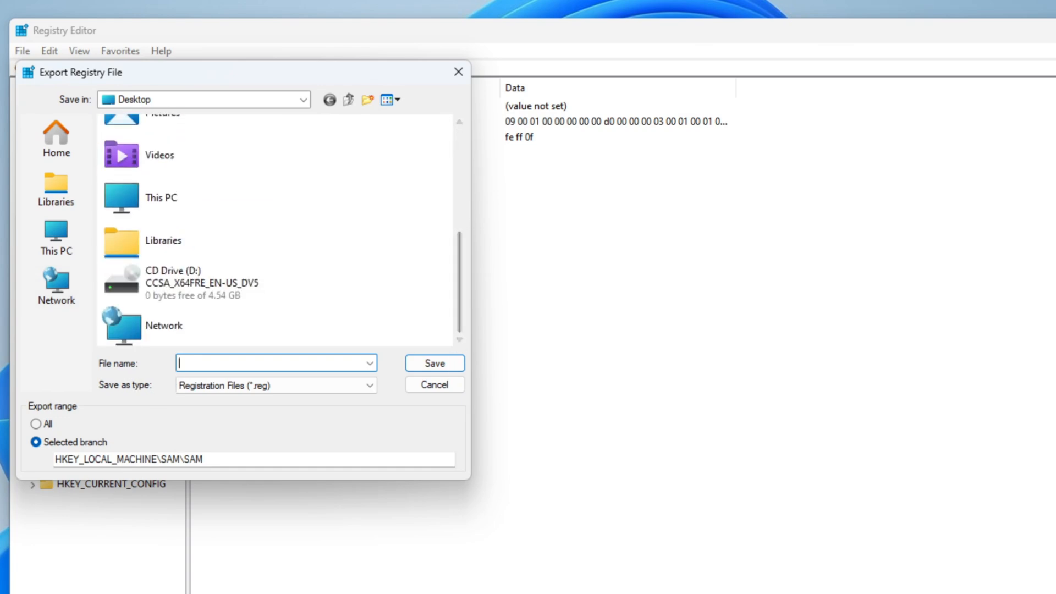
pyautogui.write('sam')
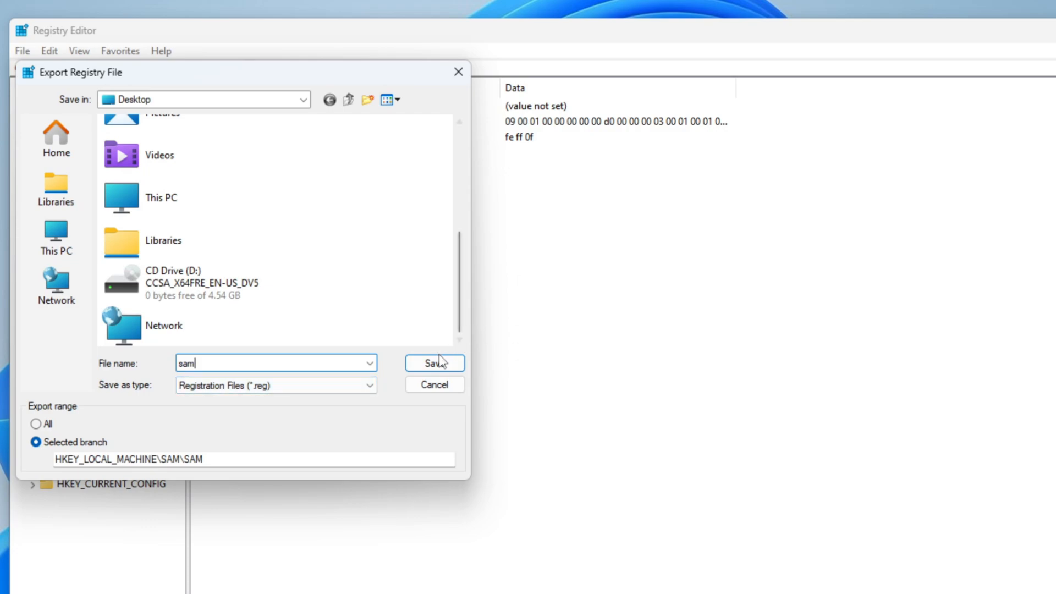
pyautogui.click(434, 362)
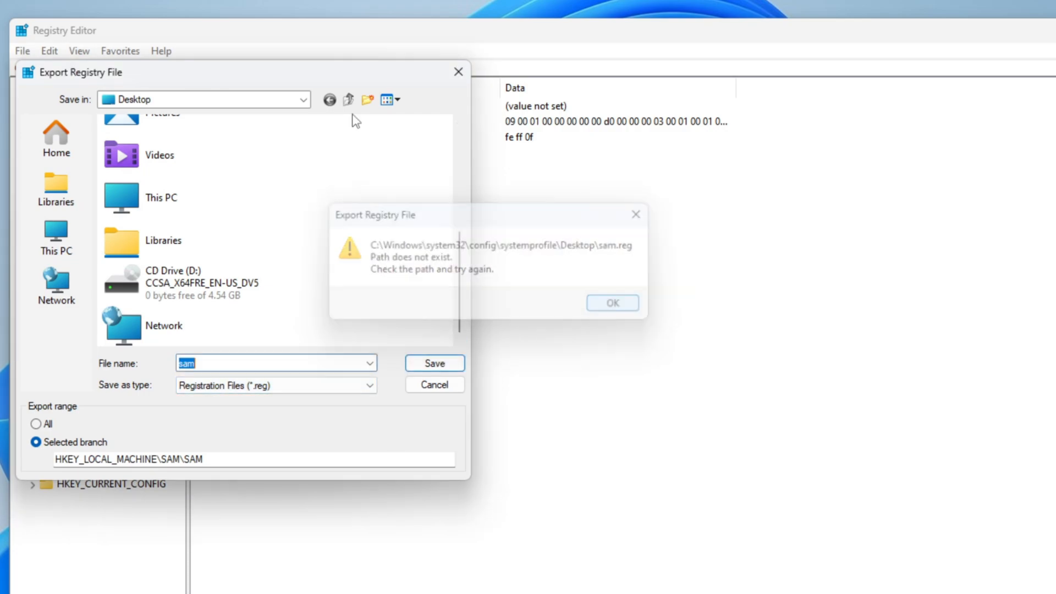
pyautogui.click(299, 100)
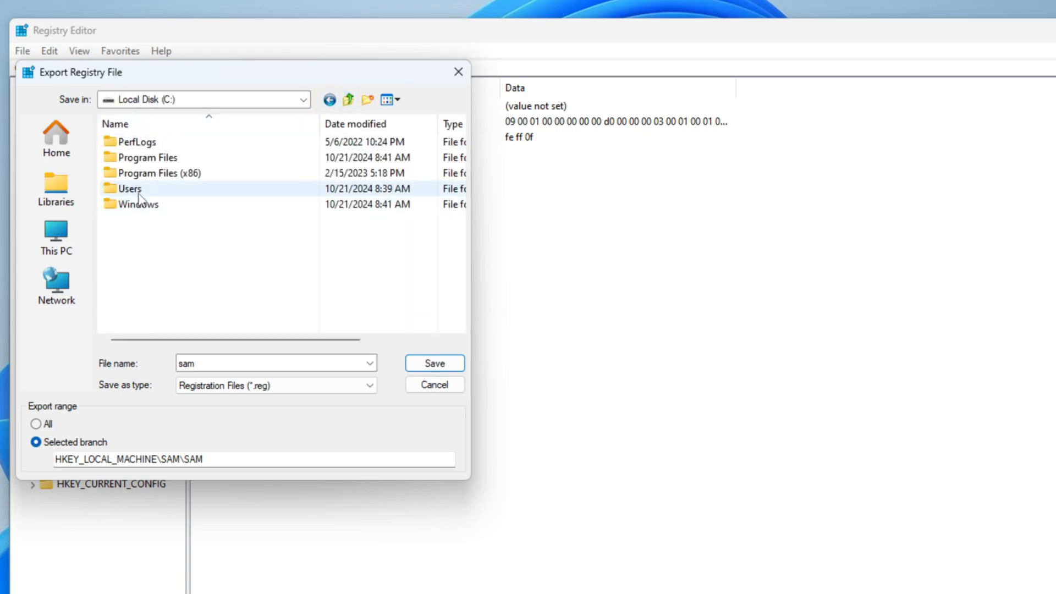
pyautogui.doubleClick(127, 188)
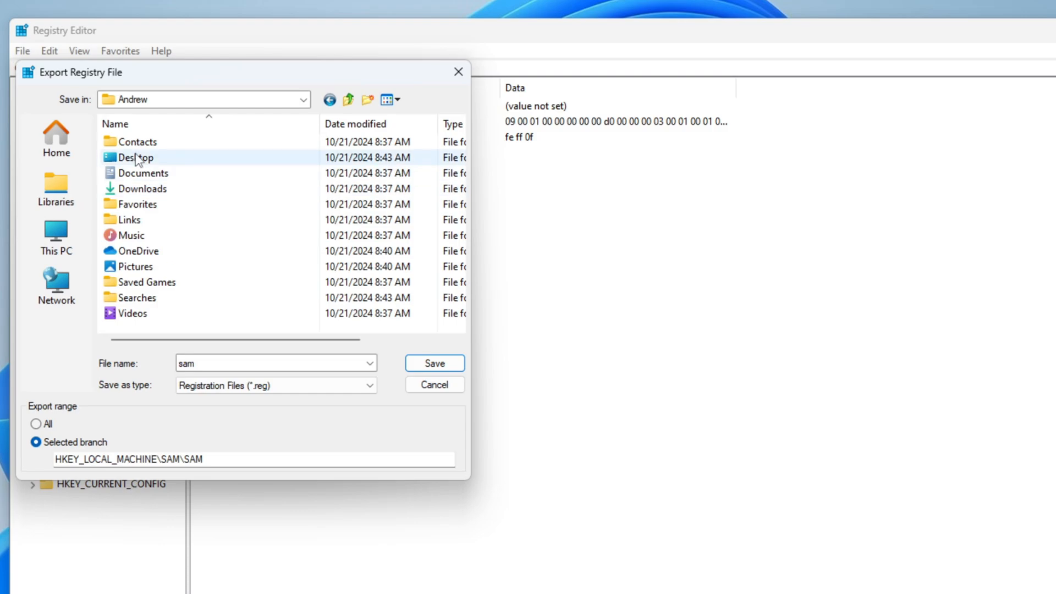
pyautogui.click(434, 384)
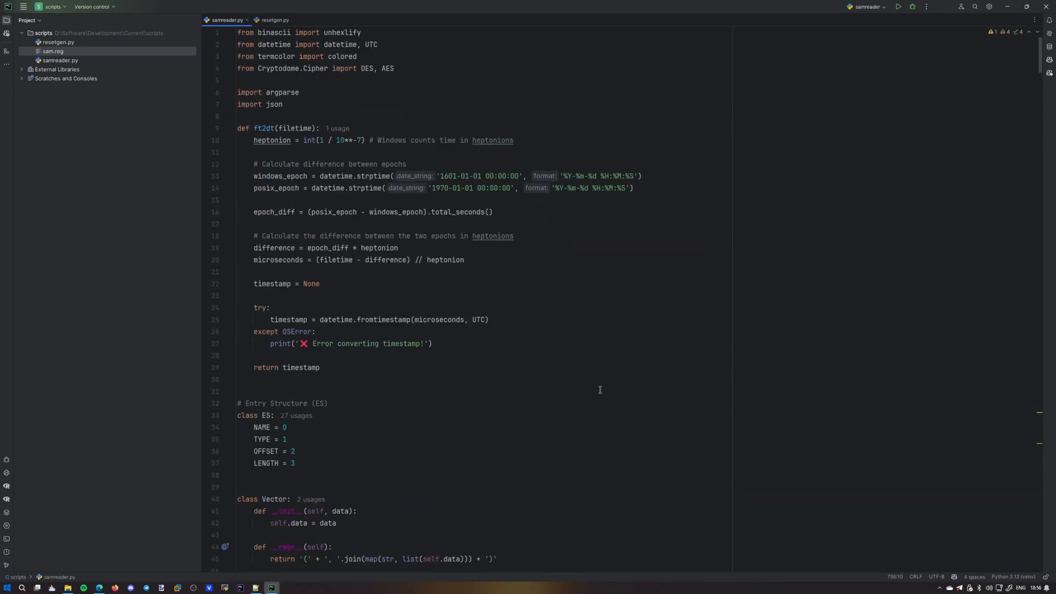
pyautogui.scroll(-3)
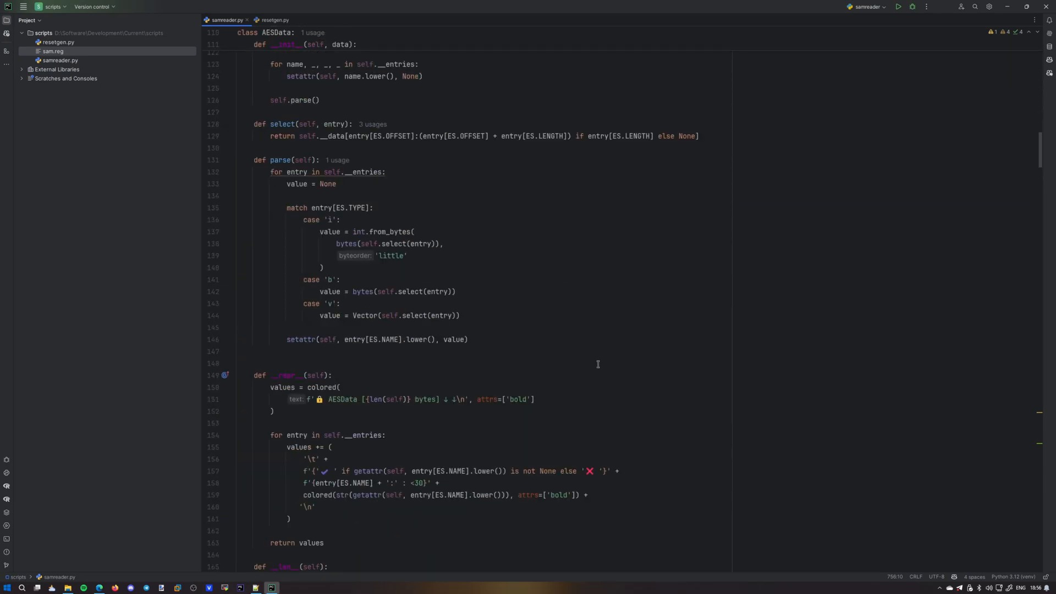
pyautogui.scroll(-3)
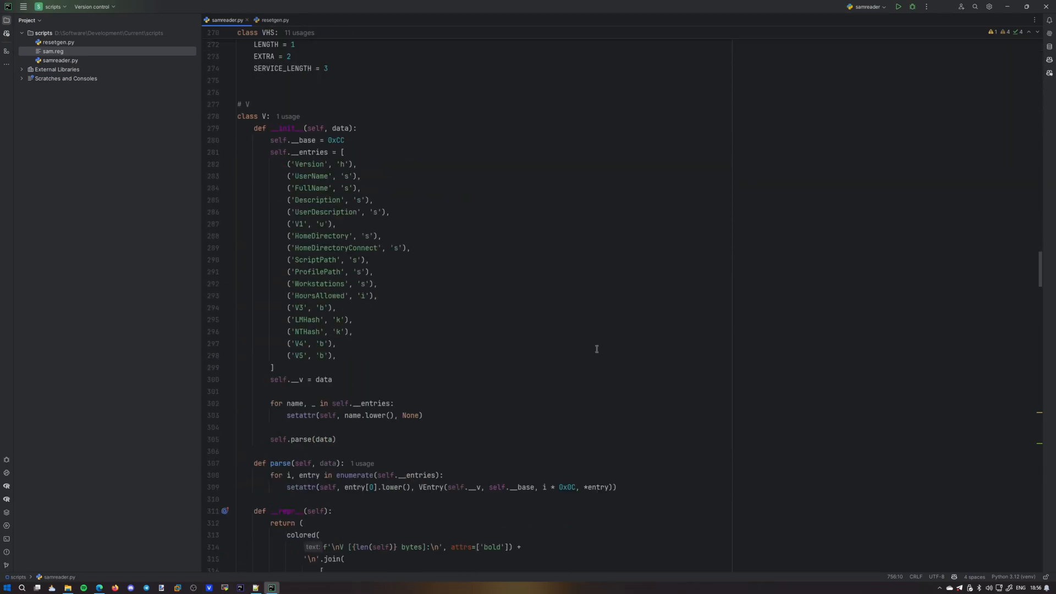
pyautogui.scroll(-3)
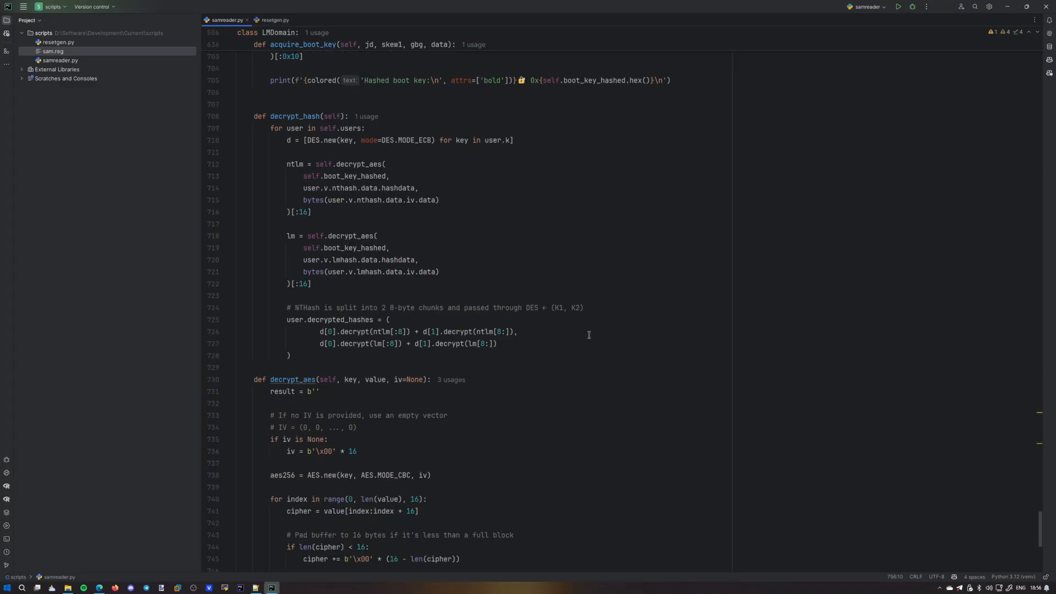
pyautogui.scroll(-3)
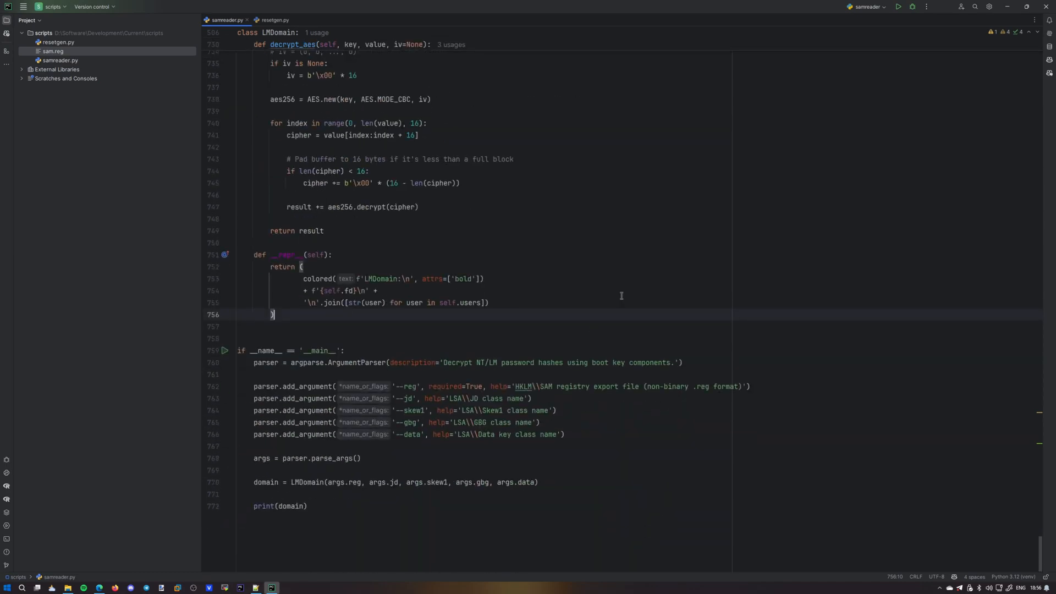
pyautogui.moveTo(531, 362)
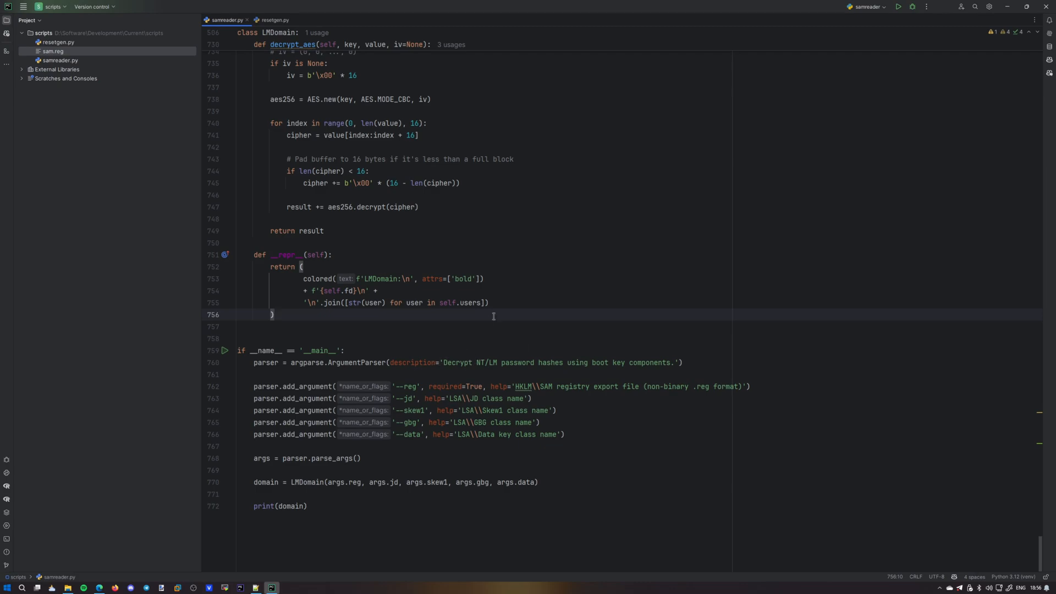
pyautogui.moveTo(503, 336)
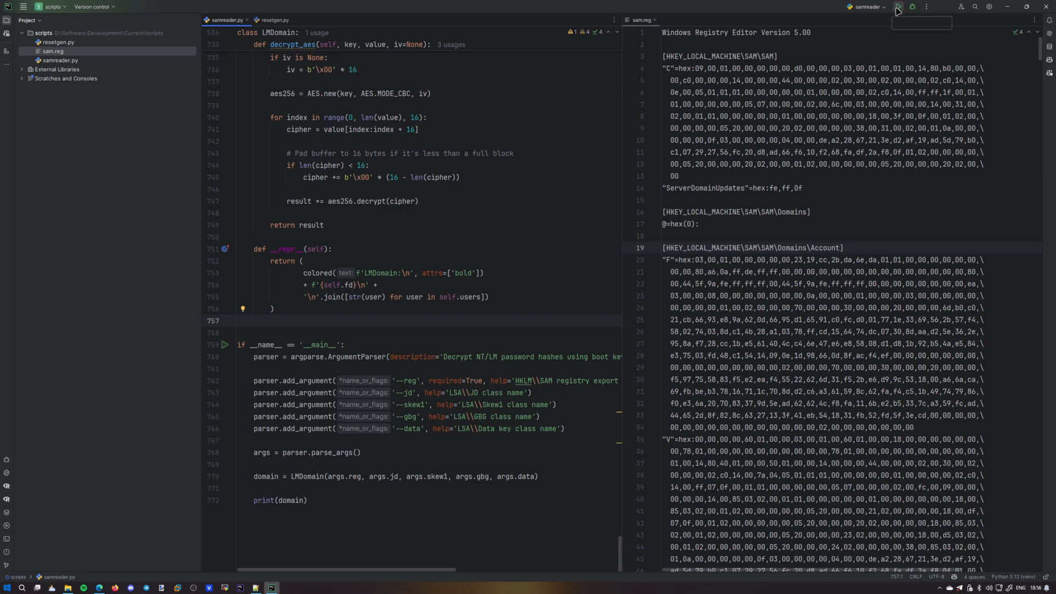
pyautogui.click(892, 7)
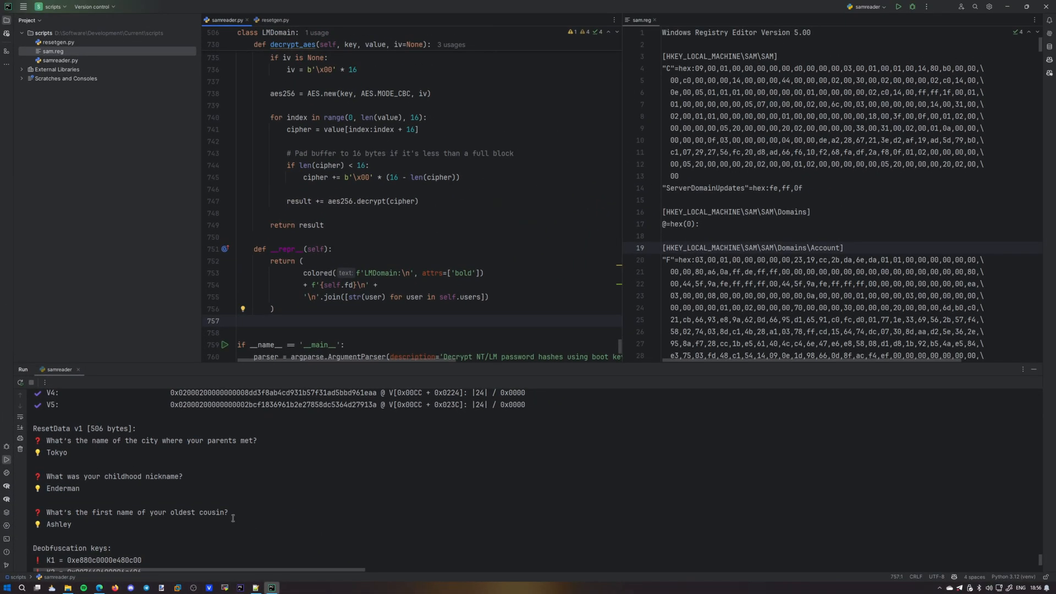
pyautogui.moveTo(187, 496)
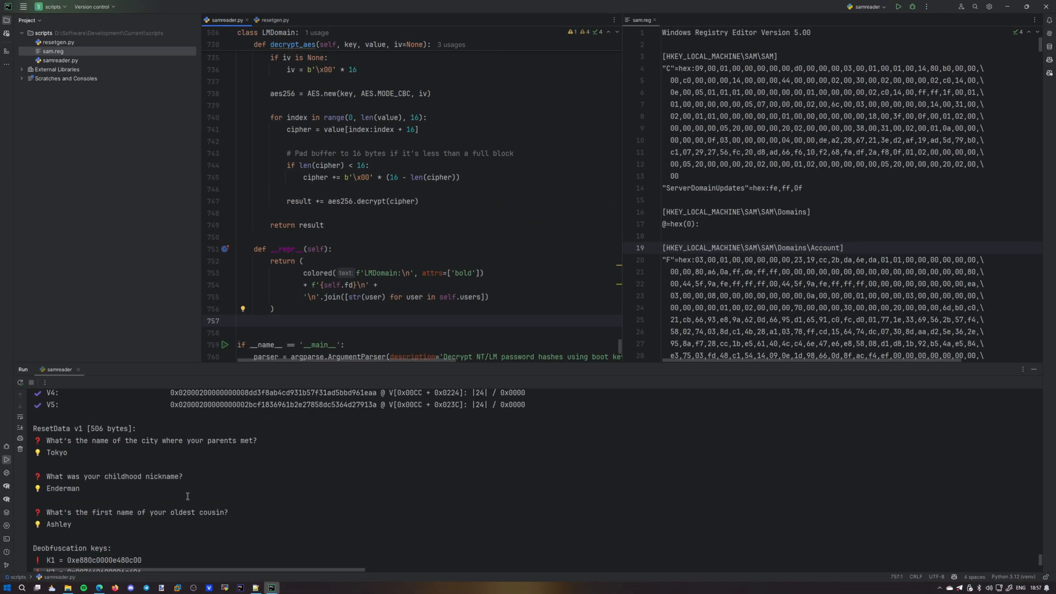
pyautogui.moveTo(168, 479)
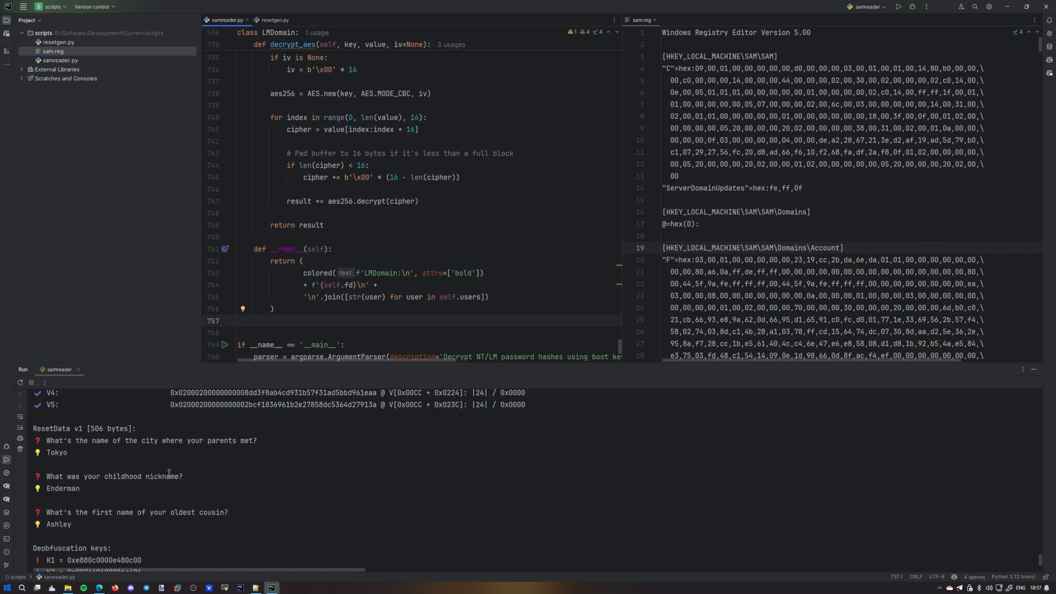
pyautogui.moveTo(86, 537)
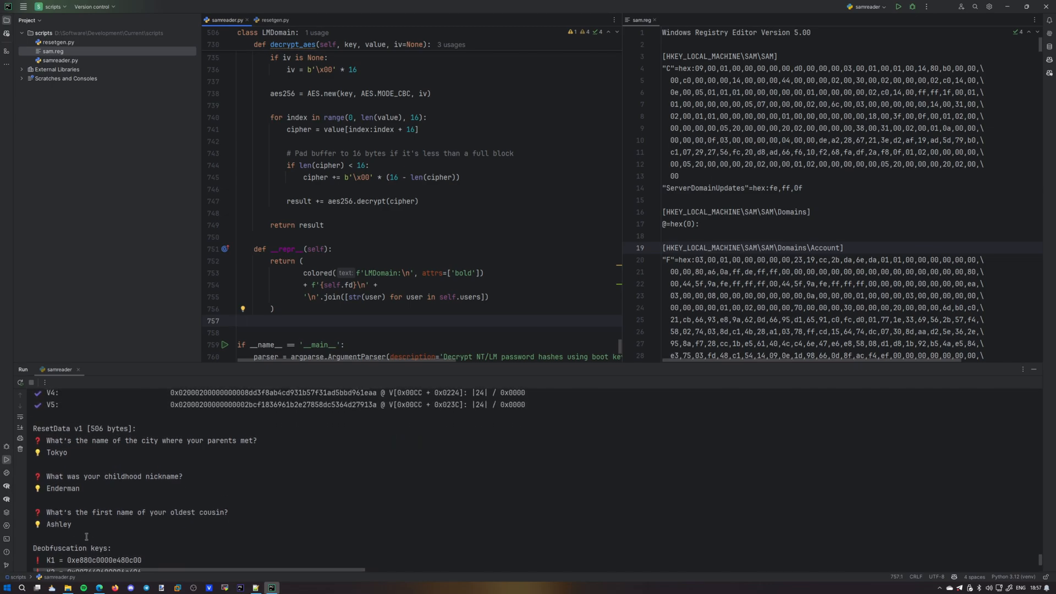
pyautogui.moveTo(50, 452); pyautogui.dragTo(70, 524)
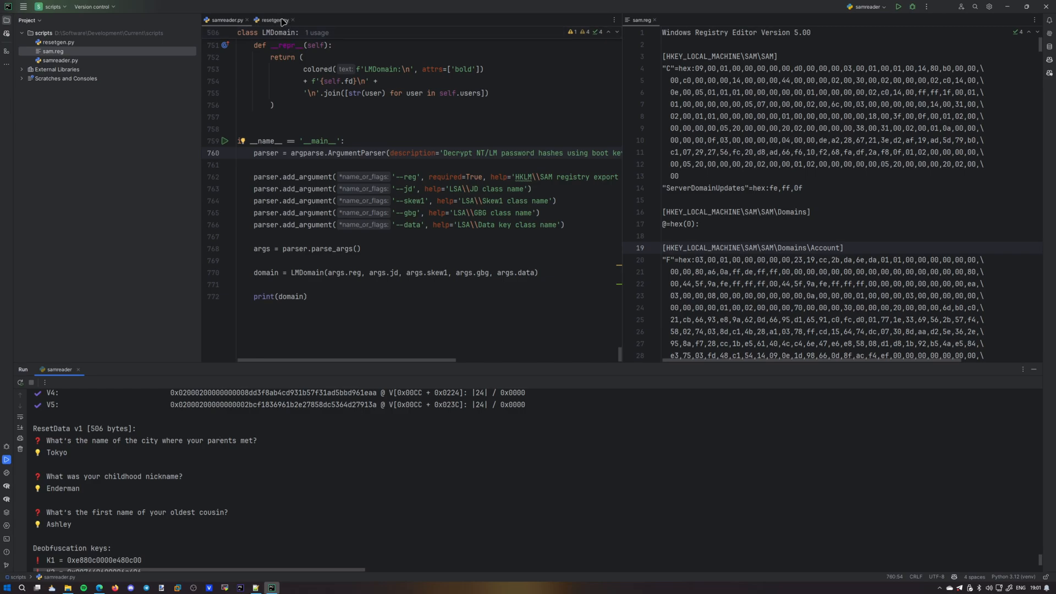
pyautogui.moveTo(281, 19)
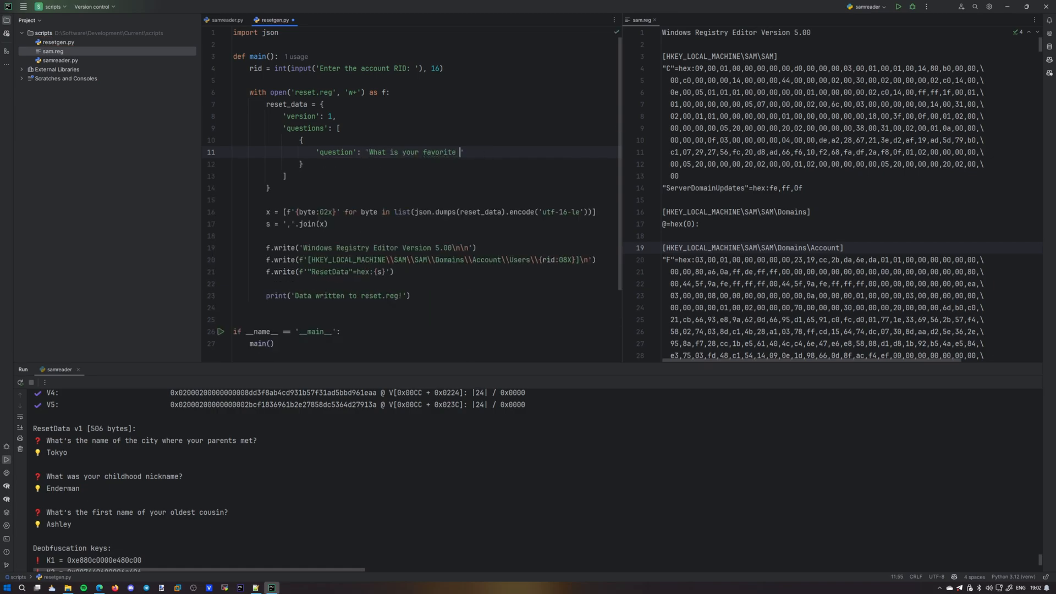
pyautogui.write('song?')
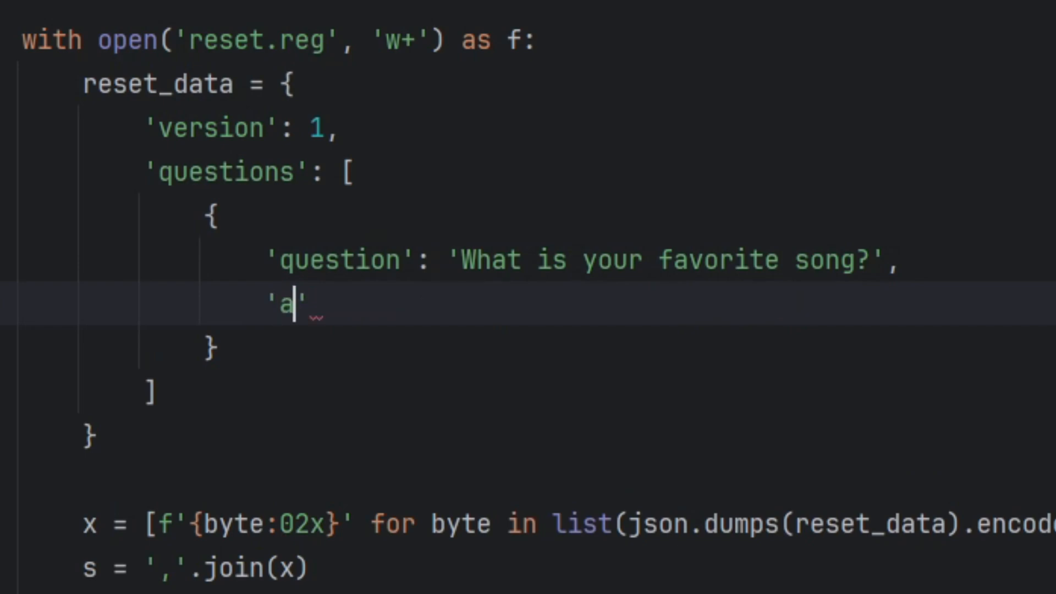
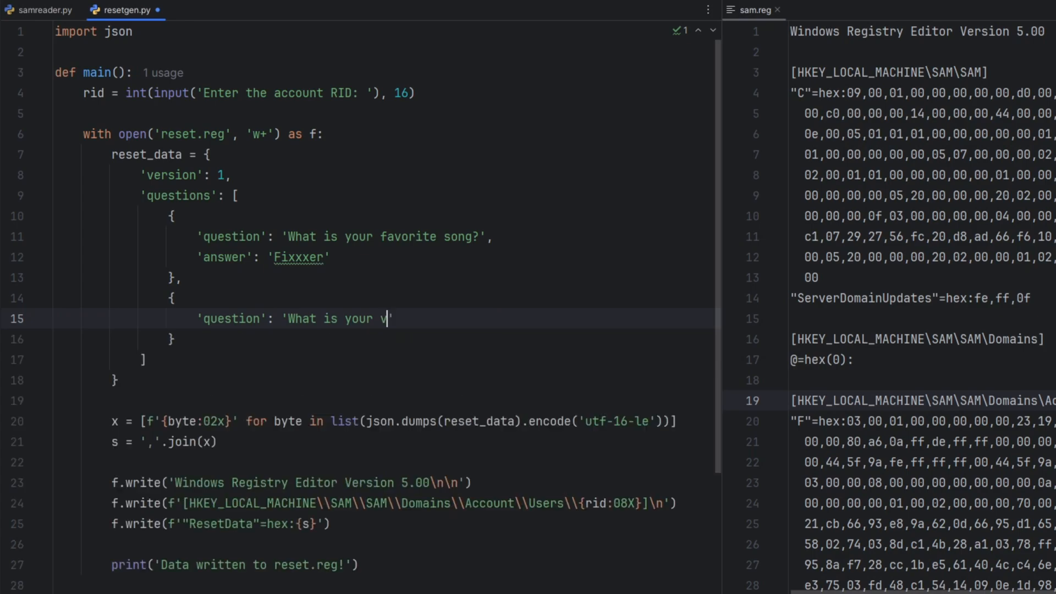
pyautogui.write('favorite video?')
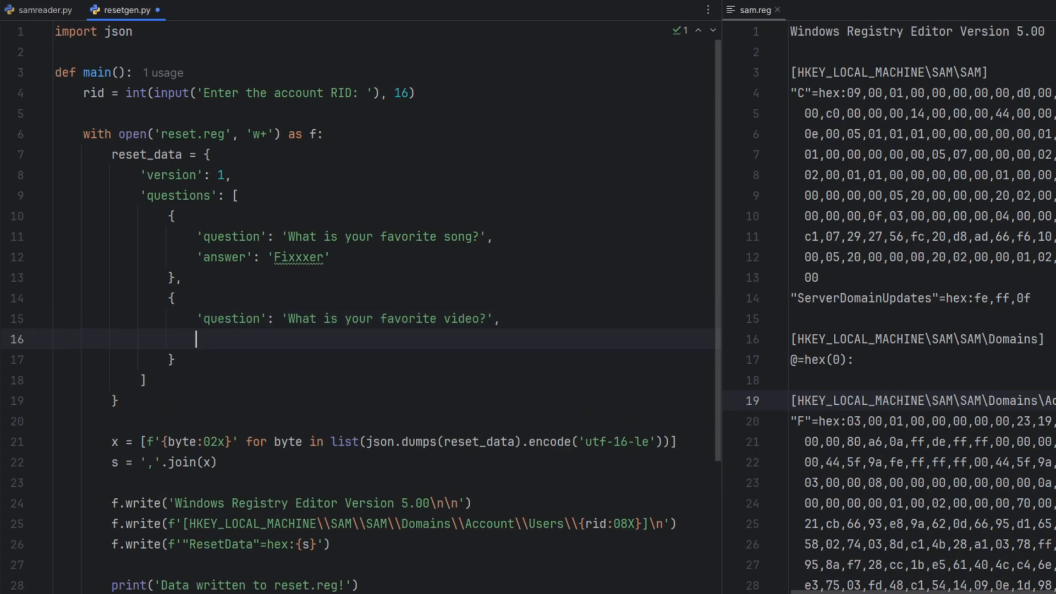
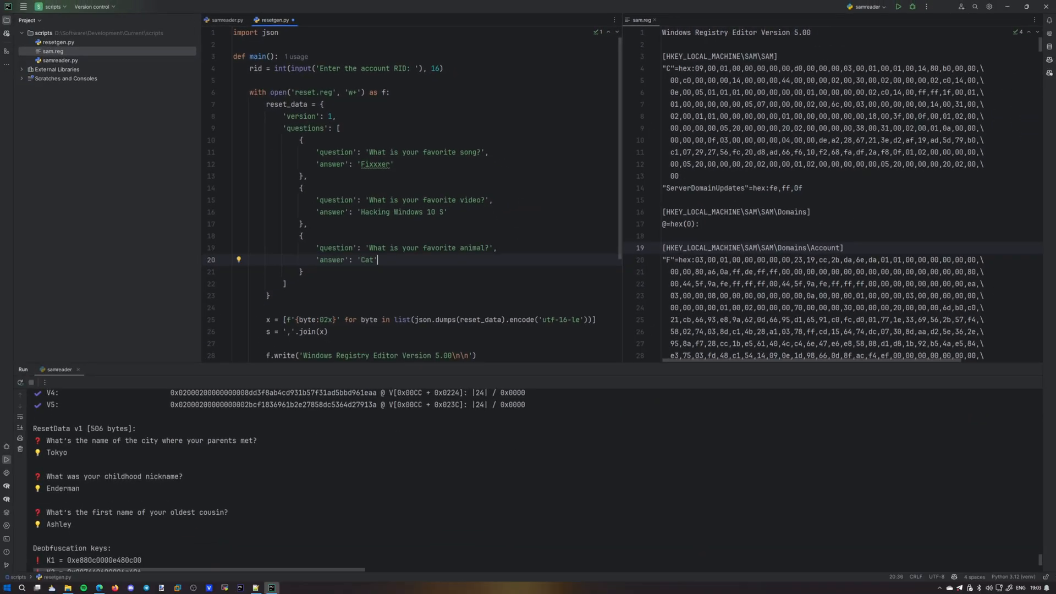
# - Run resetgen.py with RID 3E9 to produce reset.reg containing ResetData
pyautogui.click(899, 8)
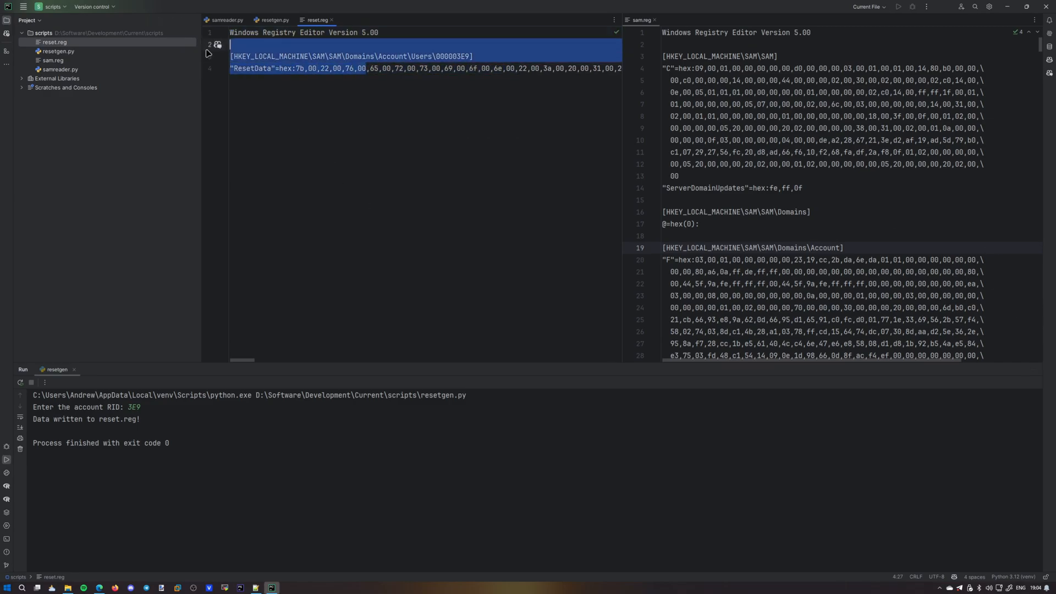
# - Import reset.reg from the Desktop, dismissing the location warning and acknowledging the success message
pyautogui.click(322, 68)
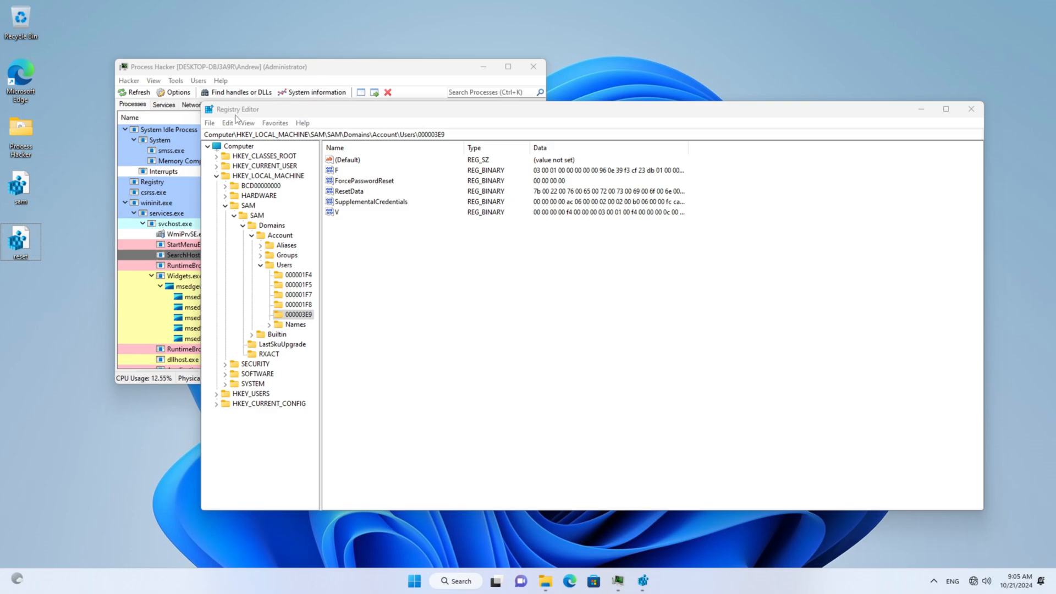
pyautogui.click(209, 123)
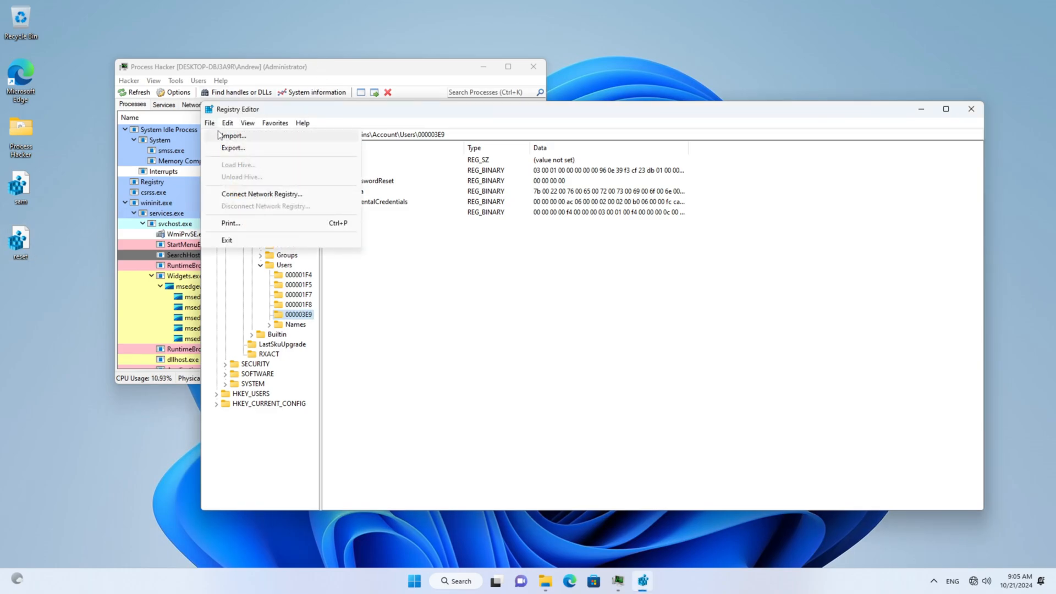
pyautogui.click(232, 136)
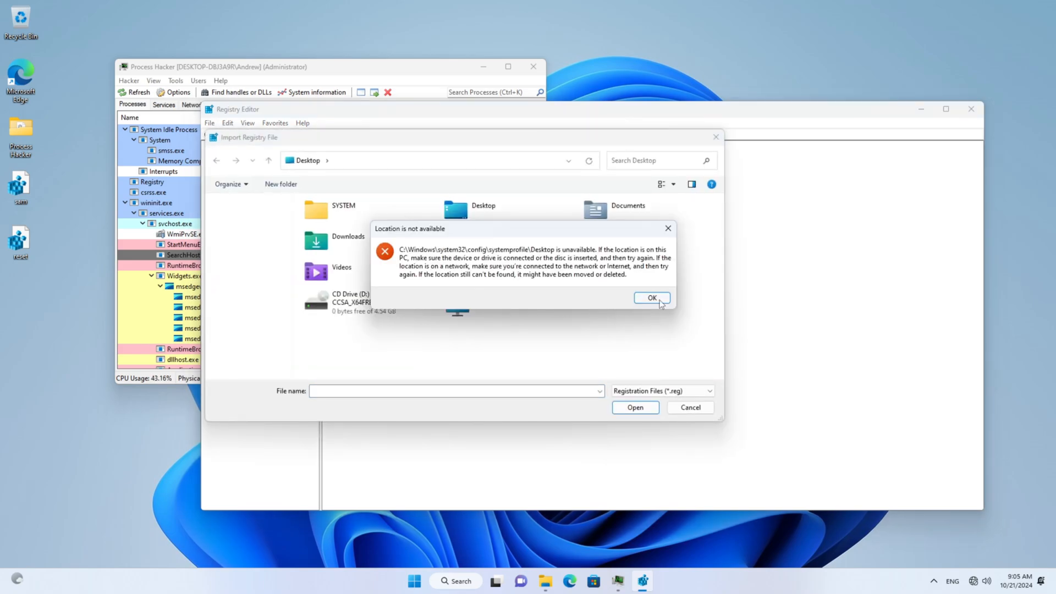
pyautogui.click(651, 298)
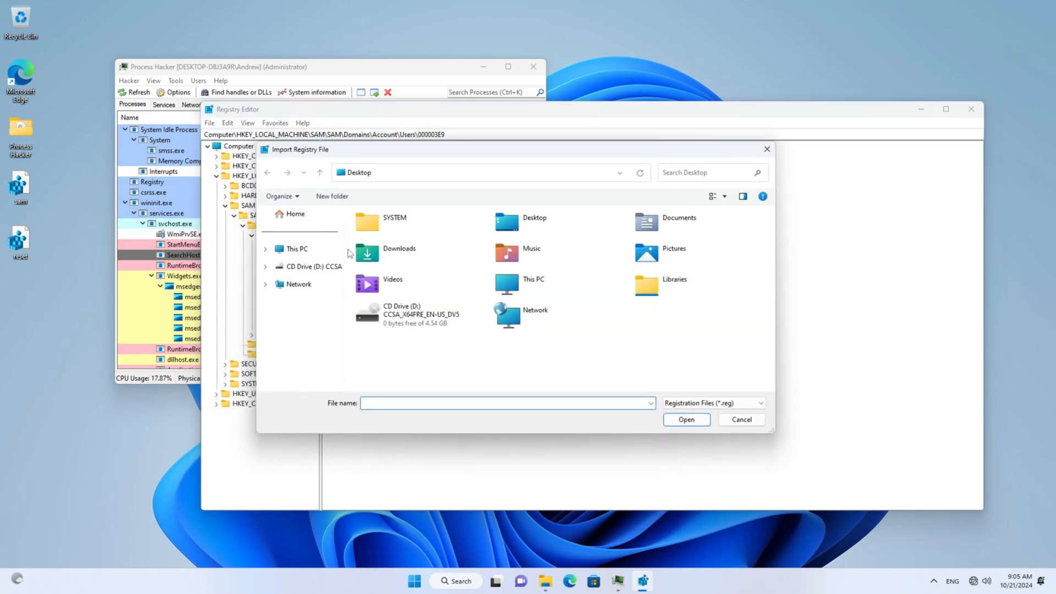
pyautogui.click(295, 249)
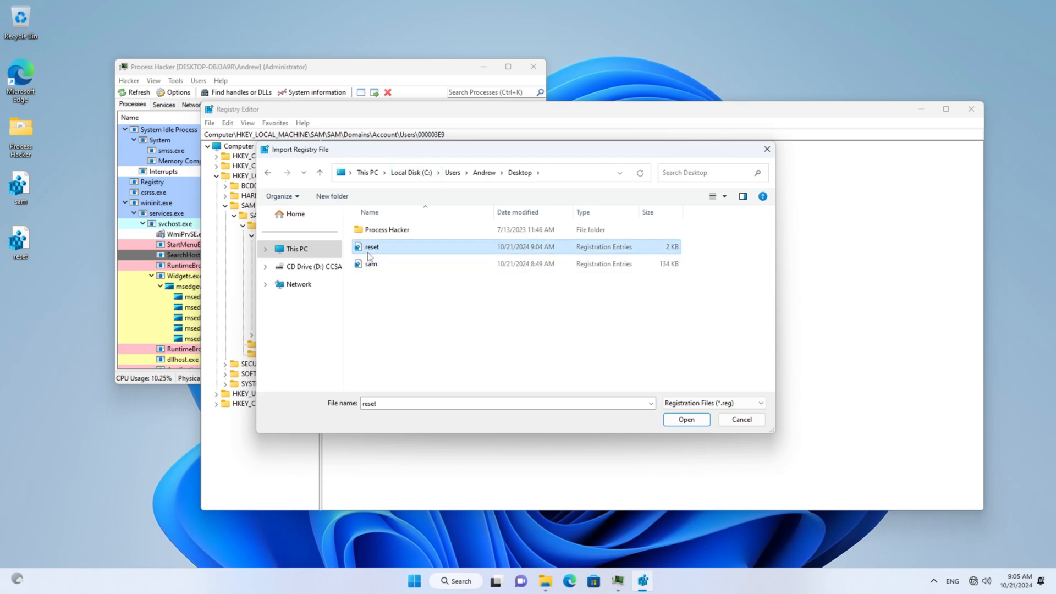
pyautogui.click(686, 419)
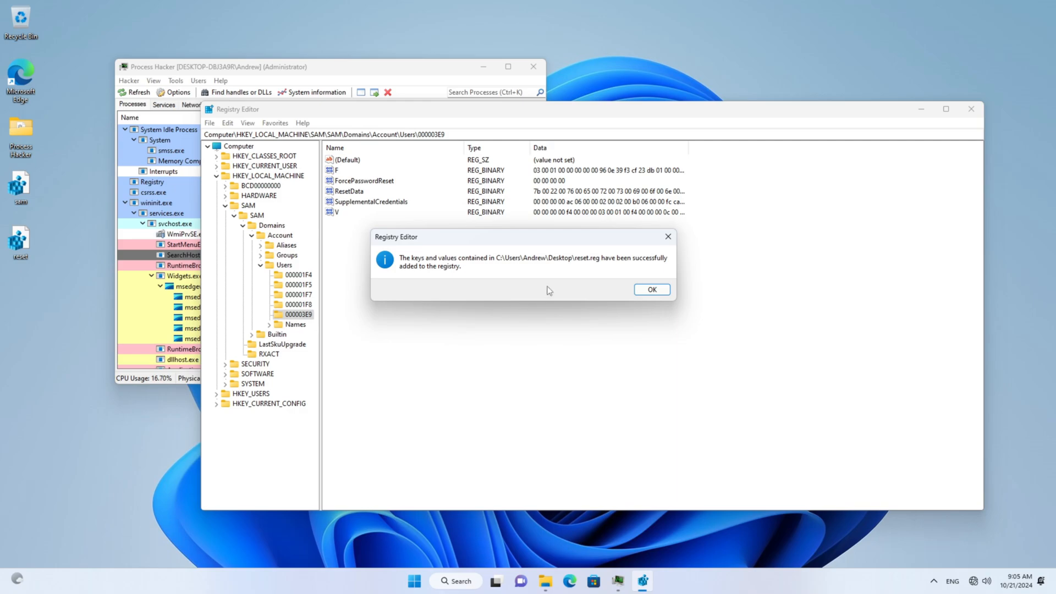
pyautogui.click(651, 289)
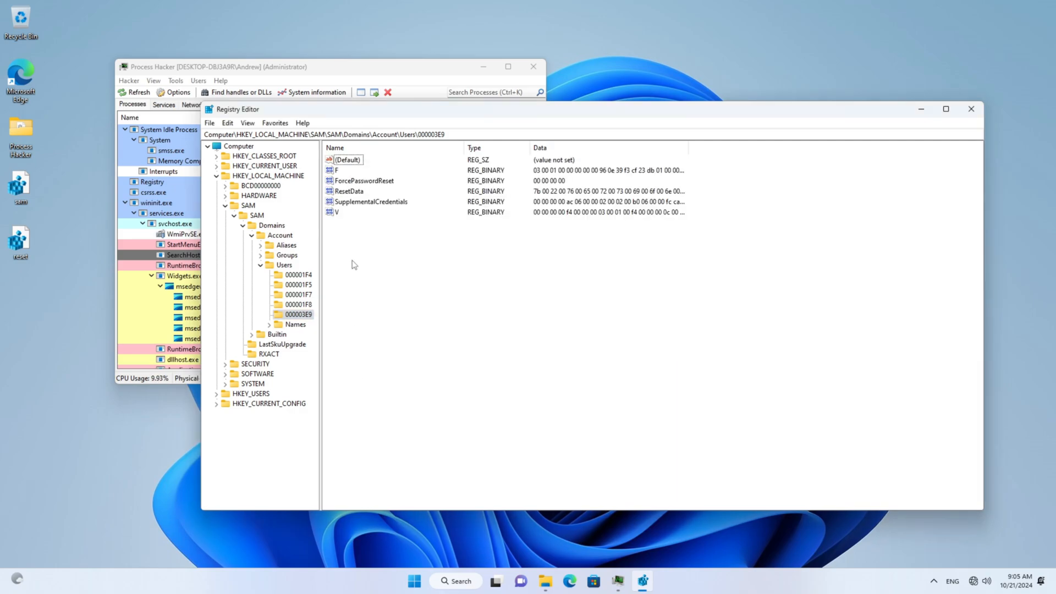
pyautogui.doubleClick(344, 191)
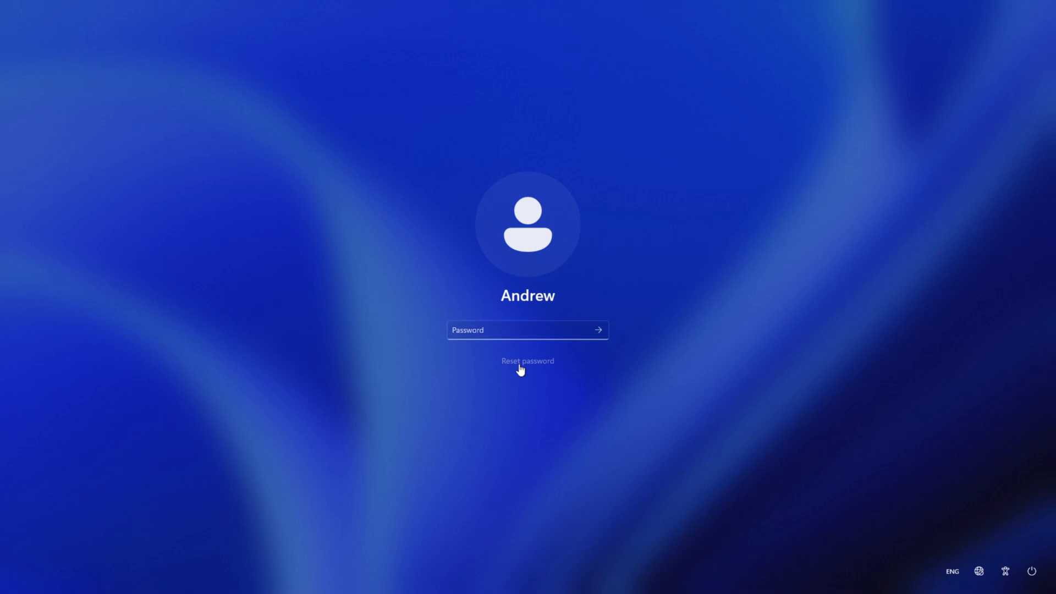
pyautogui.click(528, 360)
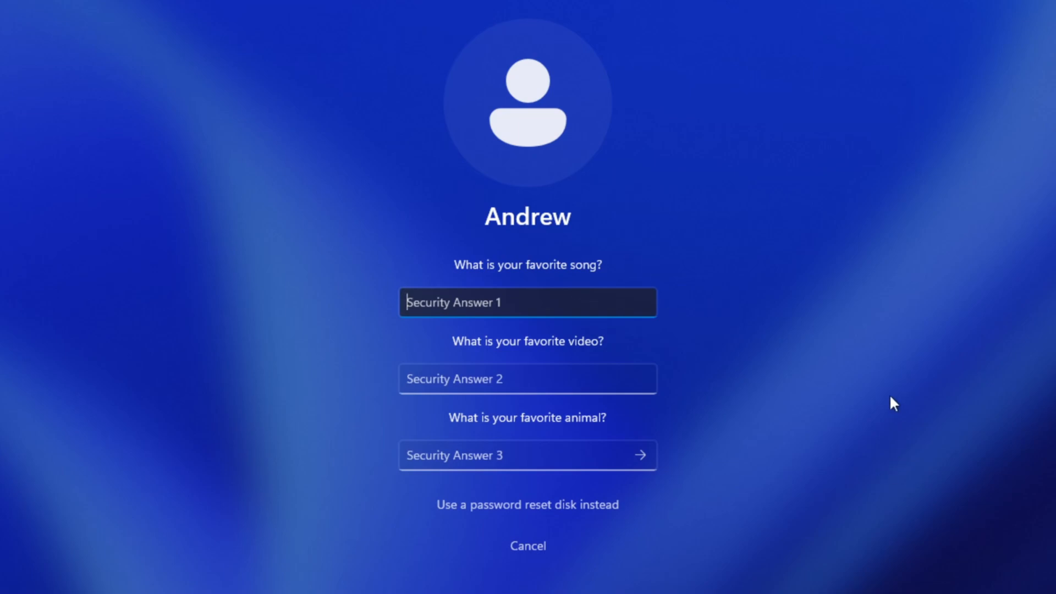
pyautogui.moveTo(819, 409)
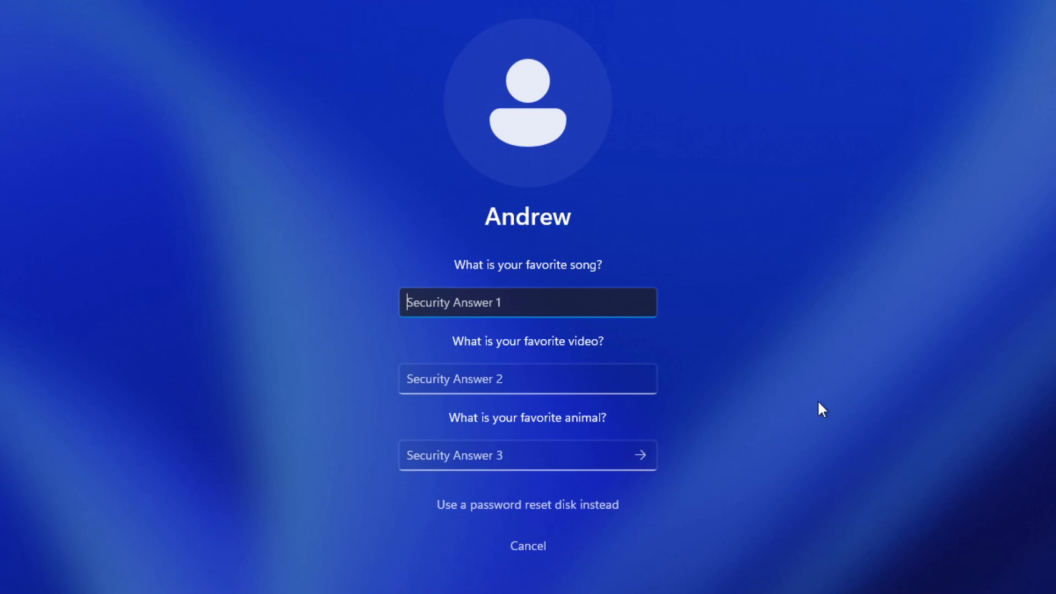
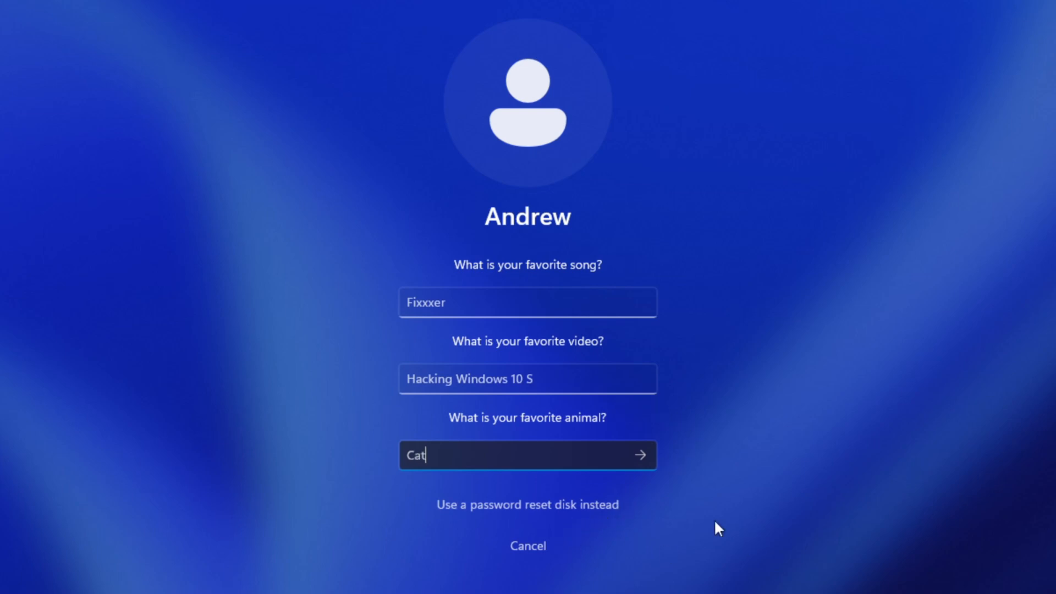
pyautogui.click(640, 454)
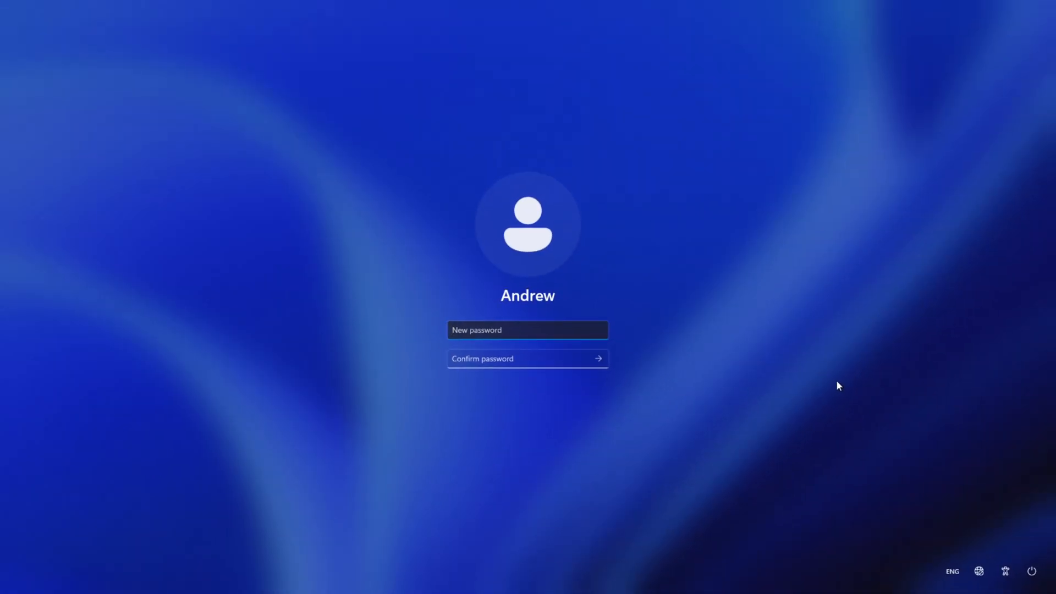
pyautogui.write('••')
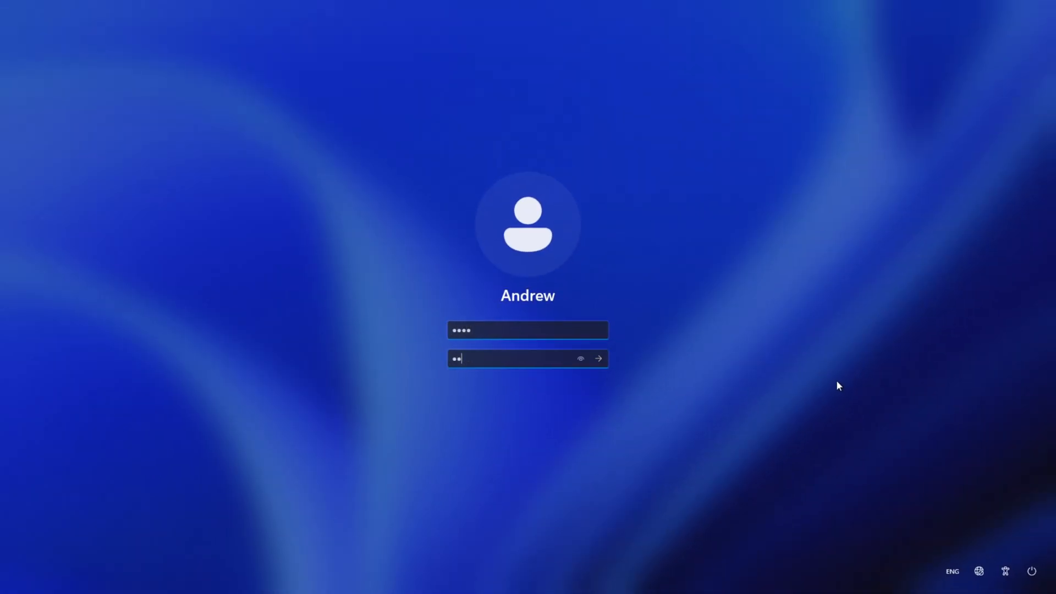
pyautogui.click(600, 359)
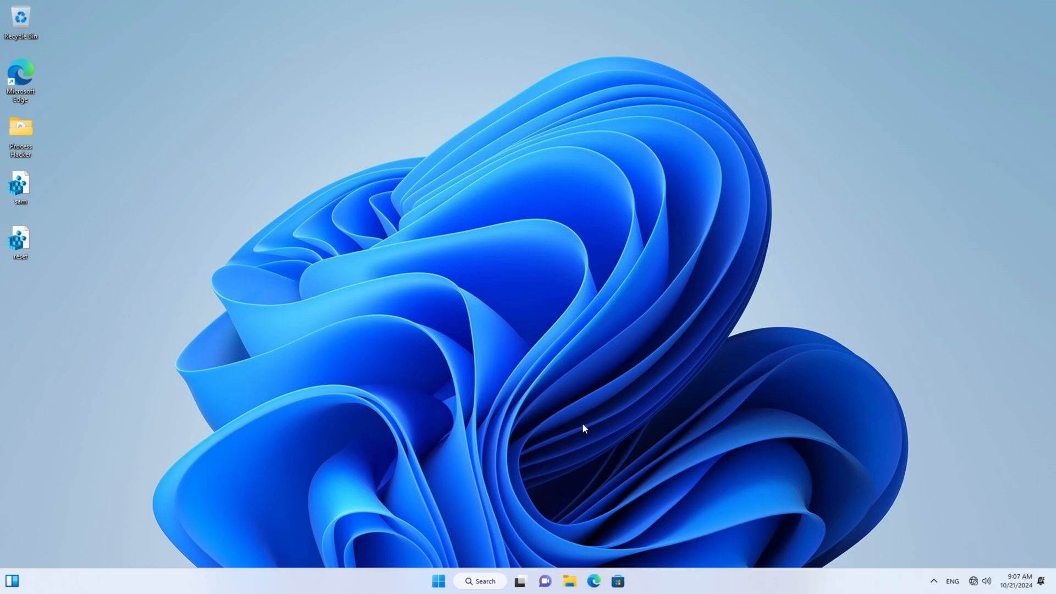
pyautogui.moveTo(391, 378)
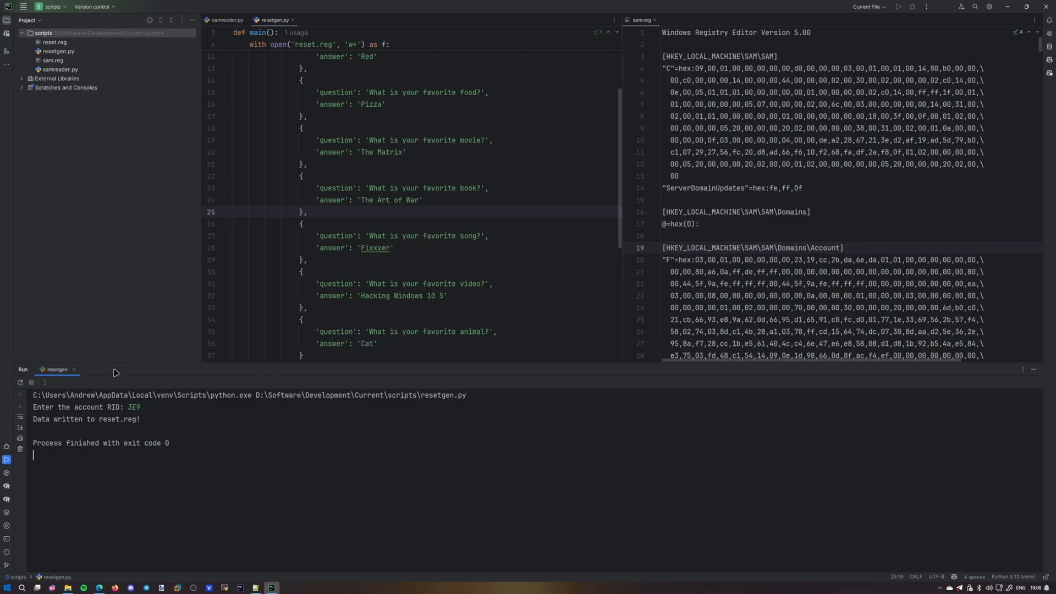
# - Select the HKLM\SAM\SAM key and bring up the favorite color, food and movie reset questions
pyautogui.click(55, 42)
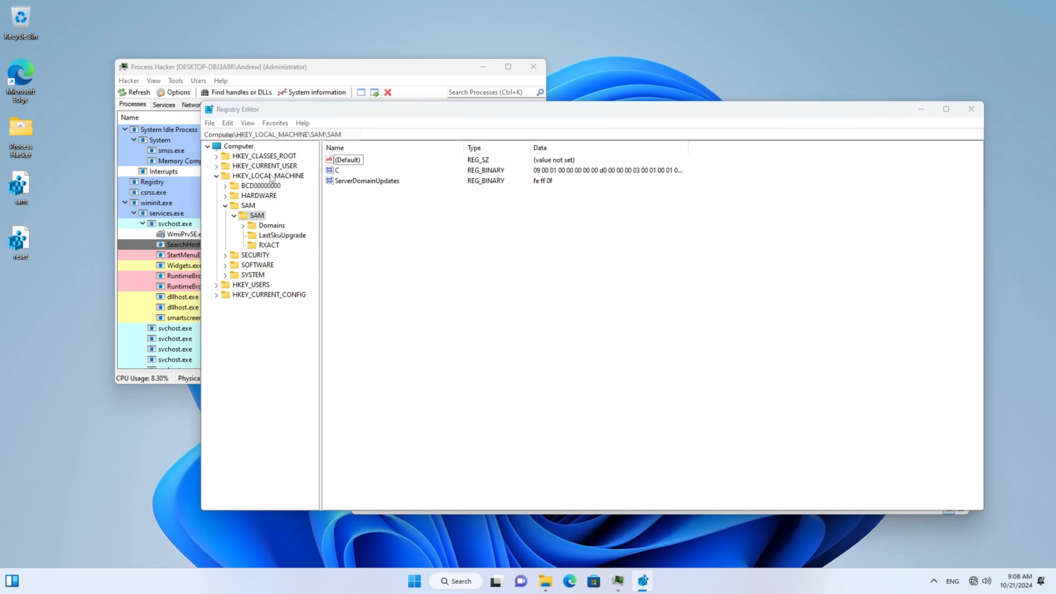
pyautogui.click(208, 123)
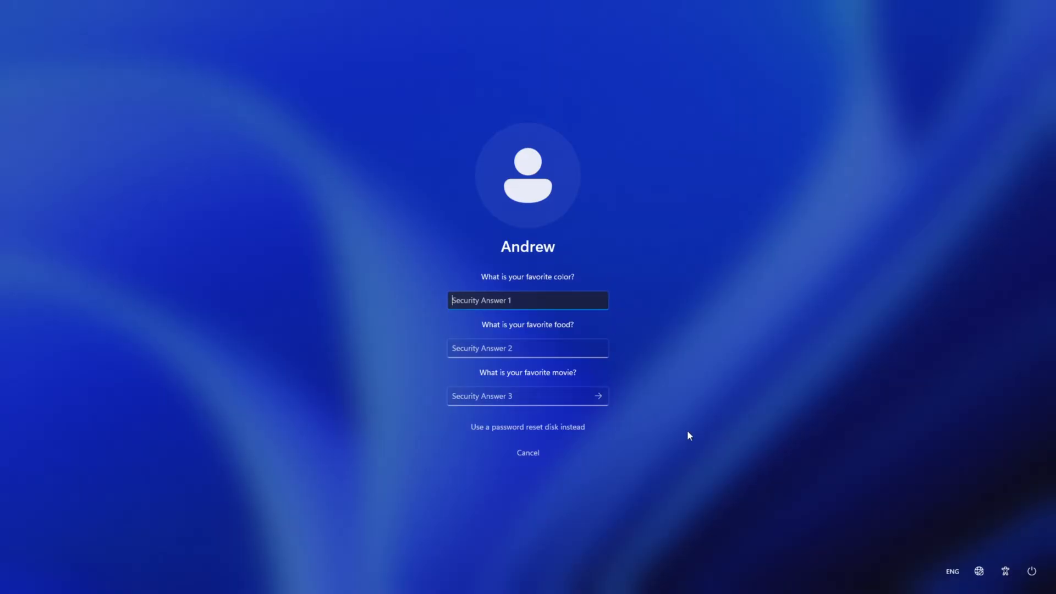
pyautogui.moveTo(662, 398)
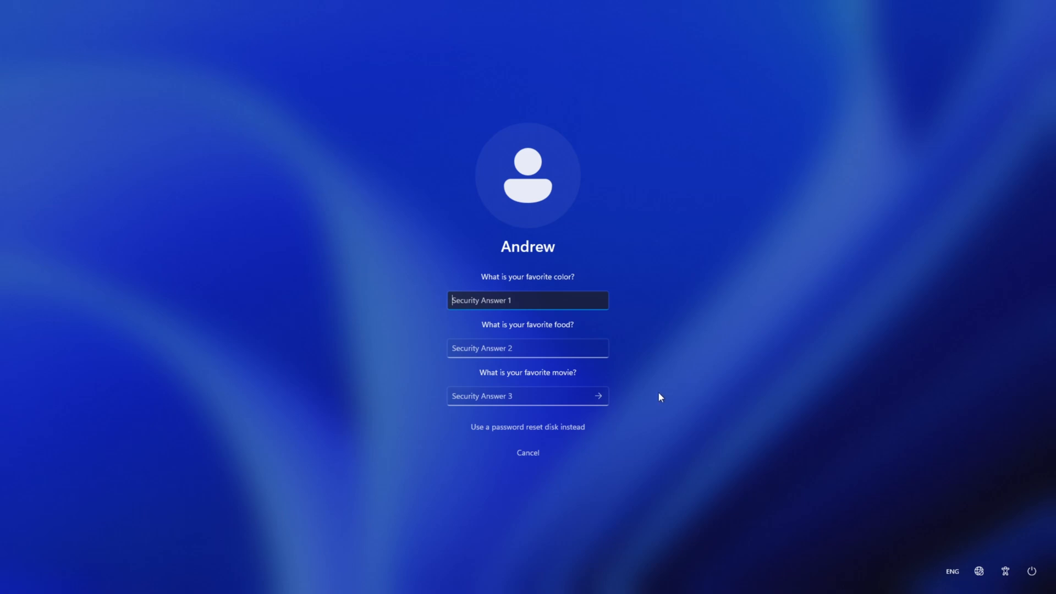
pyautogui.moveTo(497, 327)
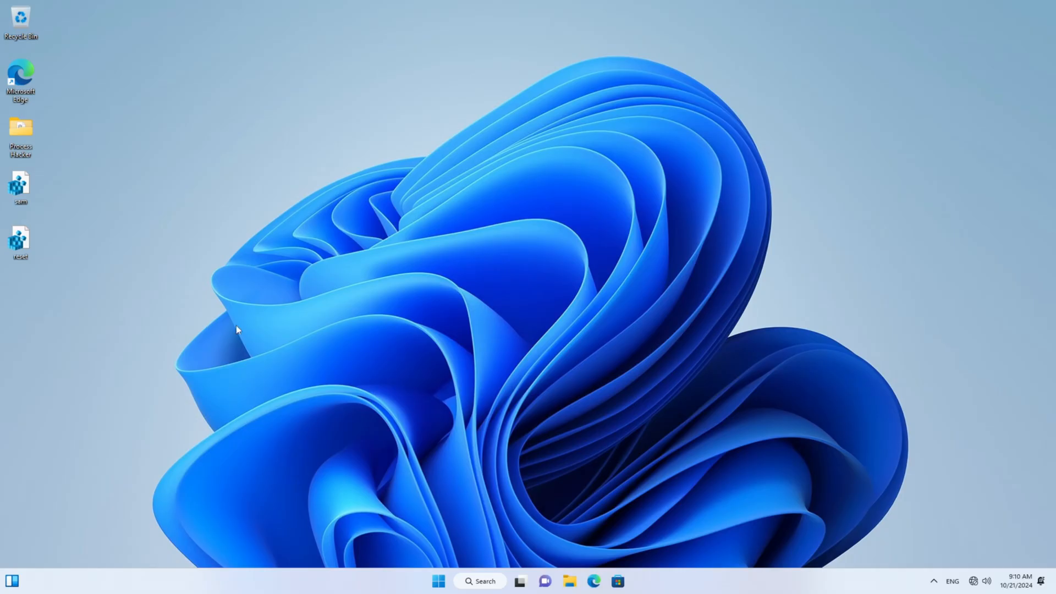
pyautogui.moveTo(347, 404)
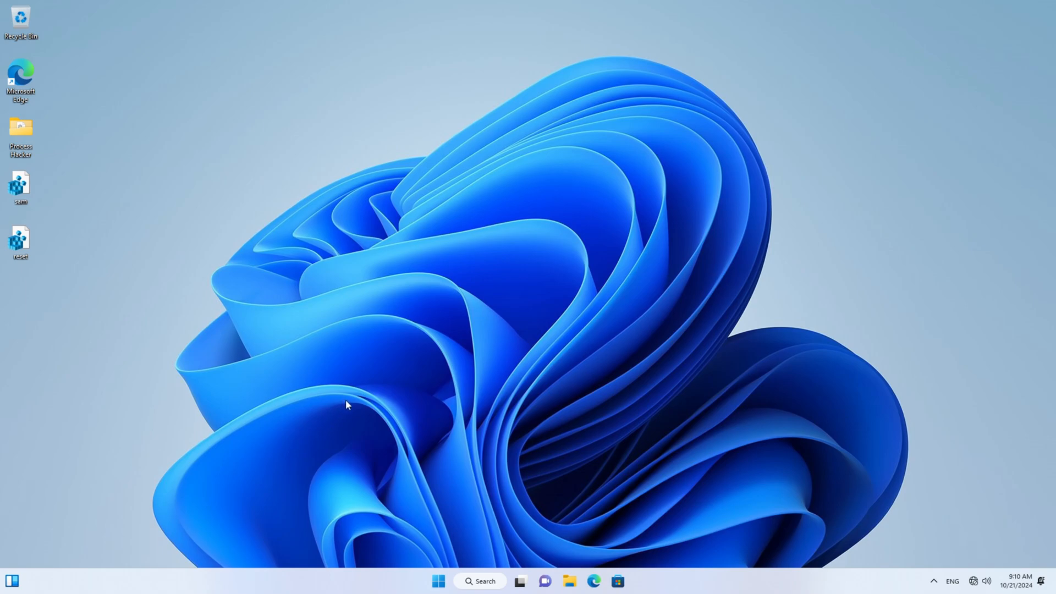
pyautogui.moveTo(378, 391)
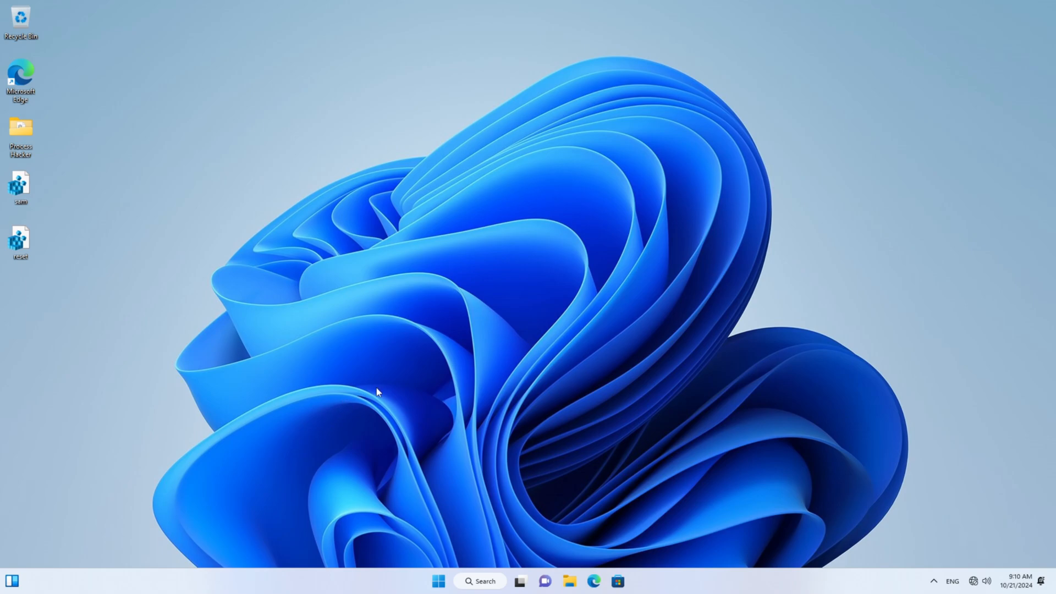
pyautogui.moveTo(345, 267)
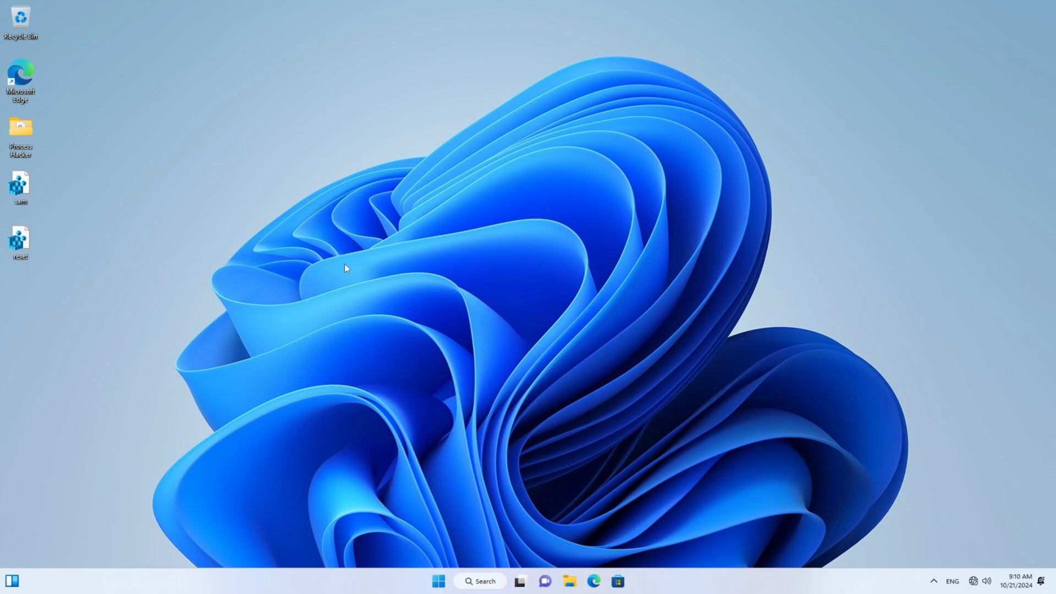
pyautogui.moveTo(545, 321)
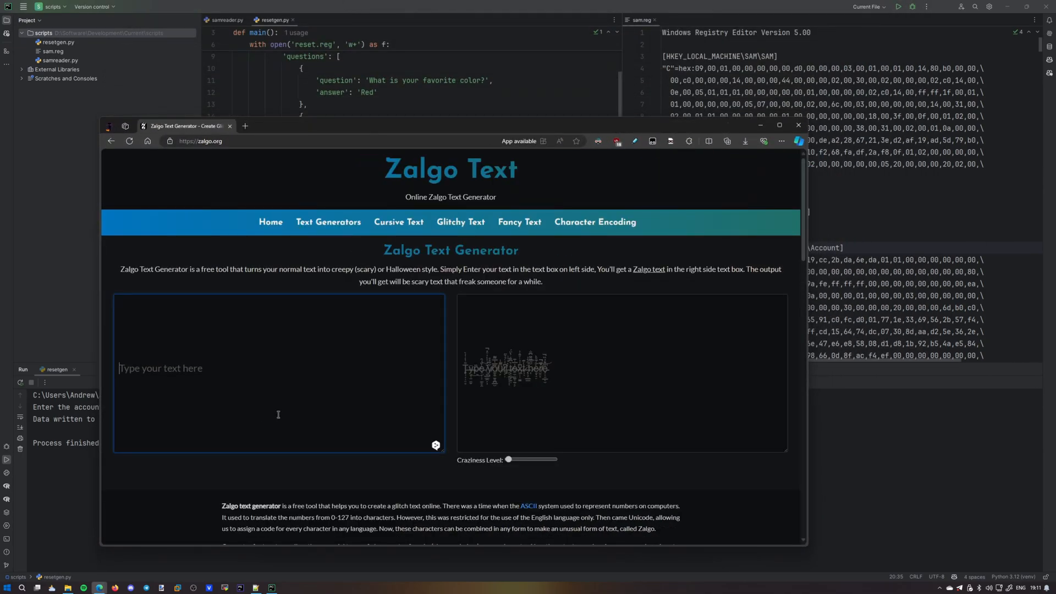
# - Enter 'THERE IS NO ESCAPE!!!!!!', drag craziness to maximum, and grab the glitched output
pyautogui.click(535, 324)
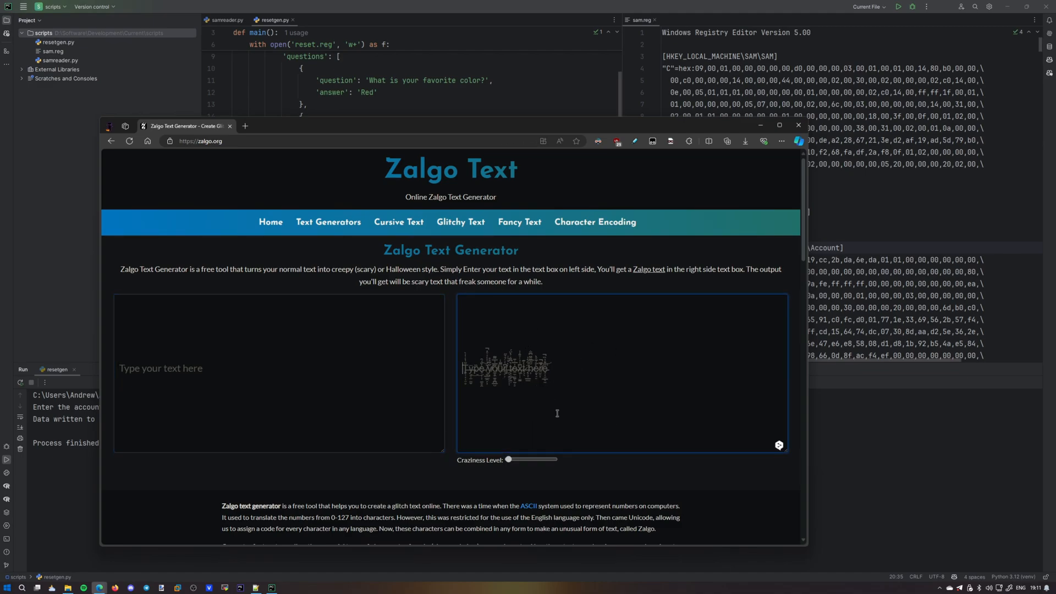
pyautogui.moveTo(571, 386)
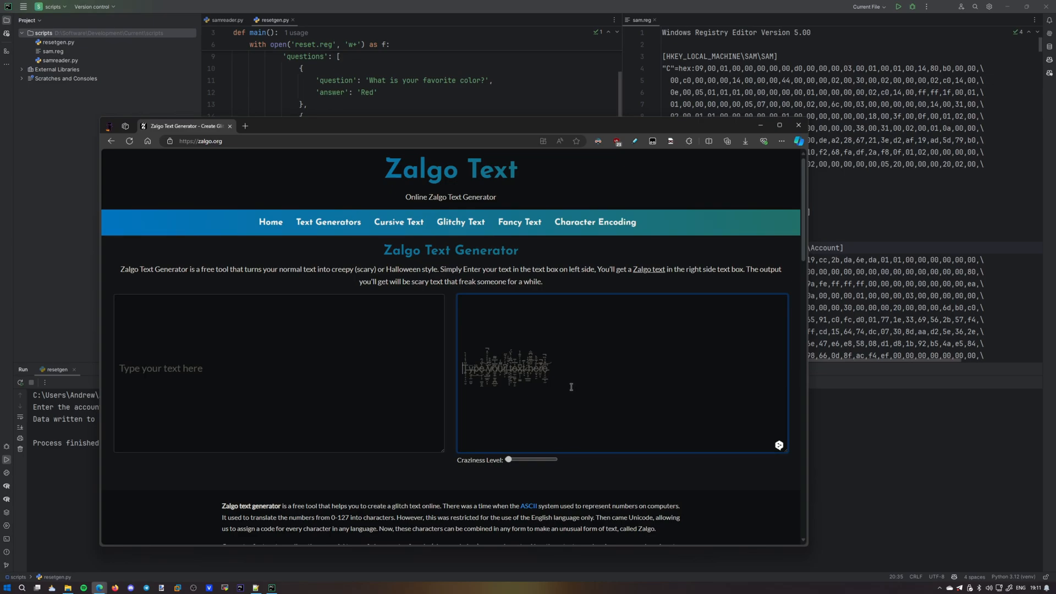
pyautogui.moveTo(567, 383)
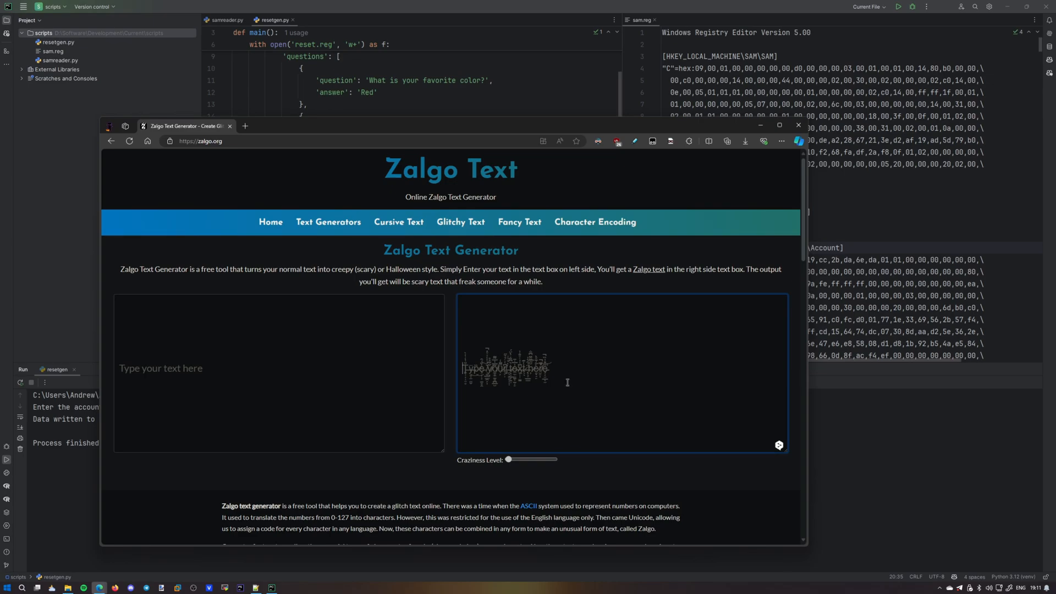
pyautogui.click(274, 373)
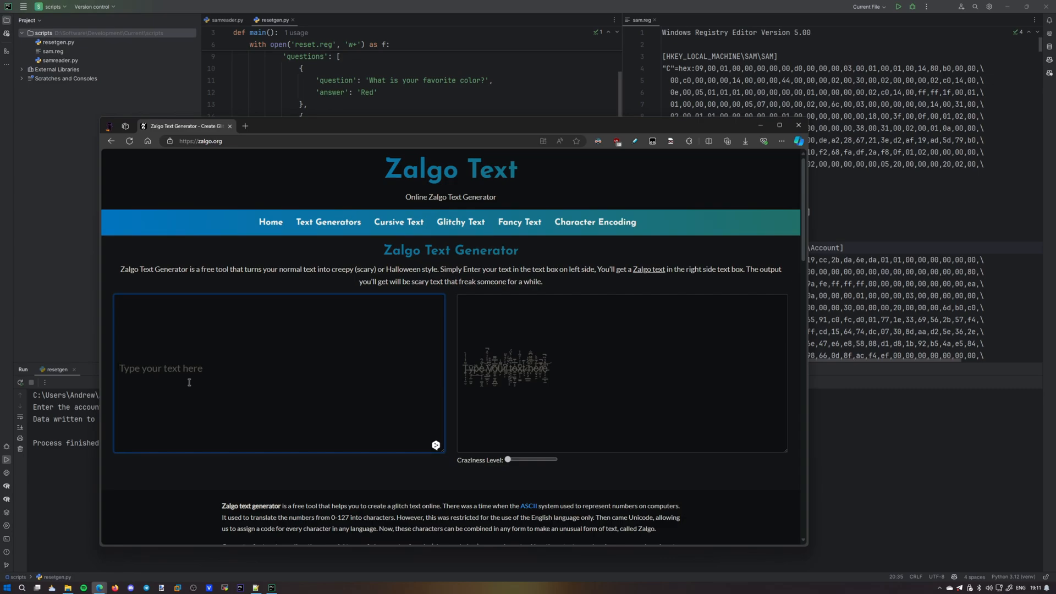
pyautogui.write('THERE')
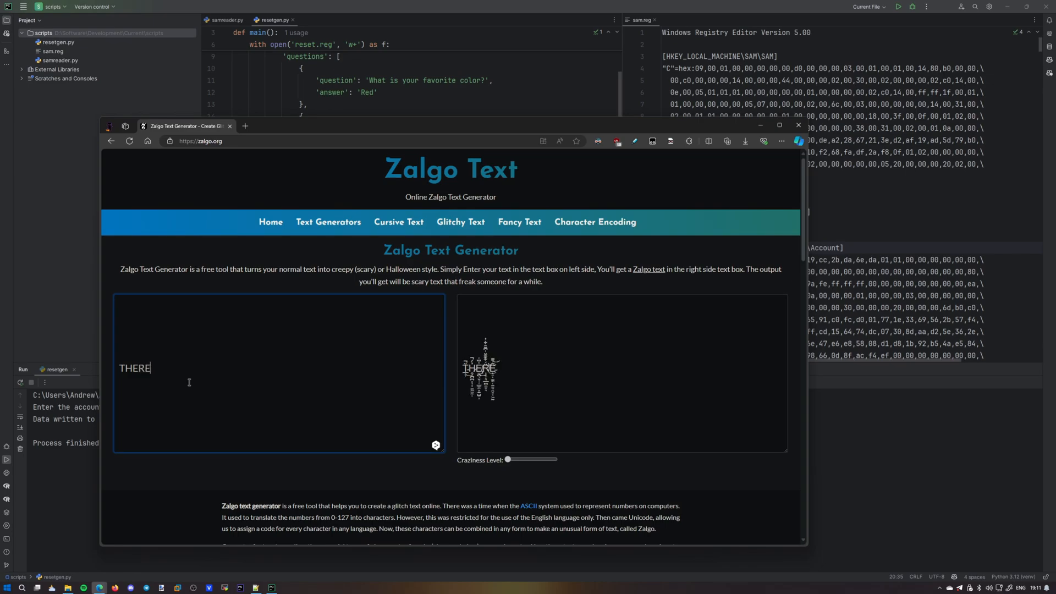
pyautogui.write('IS NO ESCAPE')
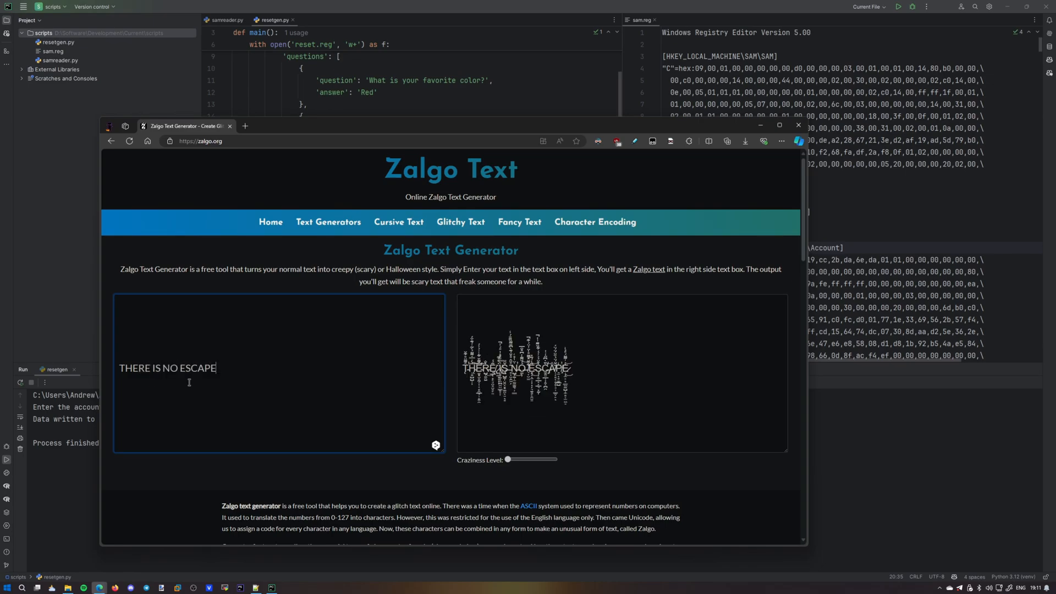
pyautogui.write('!!!!!!')
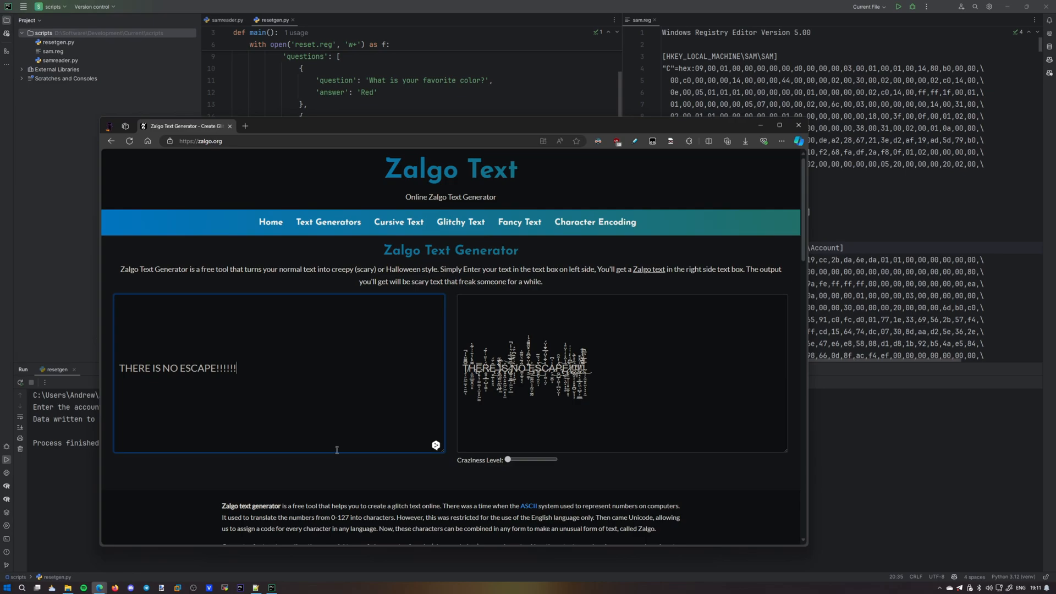
pyautogui.moveTo(506, 459); pyautogui.dragTo(533, 459)
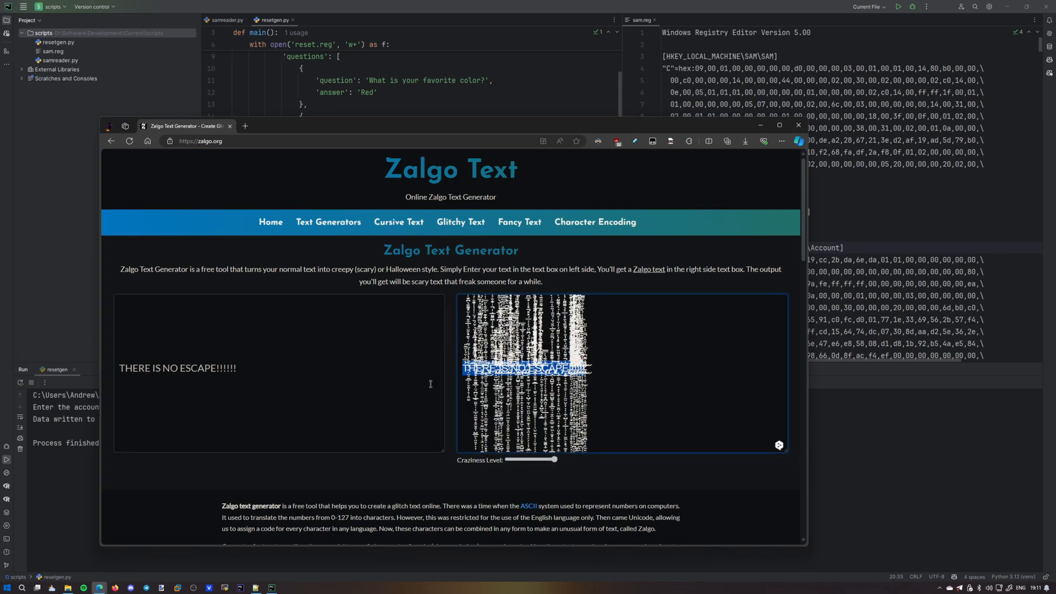
pyautogui.click(797, 125)
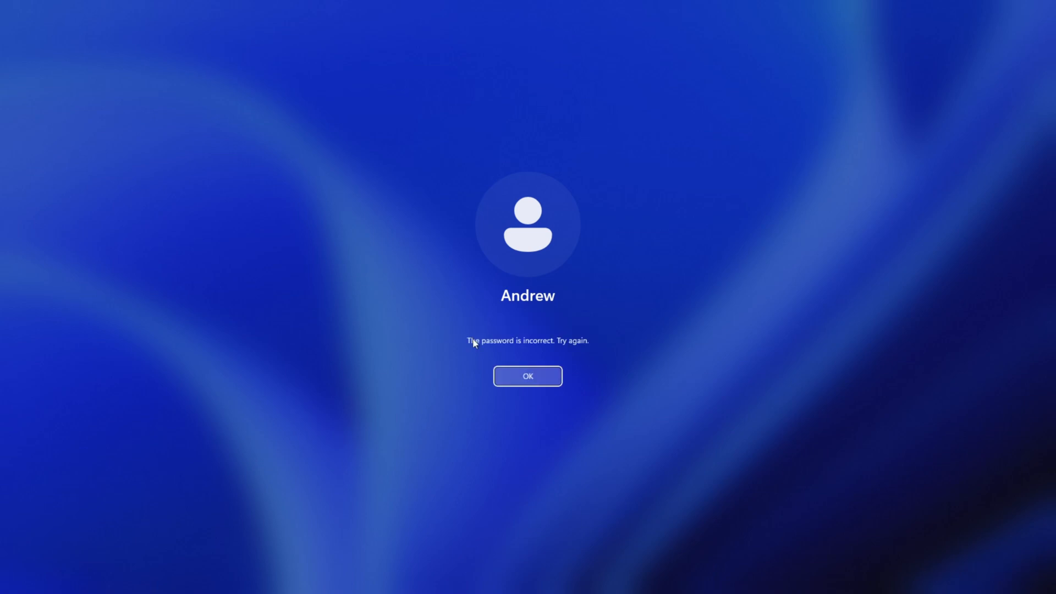
# - Dismiss the incorrect-password notice and the No Drive USB error, retrying Reset password
pyautogui.click(528, 376)
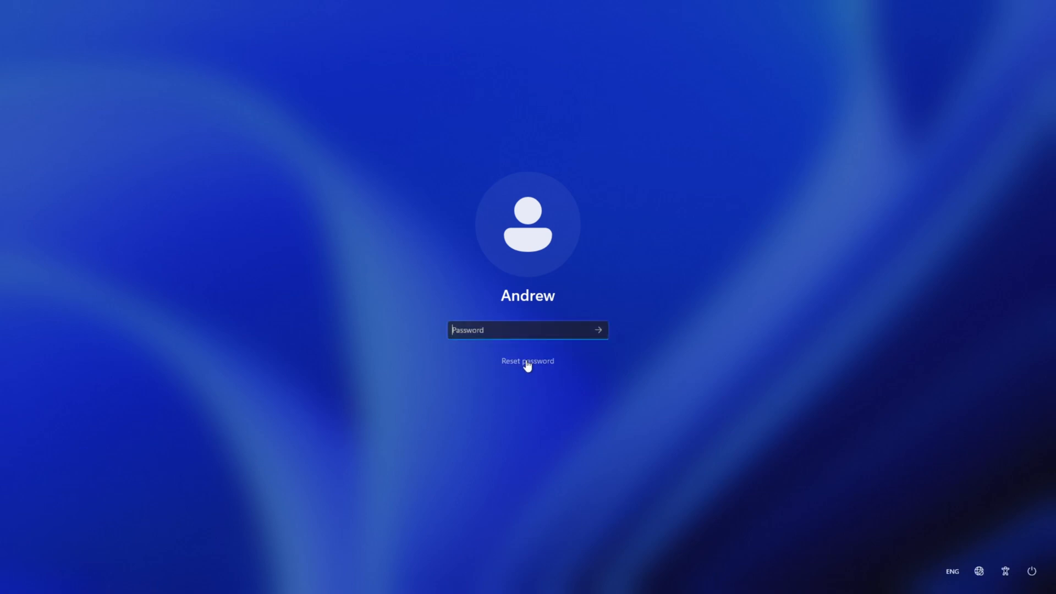
pyautogui.click(527, 360)
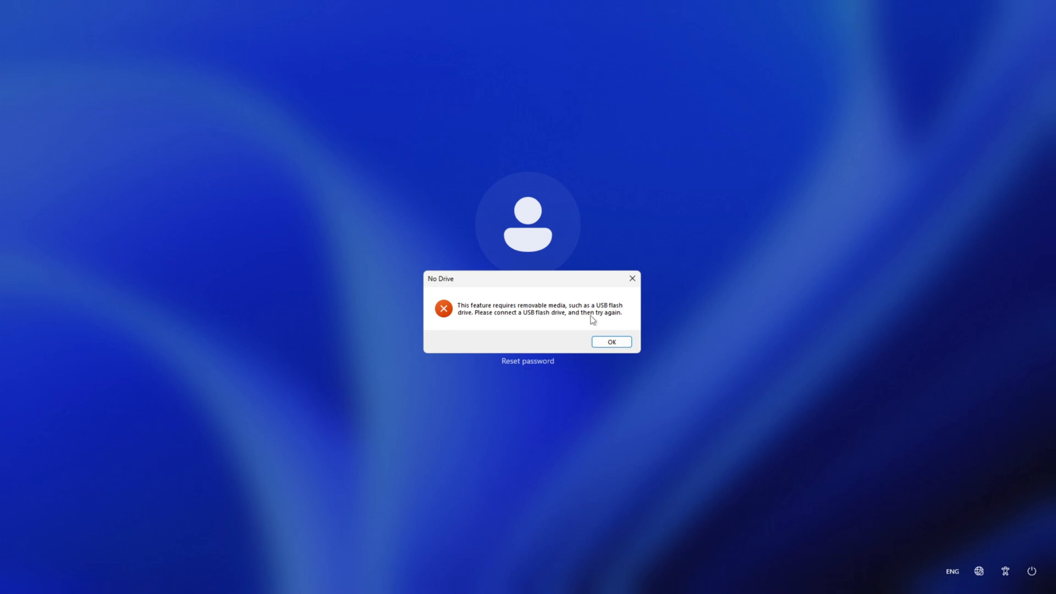
pyautogui.moveTo(840, 410)
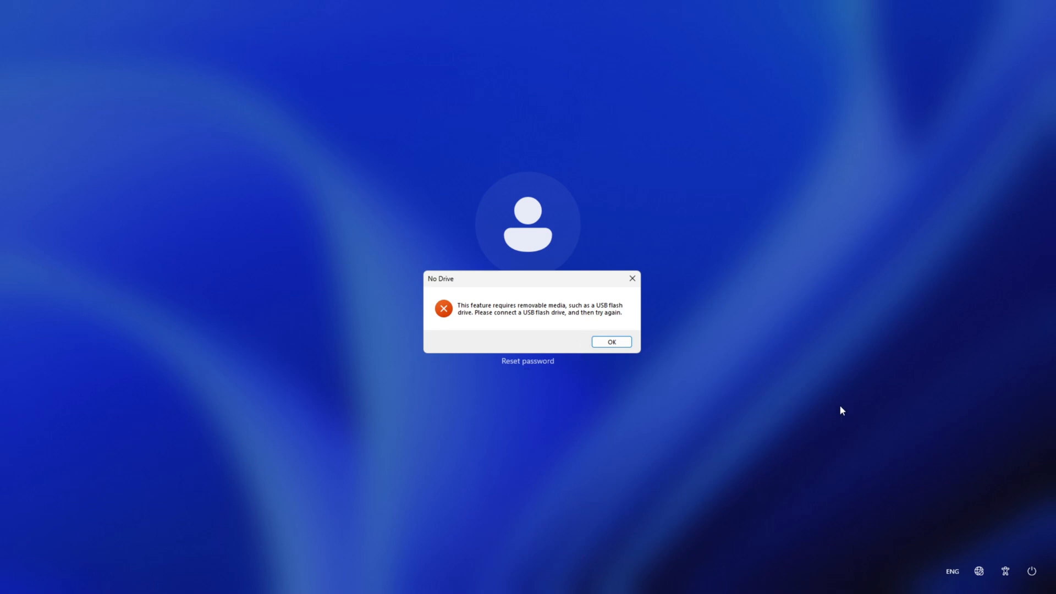
pyautogui.click(611, 342)
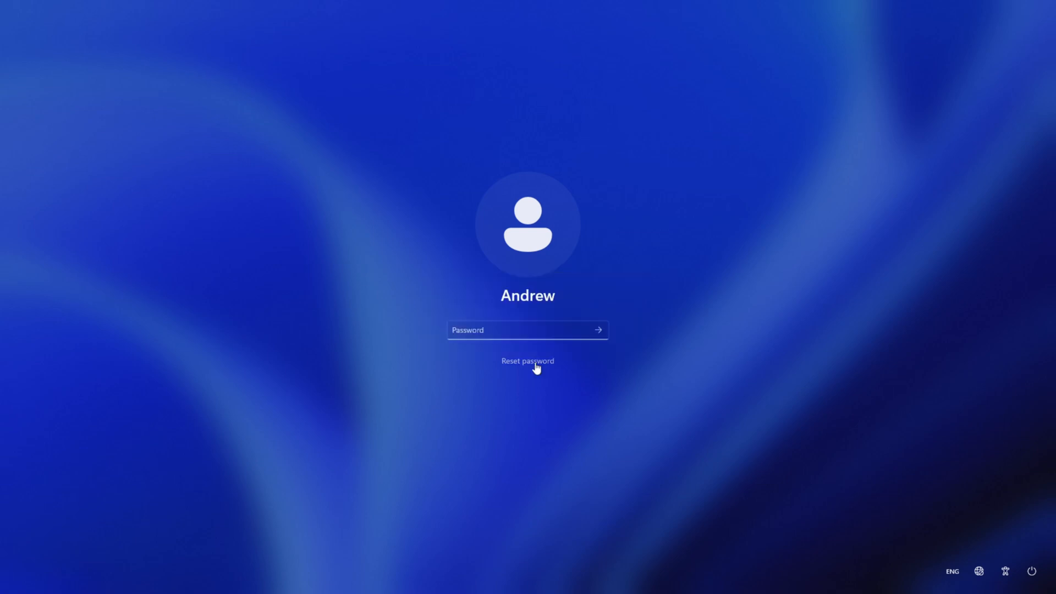
pyautogui.click(527, 361)
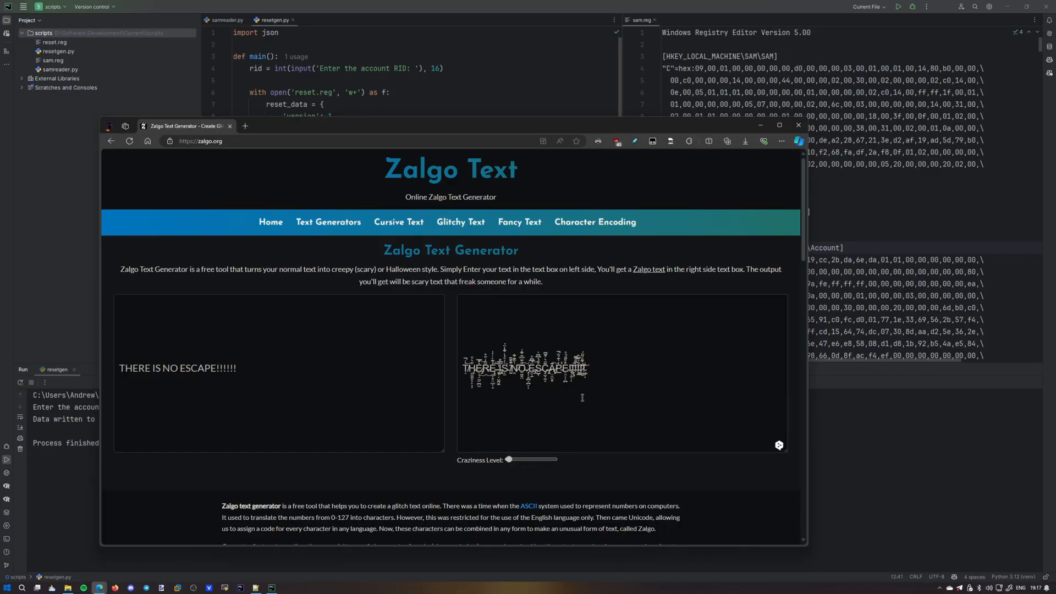
# - Grab the lightly glitched 'THERE IS NO ESCAPE!!!!!!' text at low craziness
pyautogui.click(798, 125)
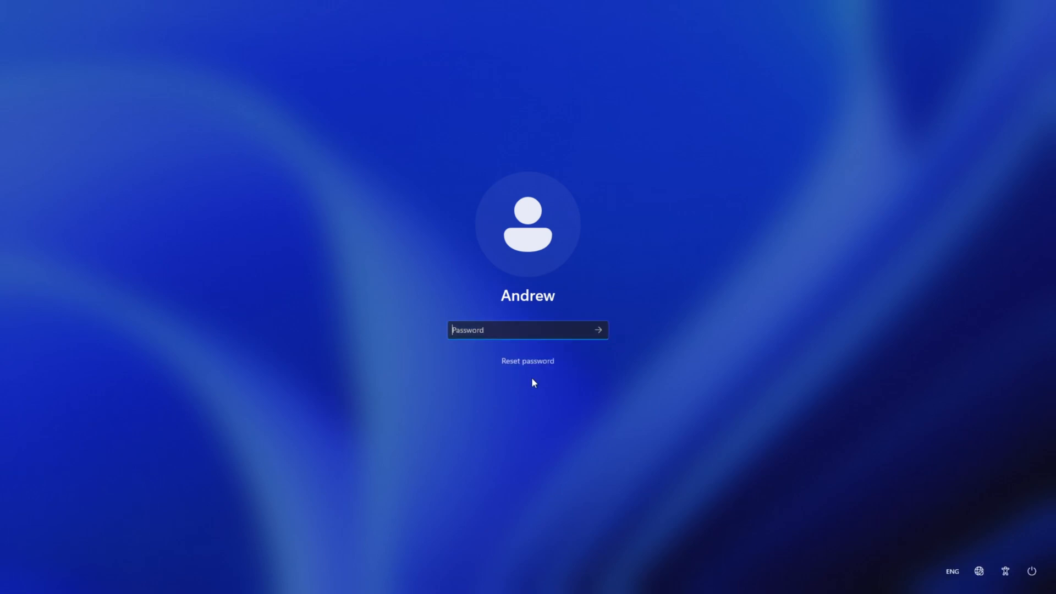
pyautogui.click(527, 361)
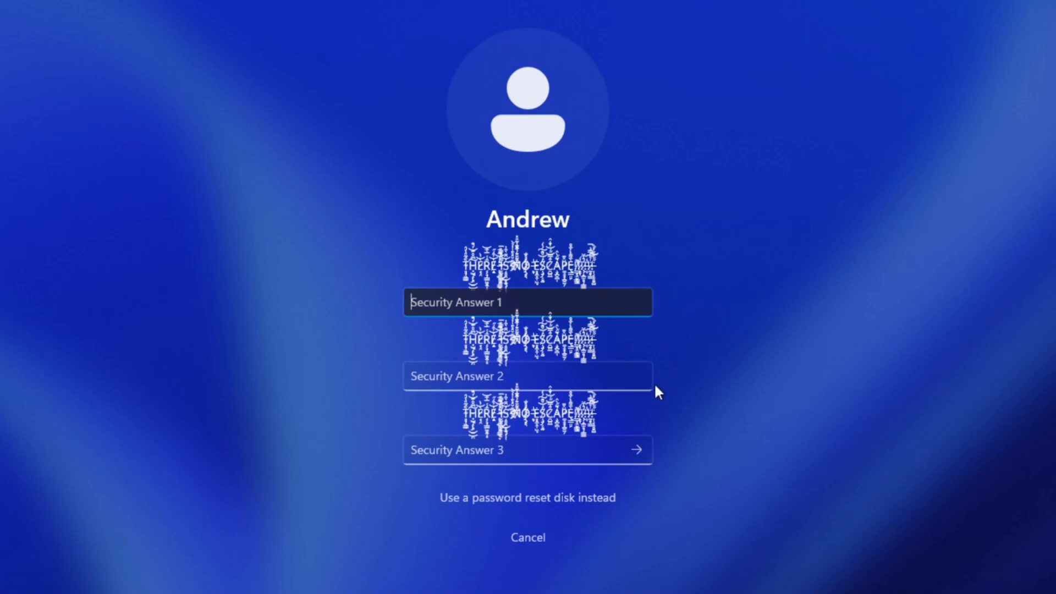
pyautogui.moveTo(770, 264)
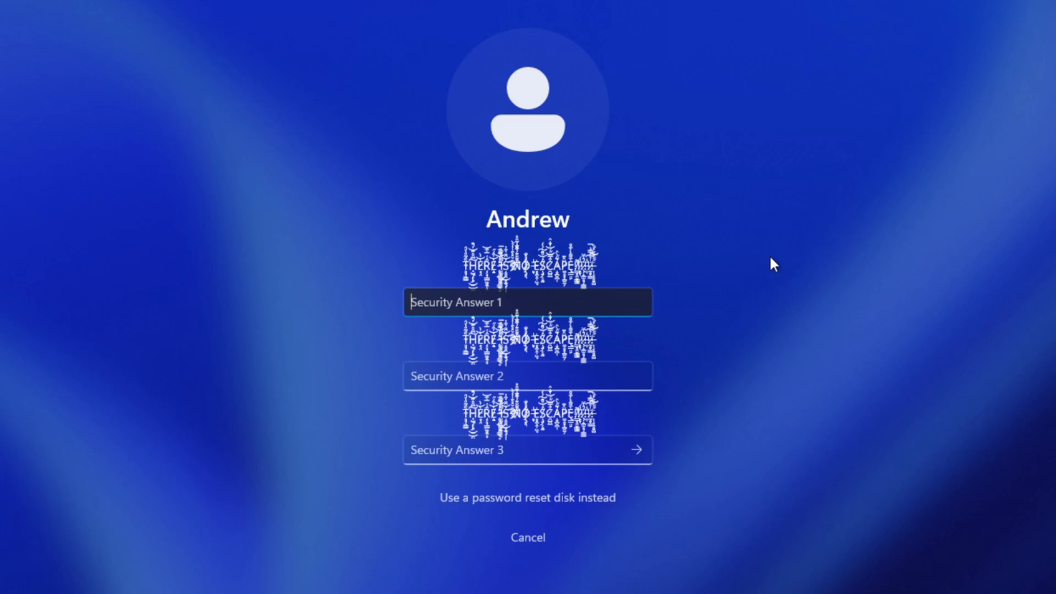
pyautogui.moveTo(537, 322)
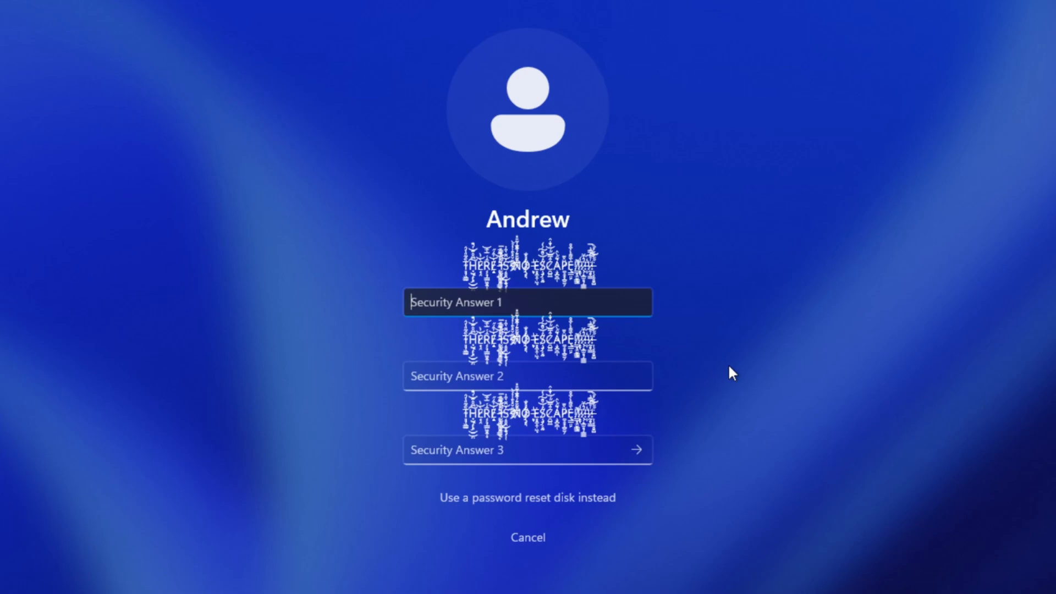
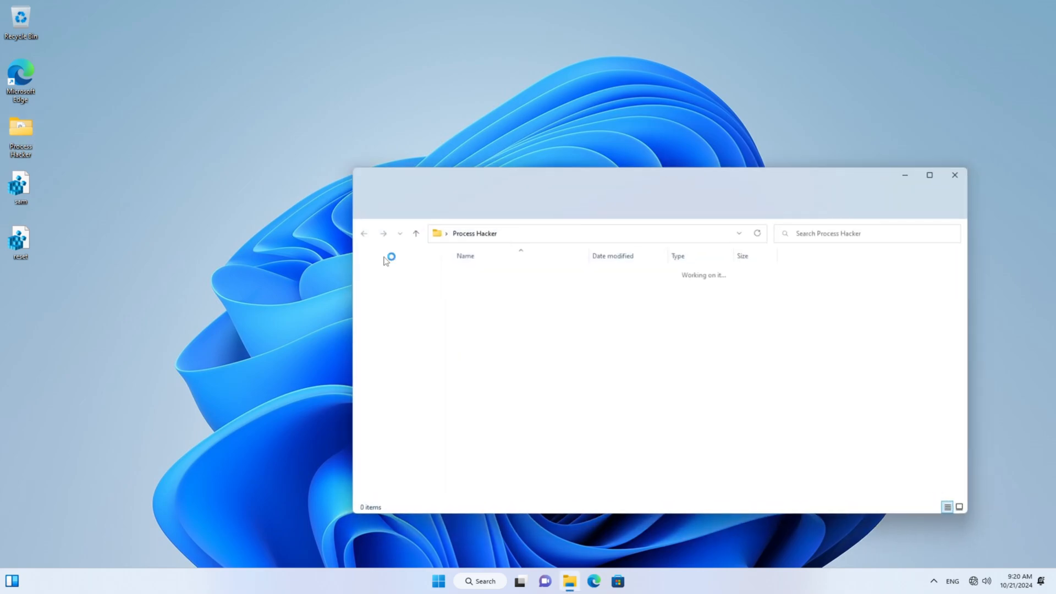
# - Run ProcessHacker as administrator, then pick a Run as option from its Hacker menu
pyautogui.rightClick(482, 324)
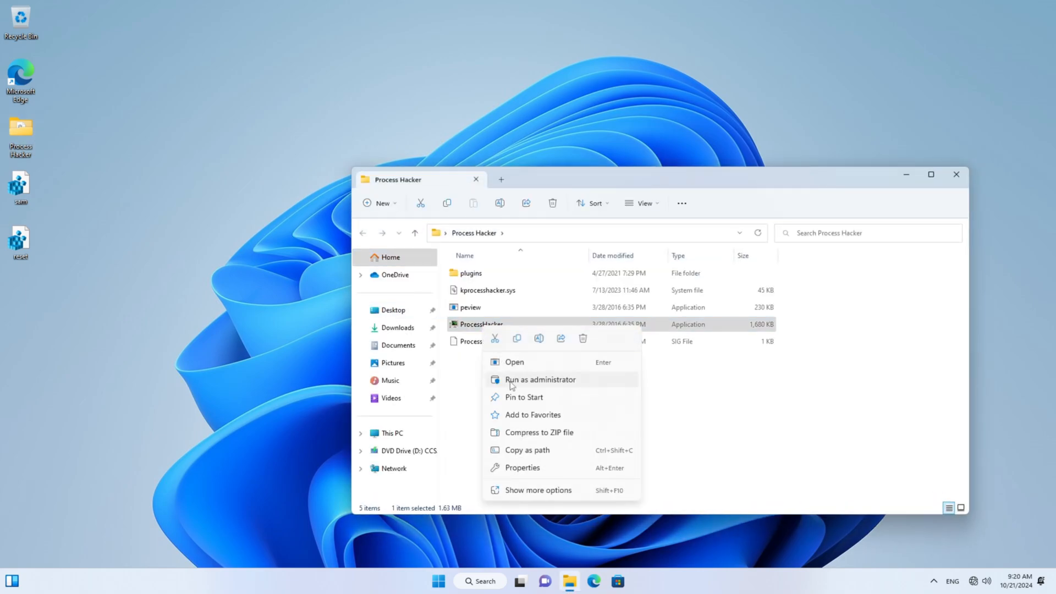
pyautogui.click(540, 379)
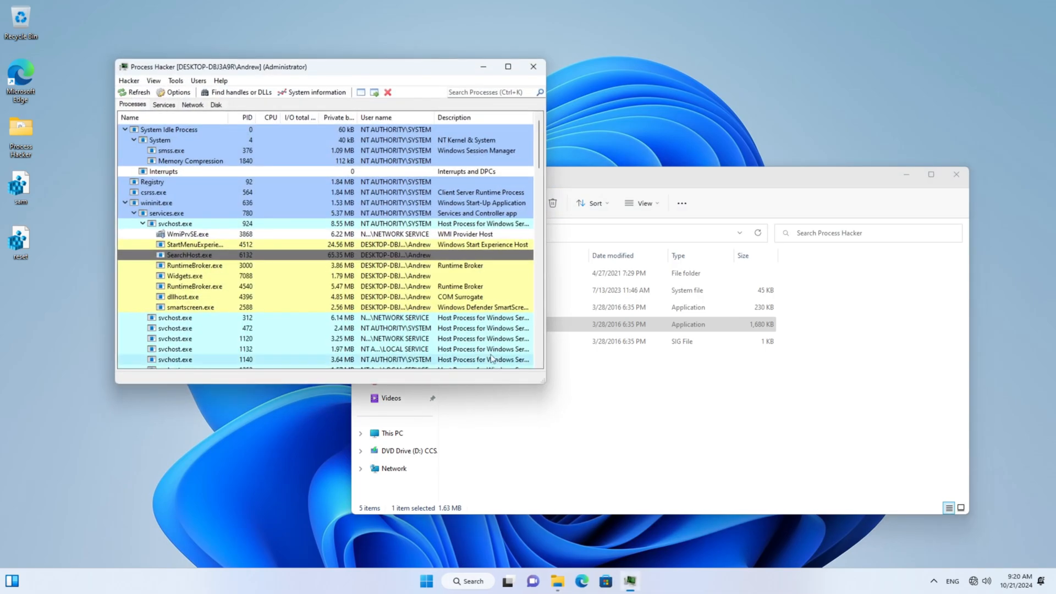
pyautogui.click(128, 81)
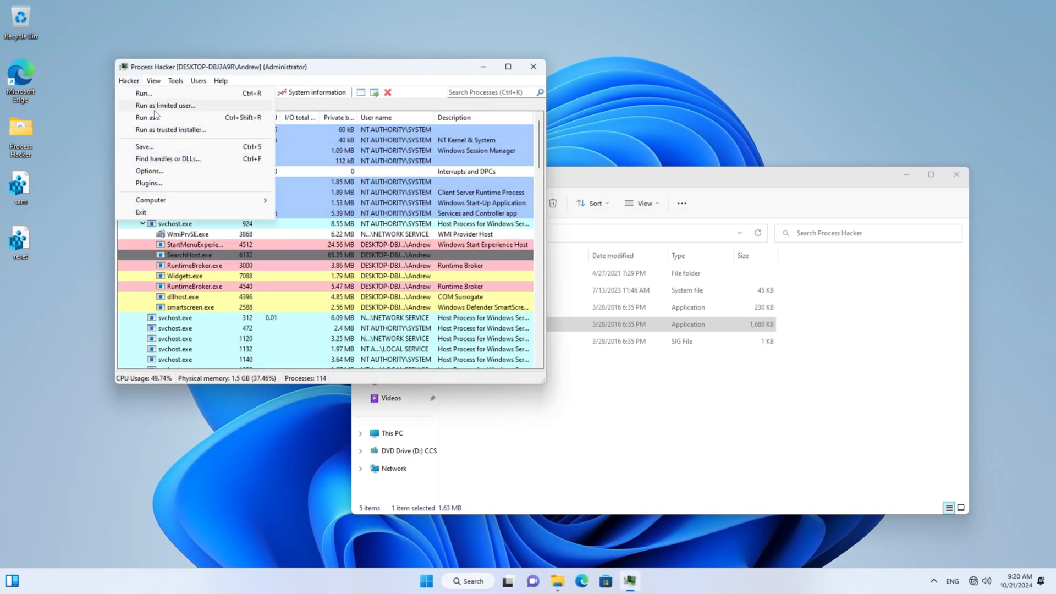
pyautogui.click(172, 129)
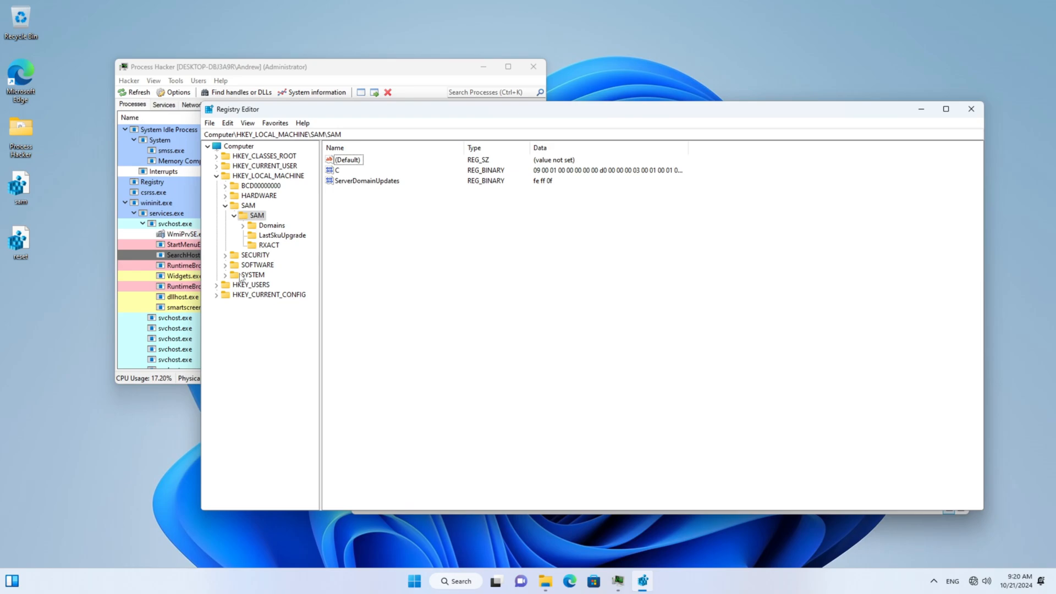
# - Expand SAM > Domains > Account > Users, select 000003E9, and open its ResetData binary value
pyautogui.click(245, 225)
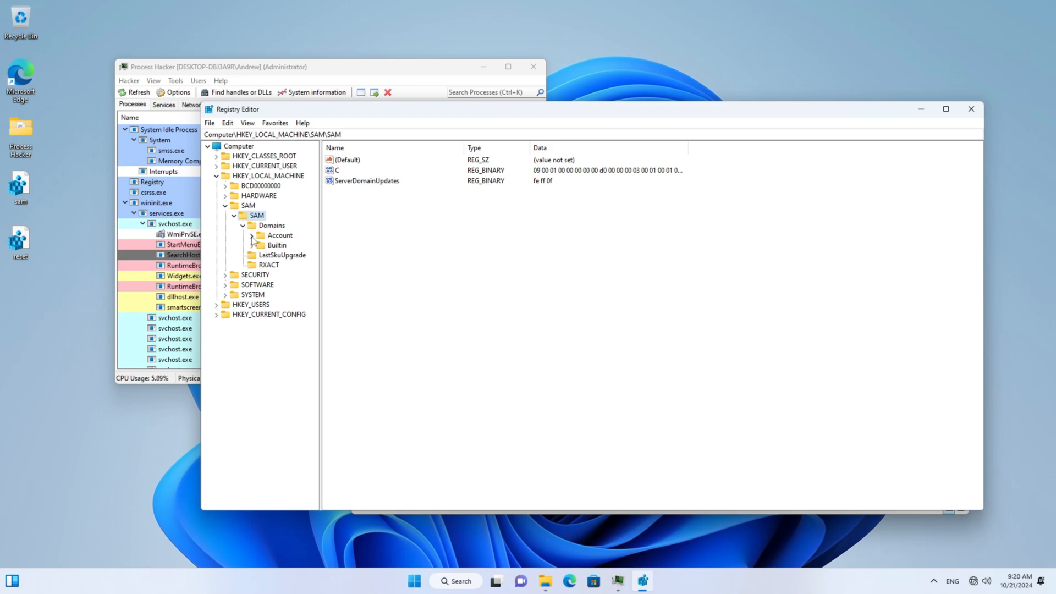
pyautogui.click(250, 235)
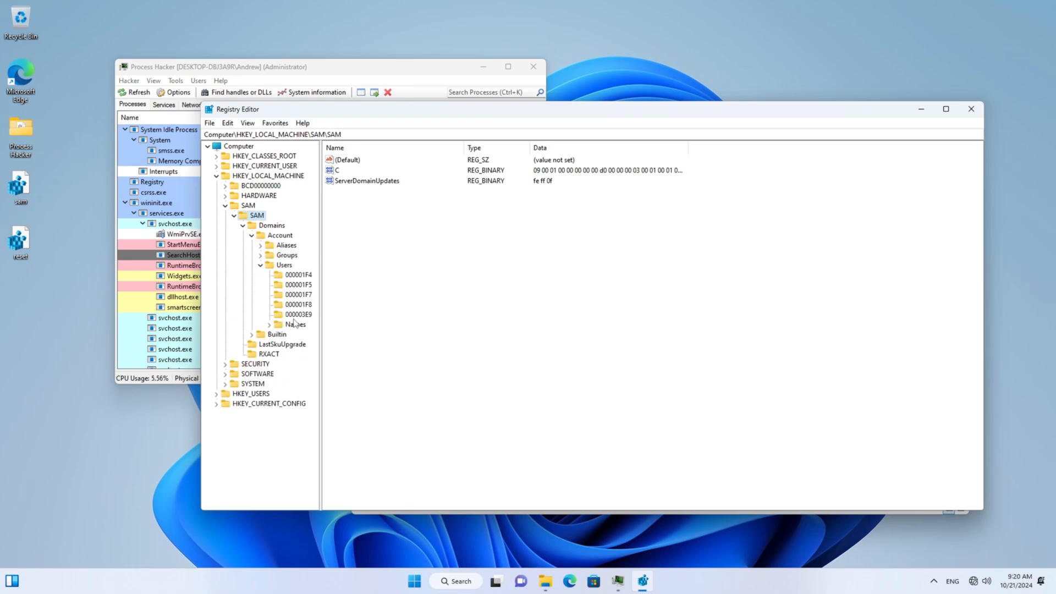
pyautogui.click(298, 313)
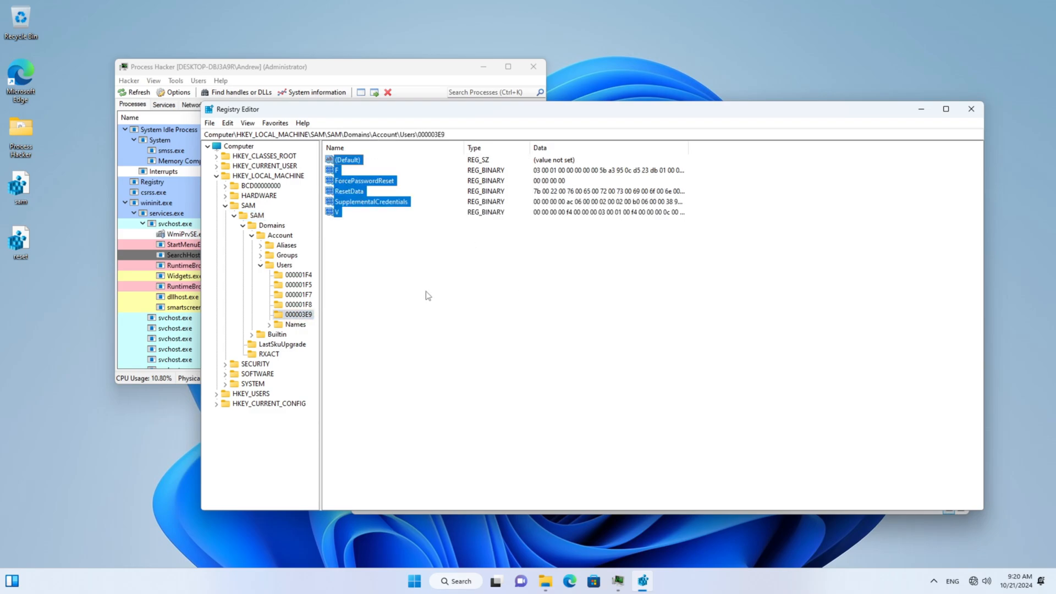
pyautogui.click(442, 319)
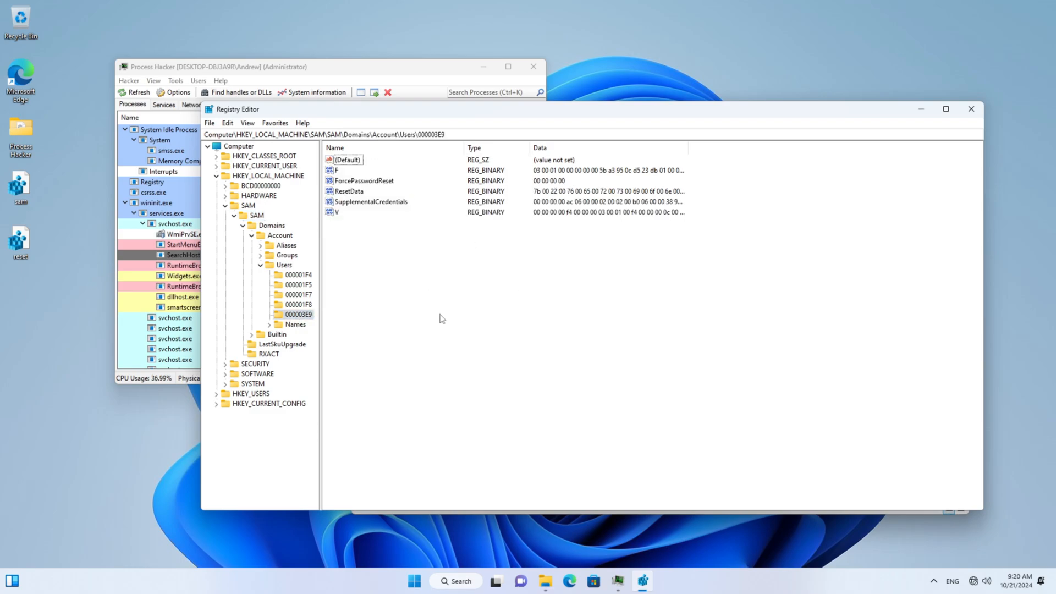
pyautogui.doubleClick(348, 191)
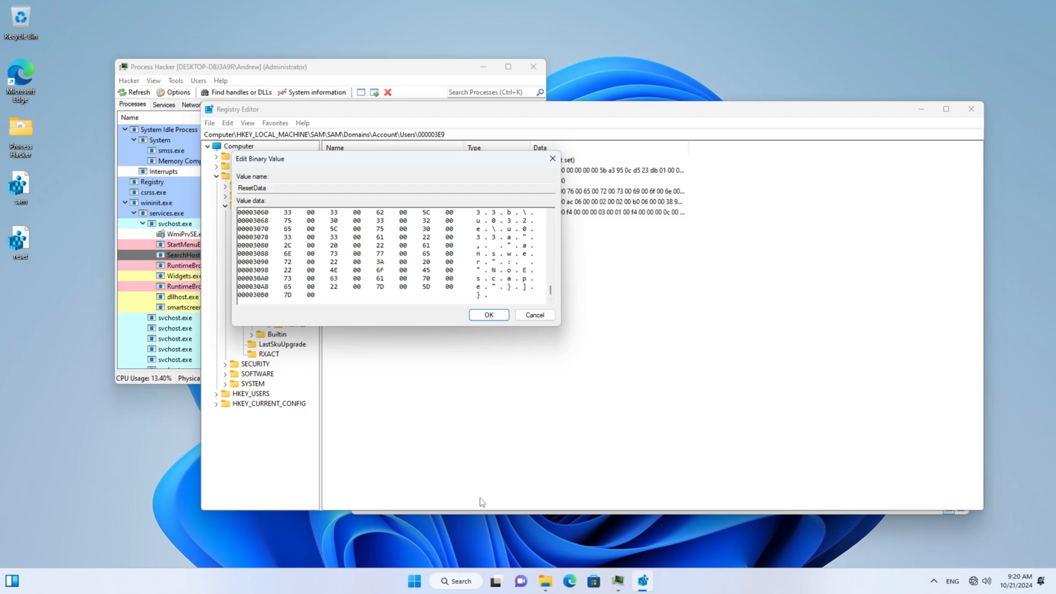
pyautogui.moveTo(482, 511)
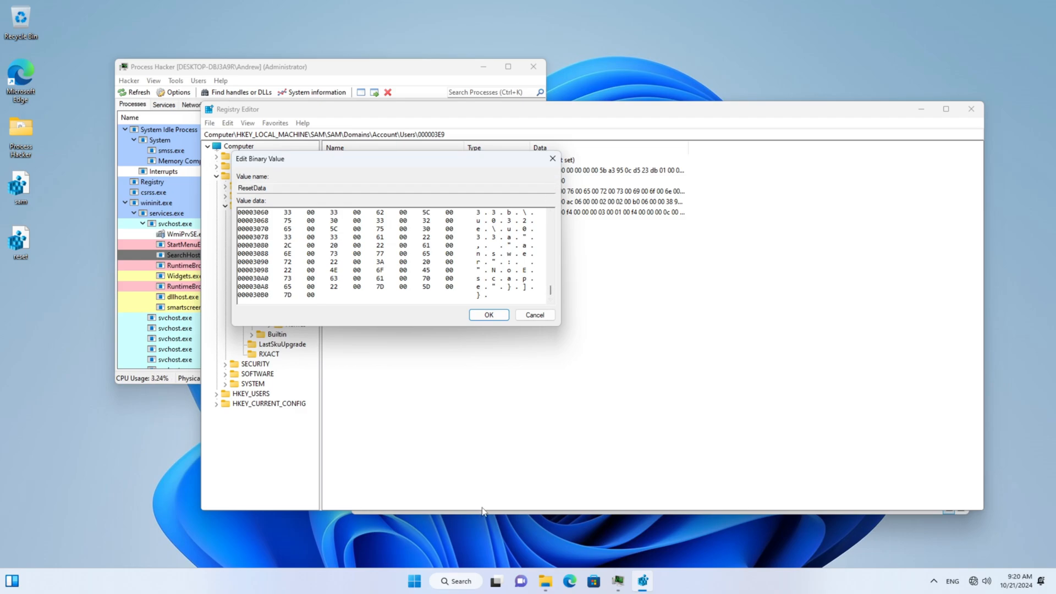